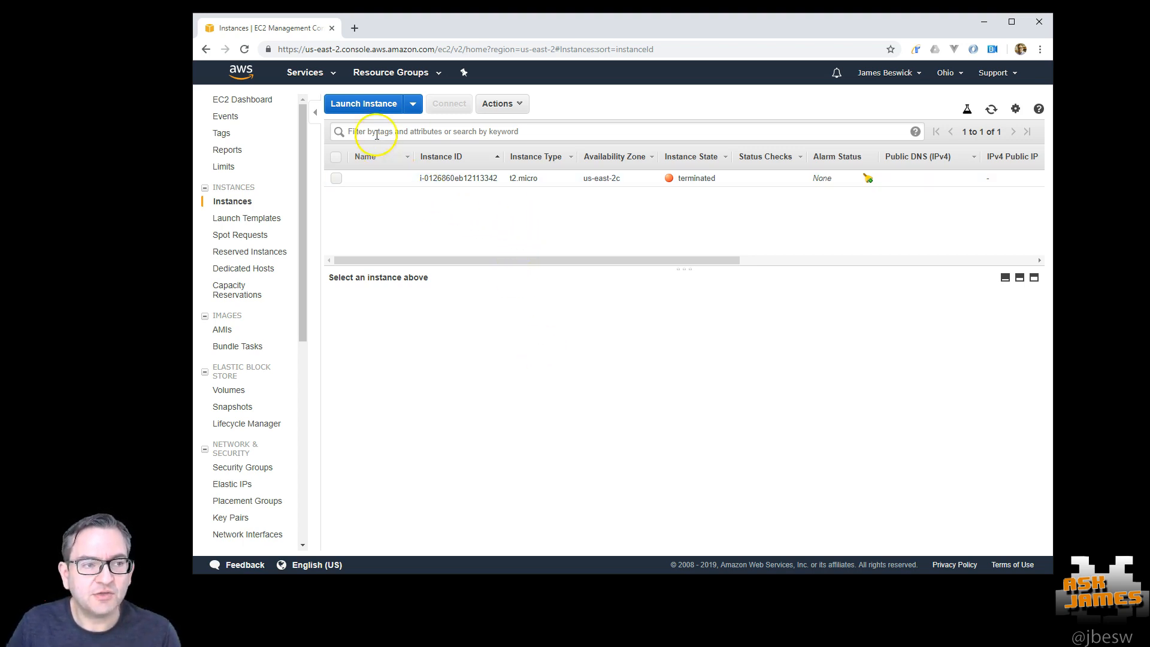
- Select the new running t2.micro instance in the refreshed Instances list
left_click(363, 102)
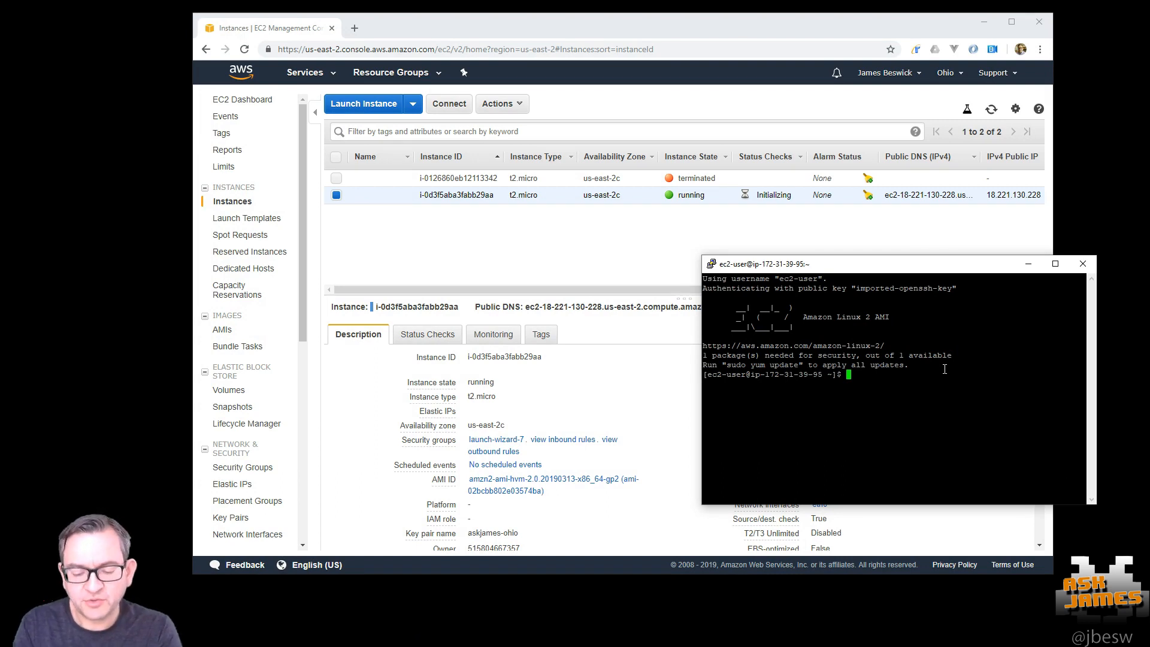
- List the home directory and write 'Don't delete this file!' into top-secret with sudo nano
type("ls -la")
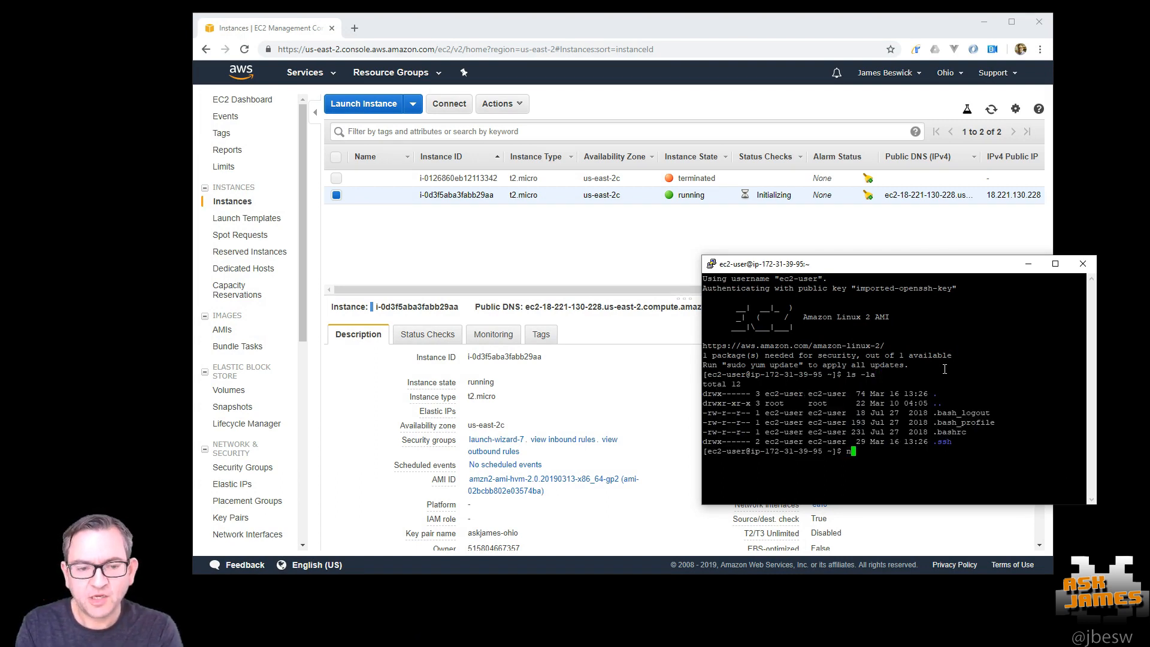
type("sudo nano")
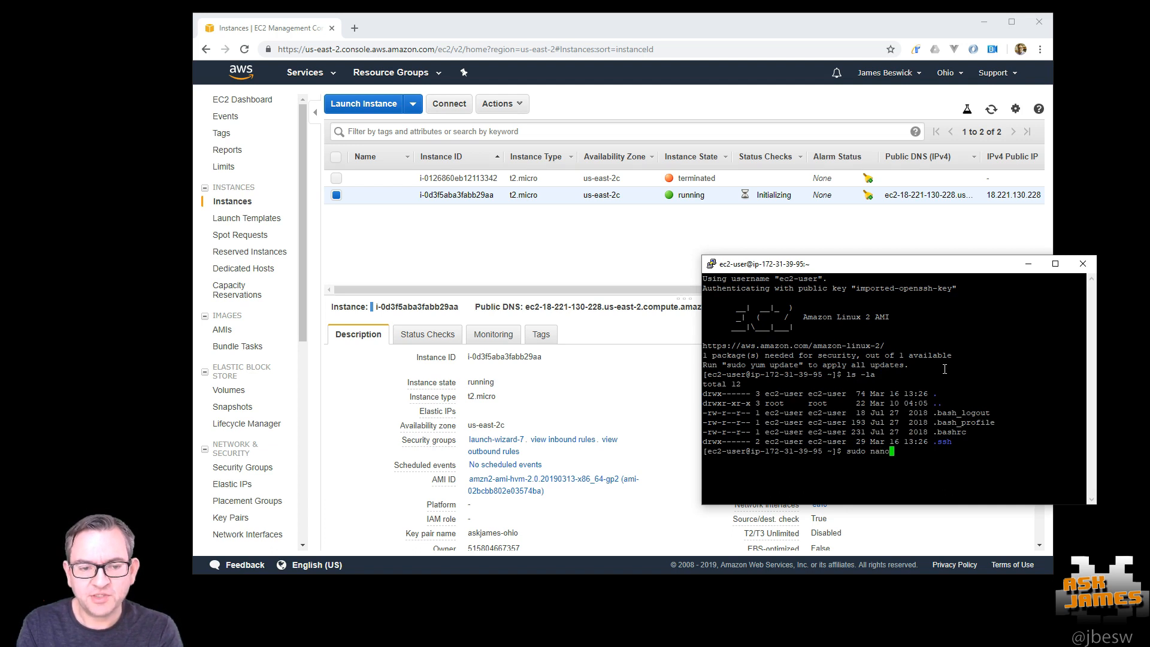
type("top-sec")
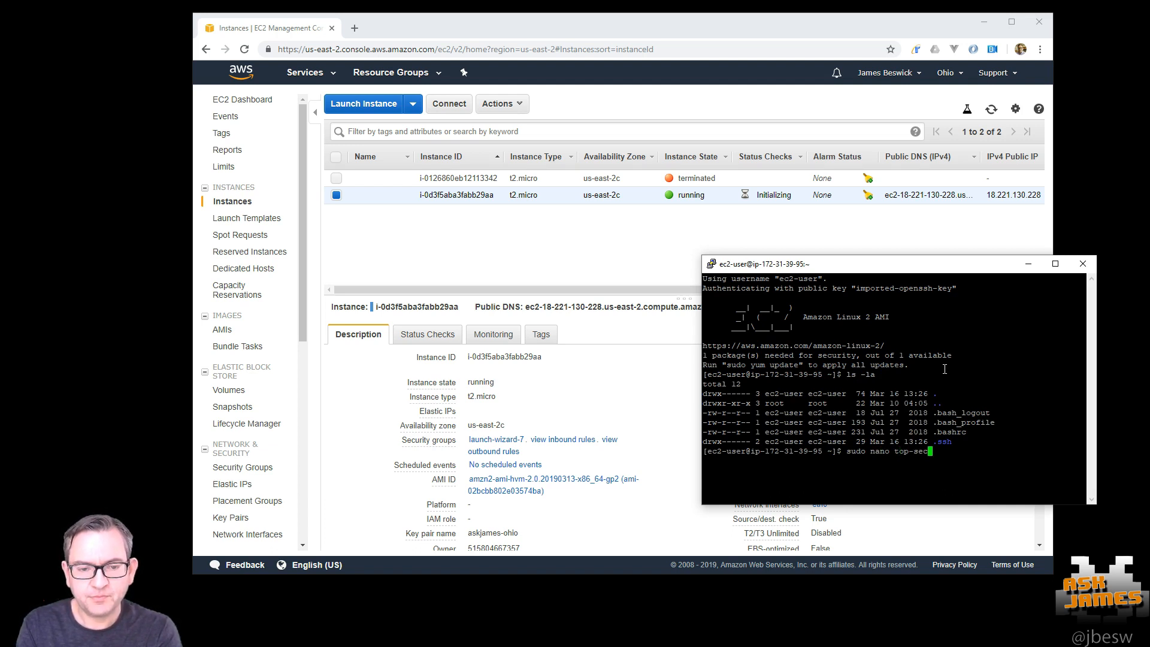
type("Don't let")
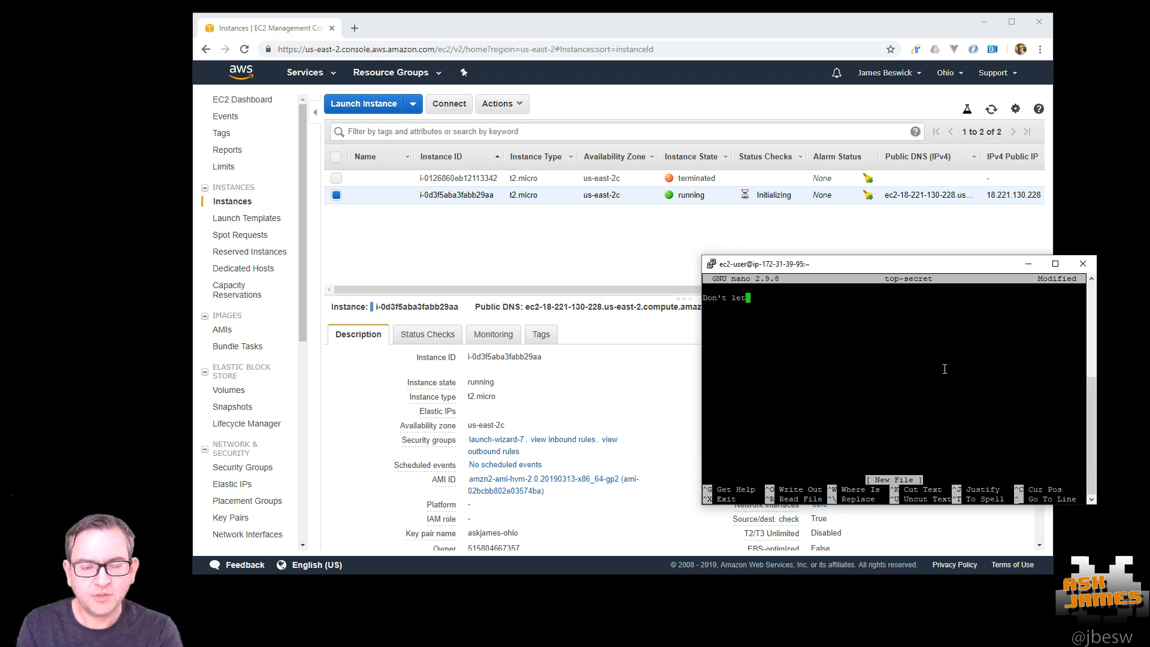
type("delete this file!")
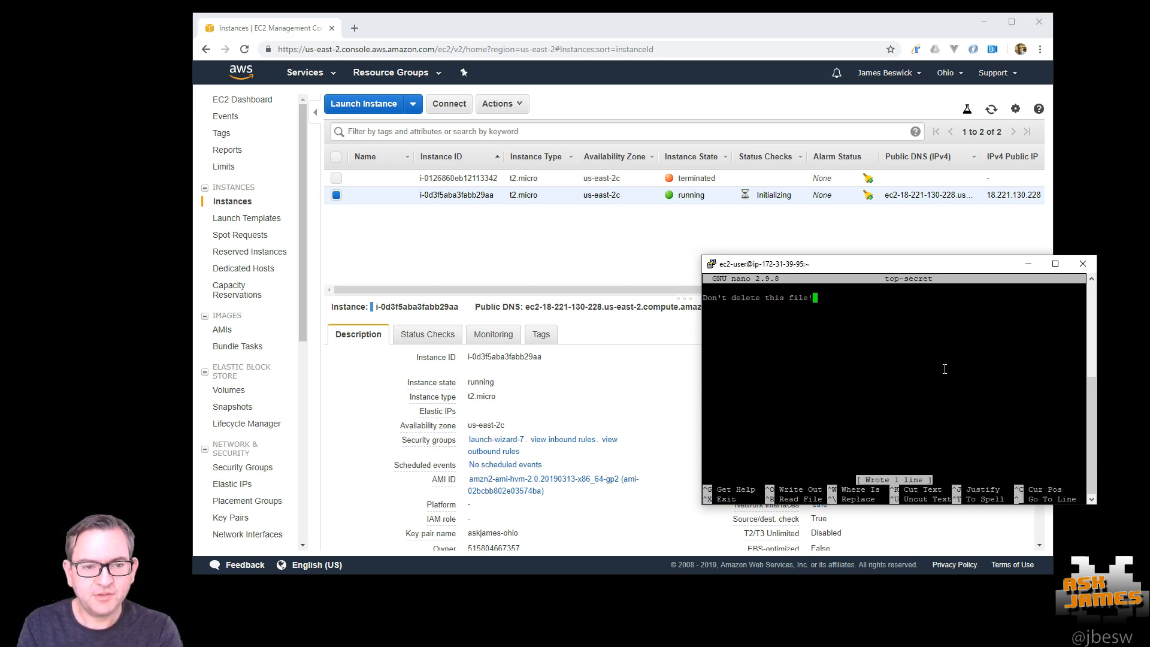
- Exit nano, verify the root-owned top-secret file exists, and create saturday.txt
key("ctrl+x")
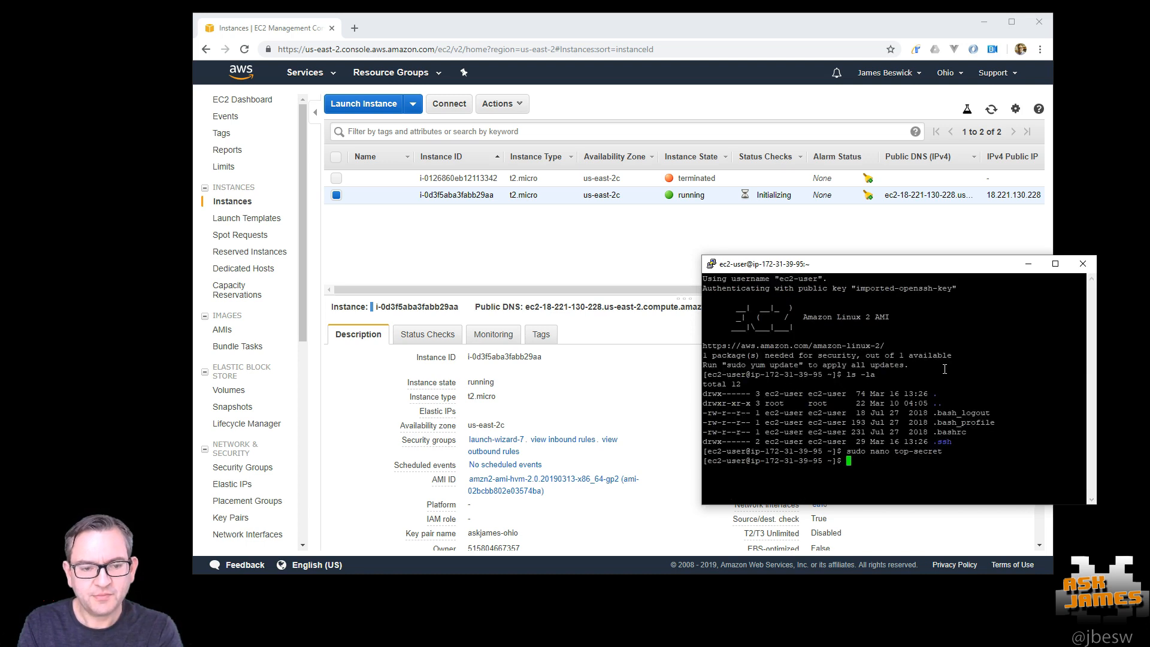
type("ls -la")
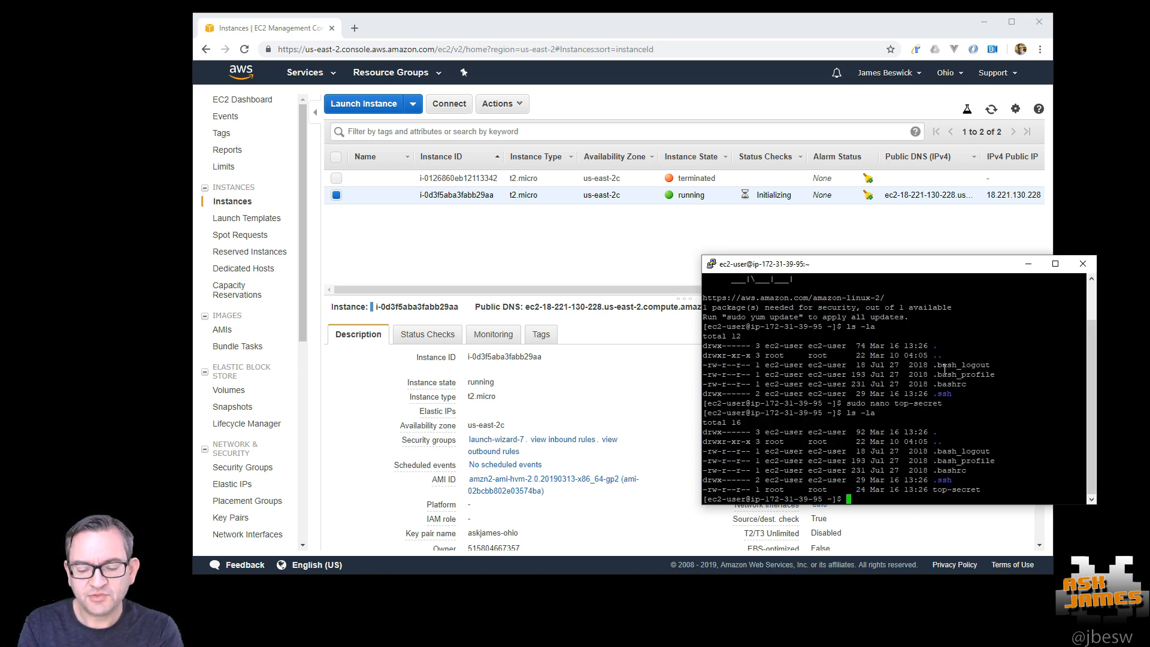
type("touch sa")
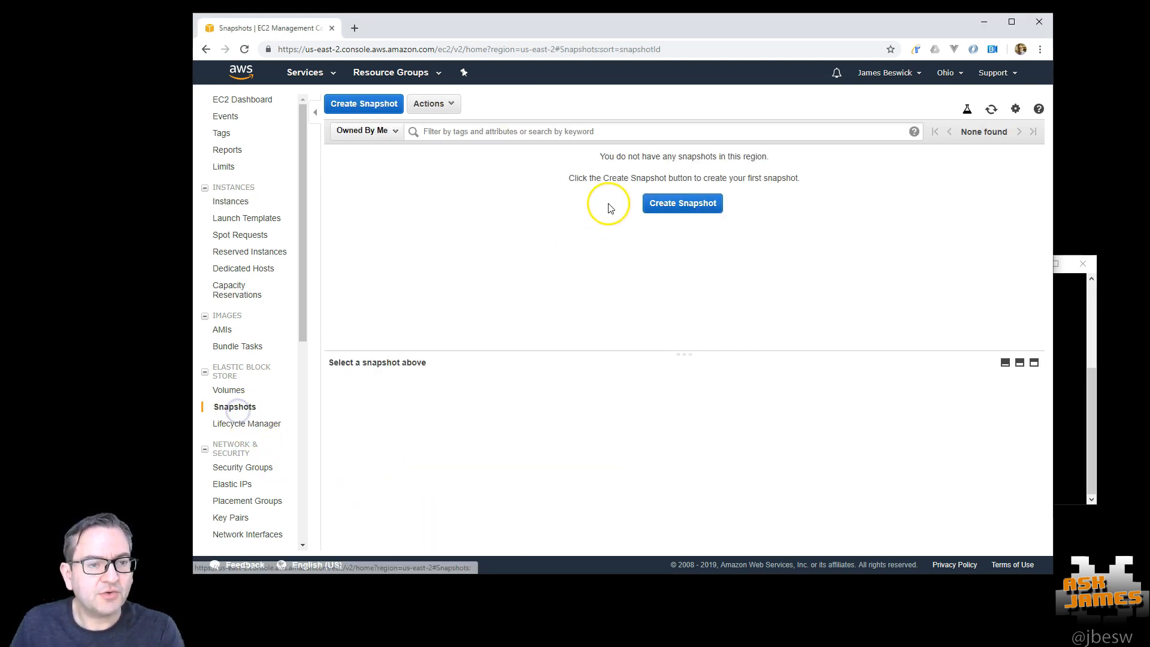
- Snapshot volume vol-01ecbb05e9200cc9d with the description askJames
left_click(681, 203)
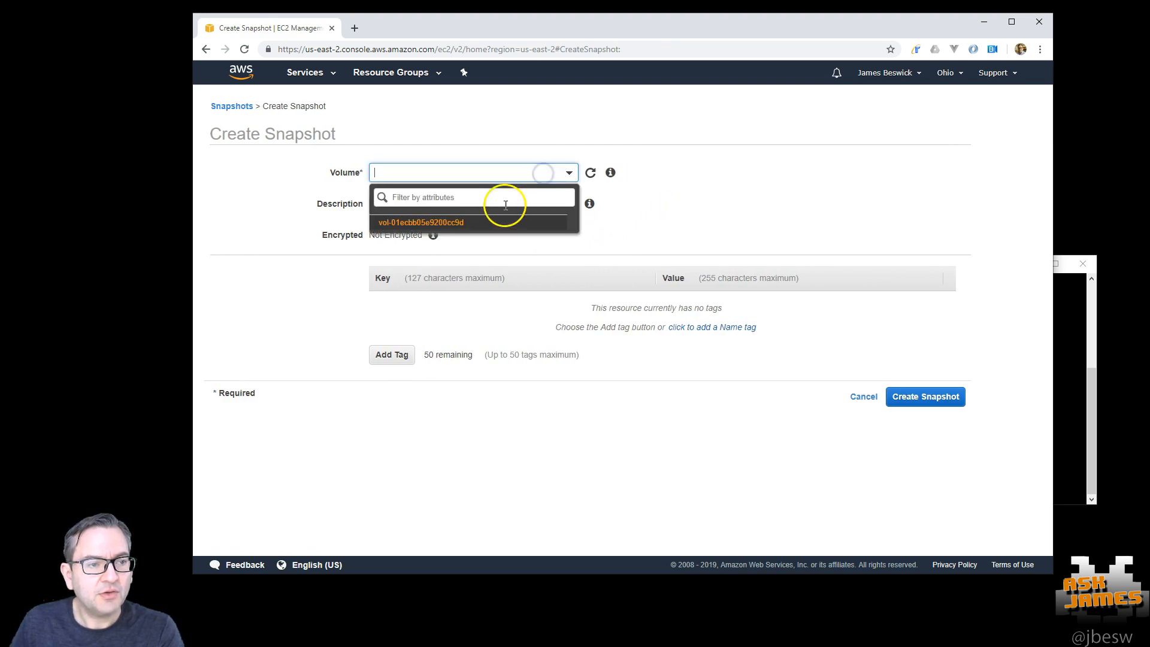
left_click(420, 222)
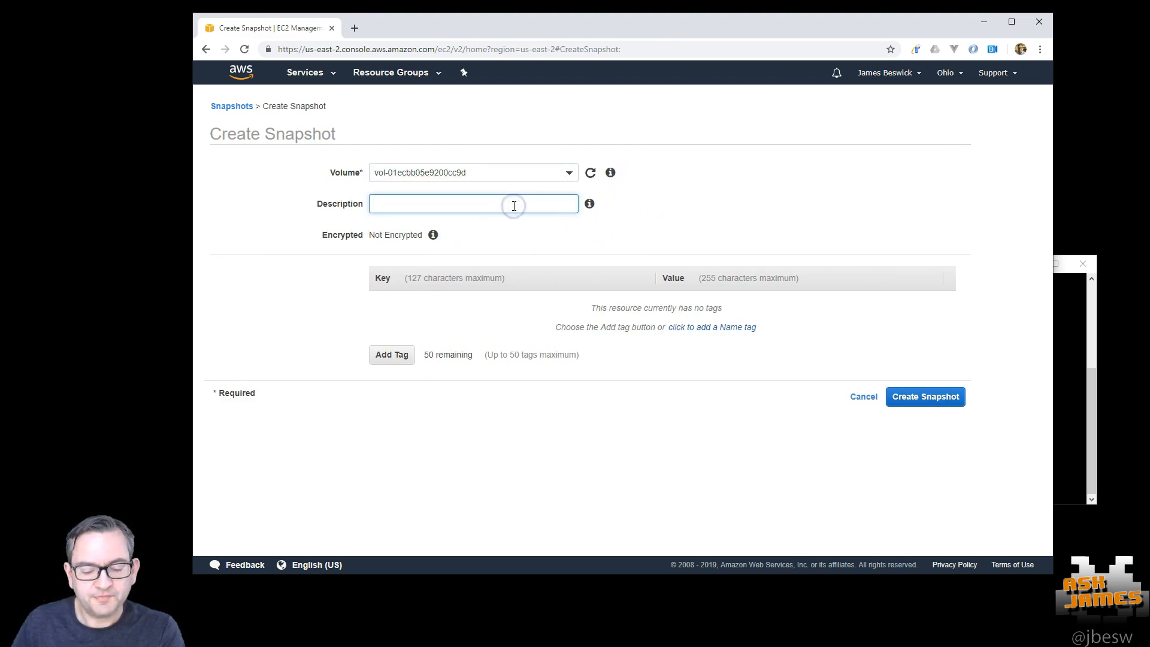
type("askJames")
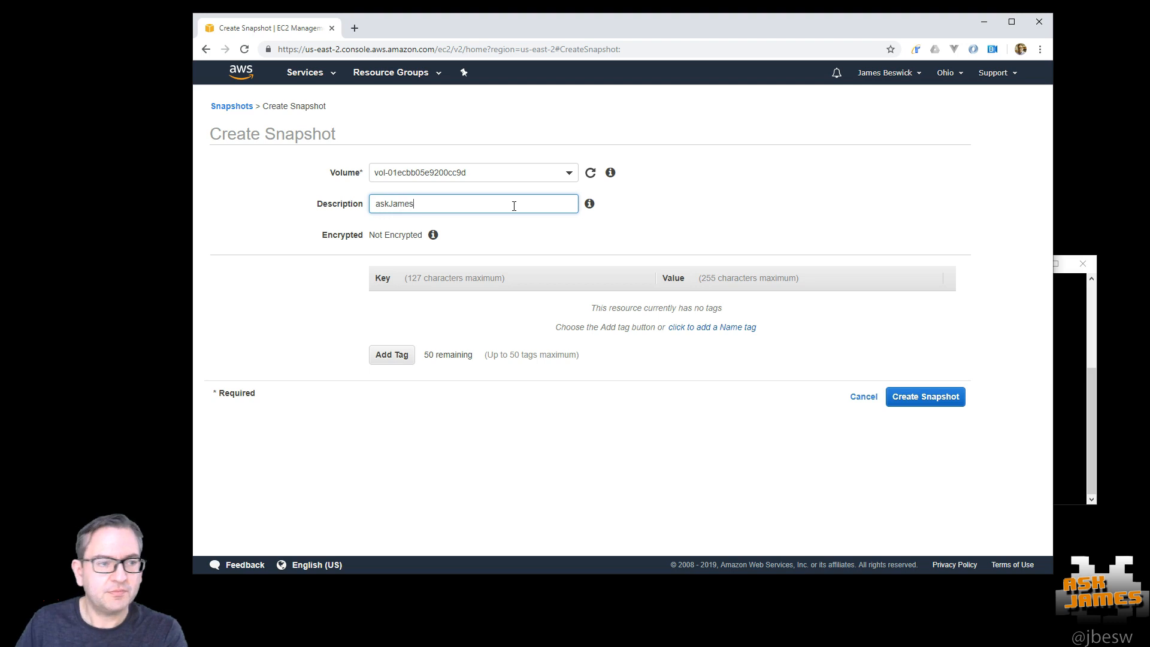
left_click(925, 396)
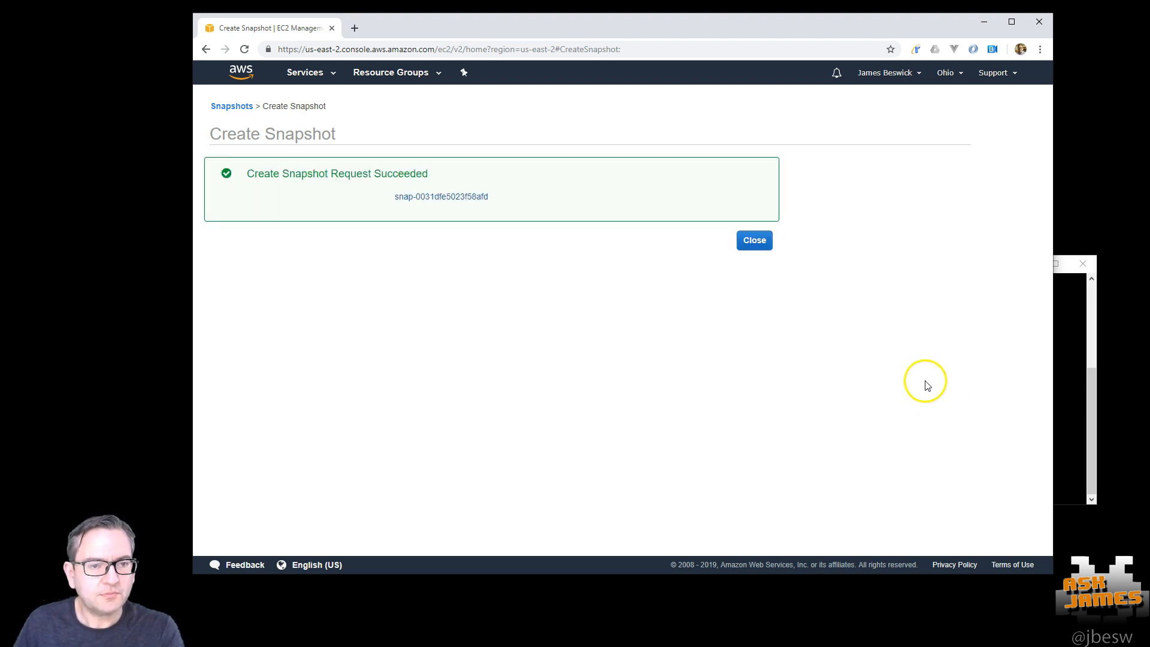
left_click(754, 239)
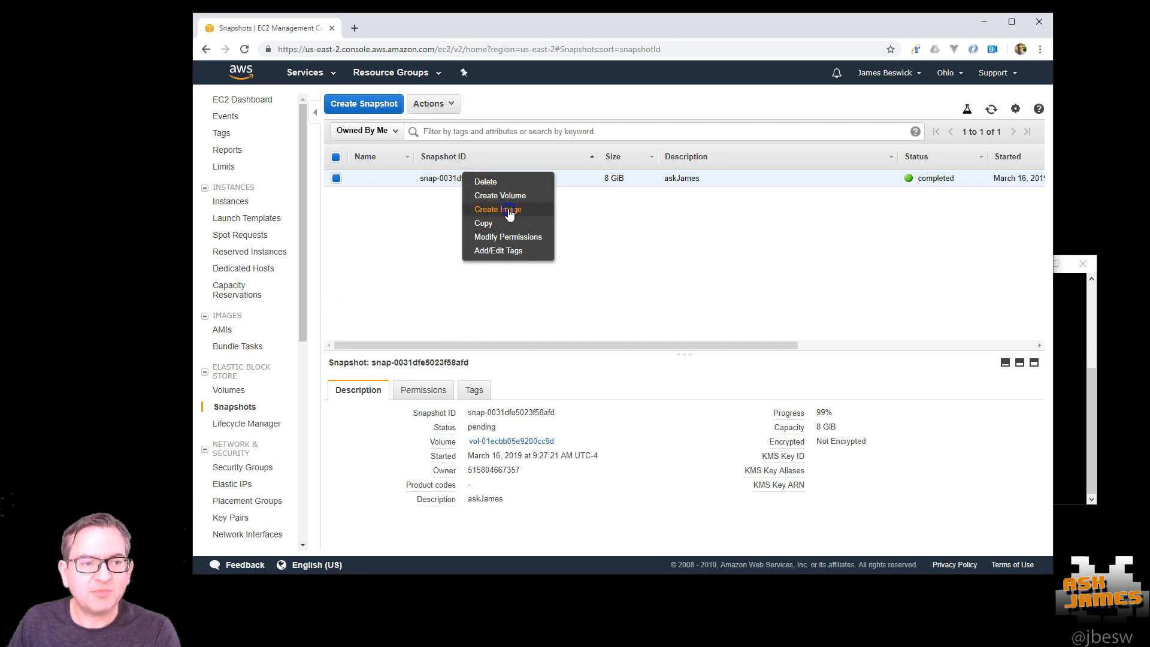
- Create an askJames image from the snapshot with hardware-assisted virtualization
left_click(497, 209)
type("askJames")
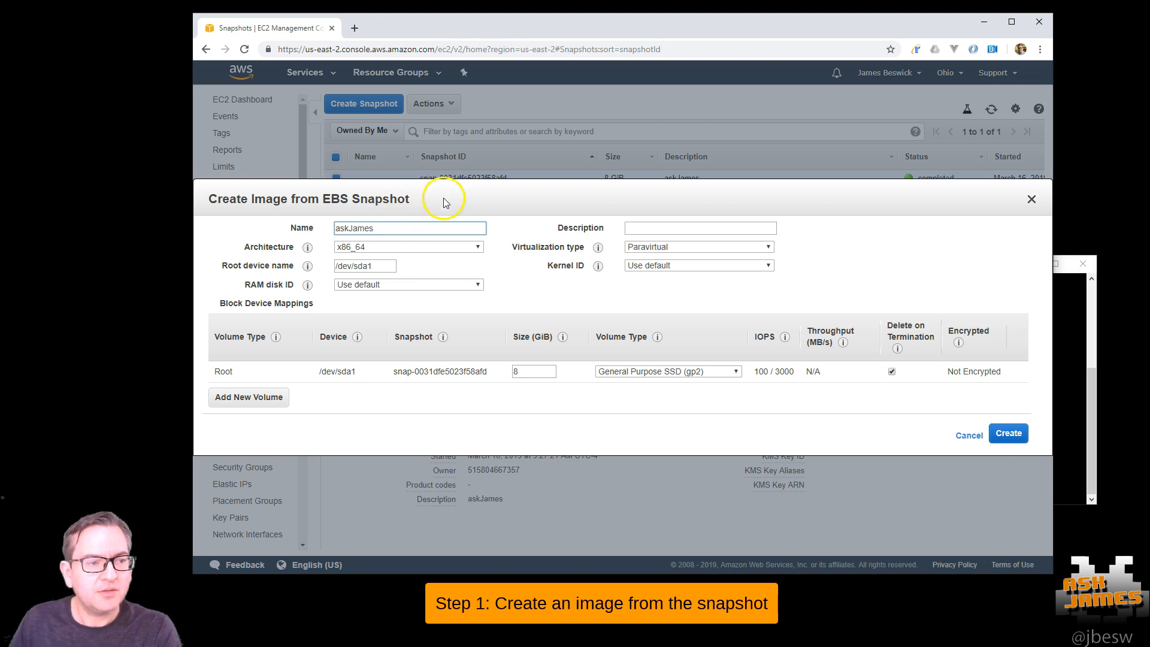
left_click(697, 246)
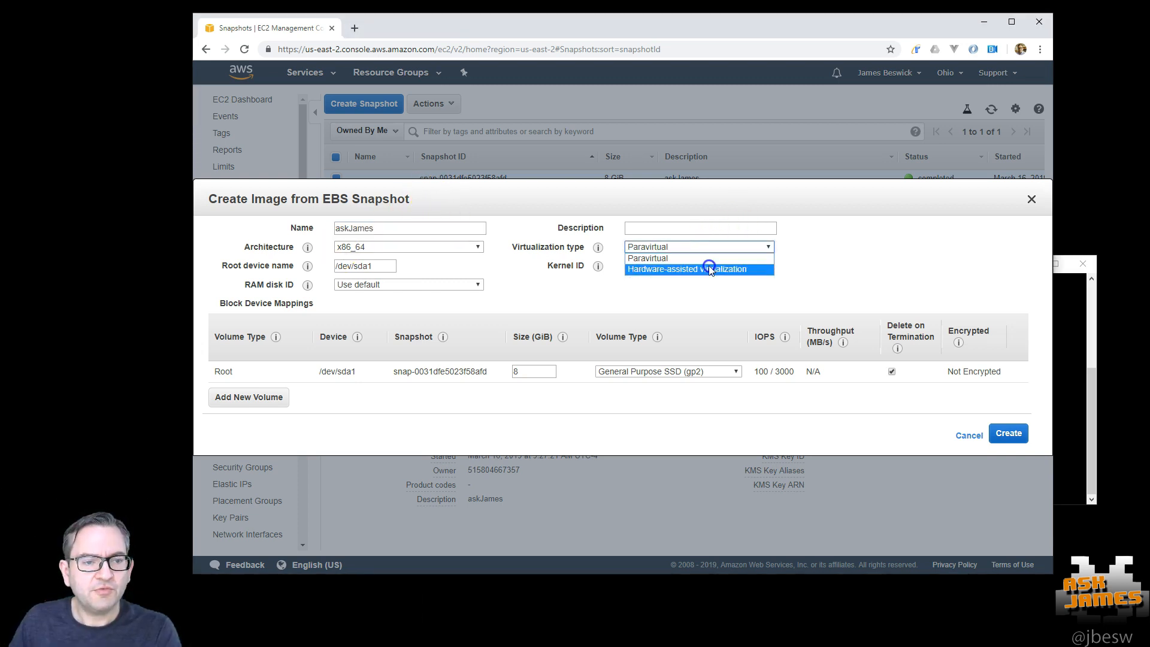
left_click(697, 268)
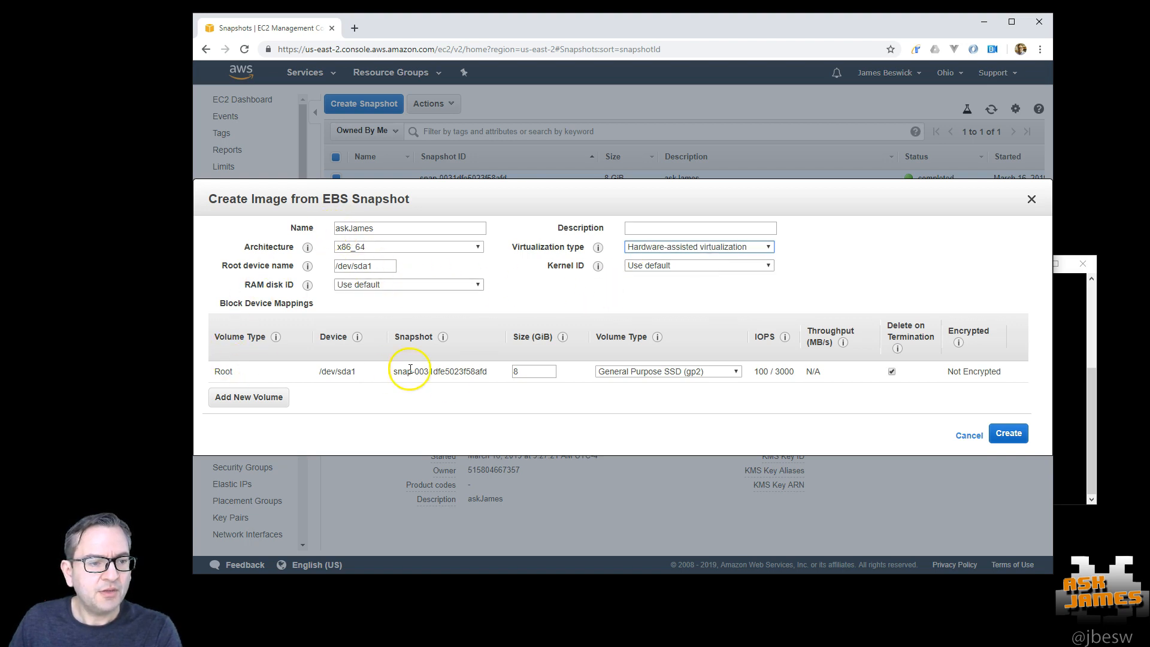
mouse_move(990, 431)
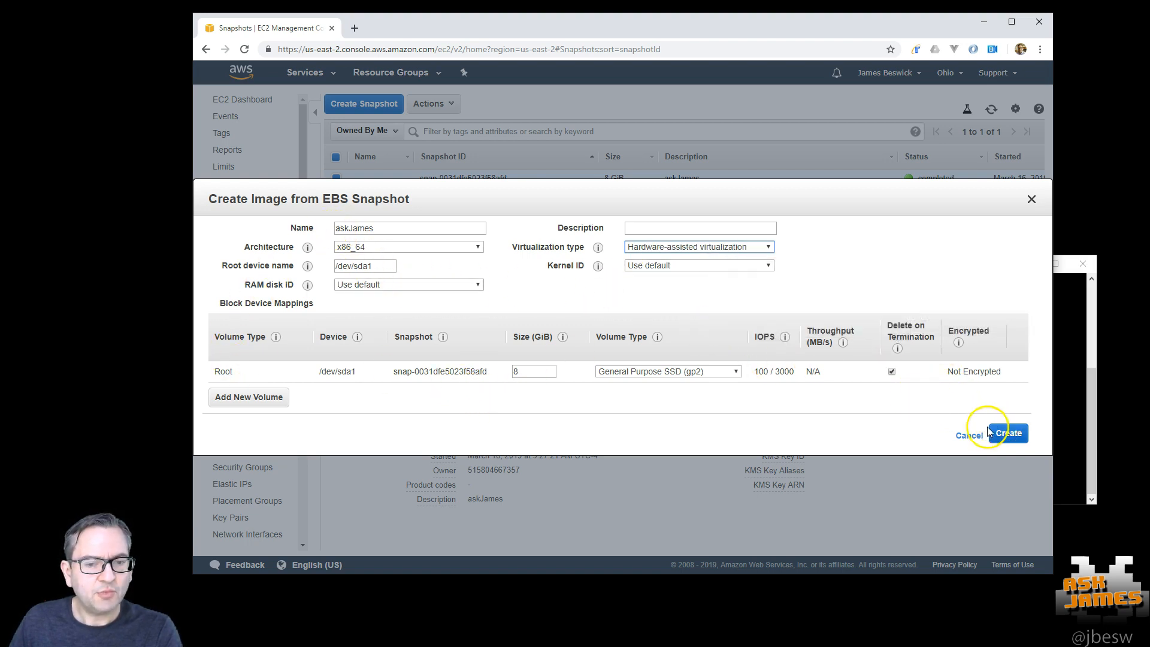
left_click(1009, 432)
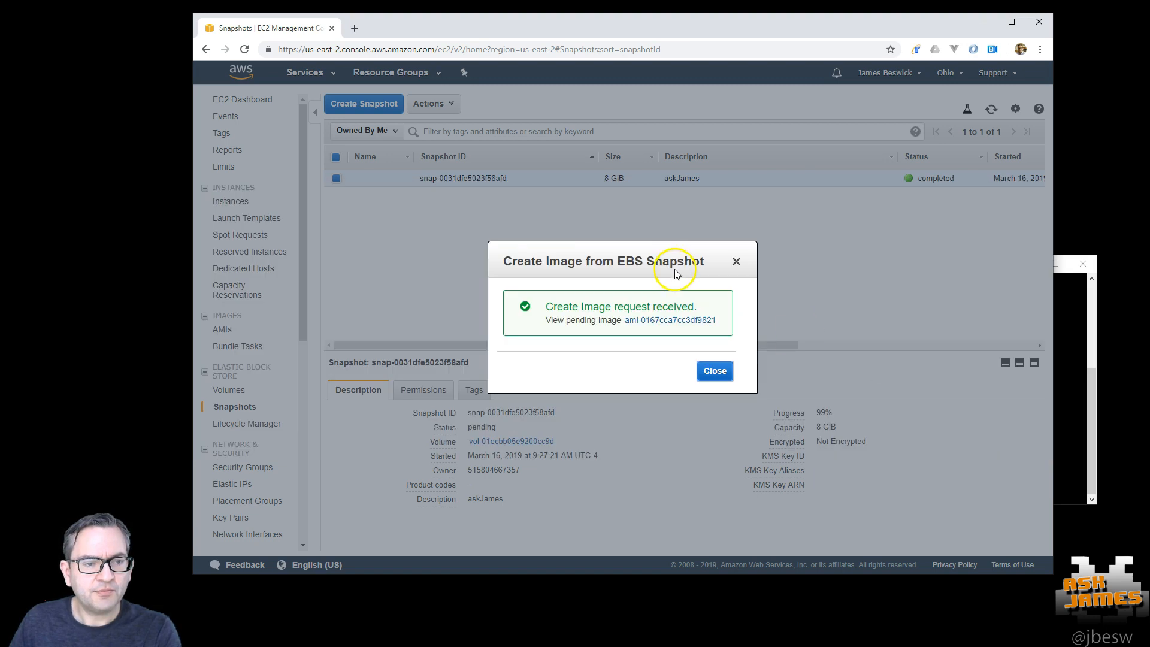
left_click(713, 370)
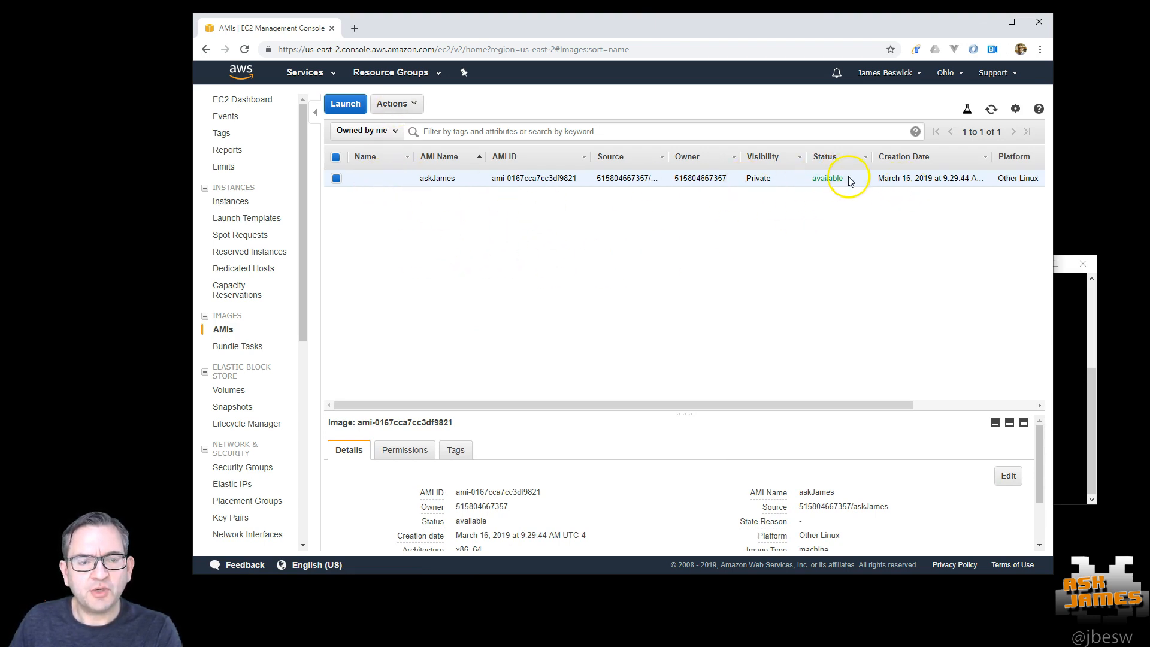
- Launch a t2.micro instance from the askJames AMI using the askjames-ohio key pair
right_click(437, 178)
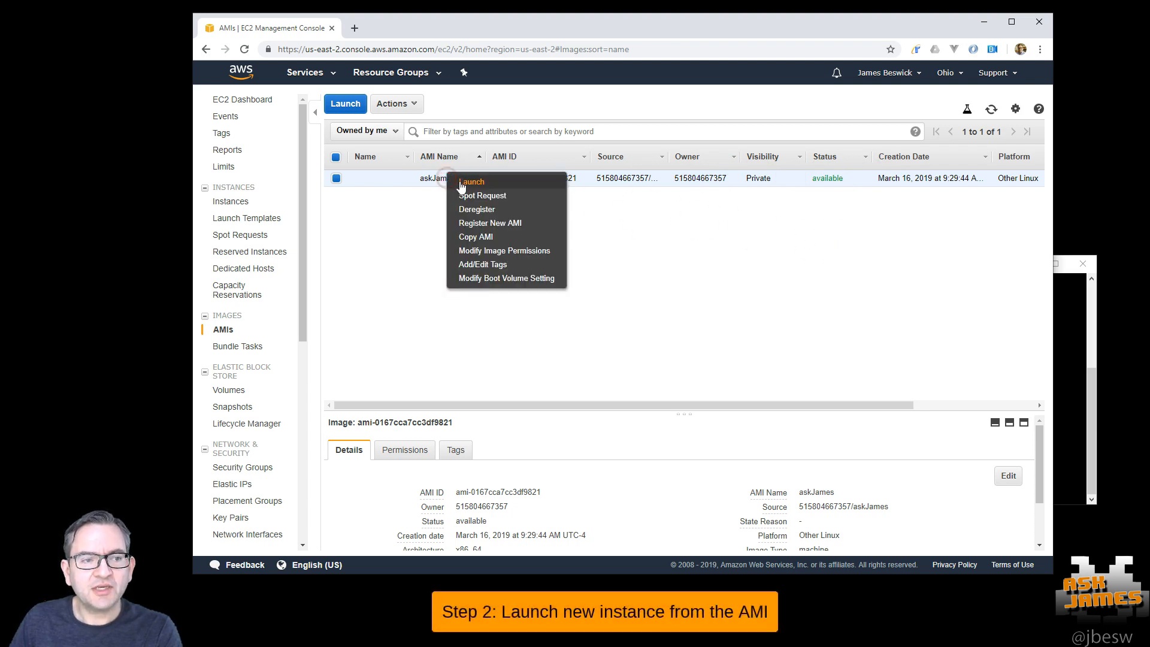
left_click(470, 181)
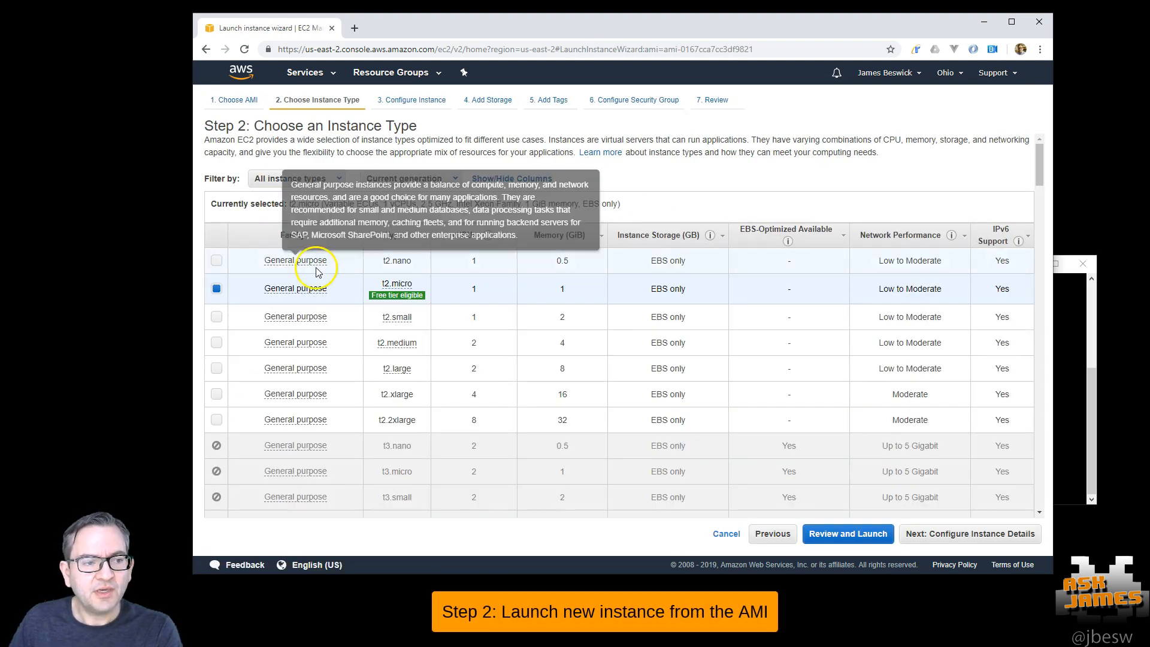
left_click(847, 533)
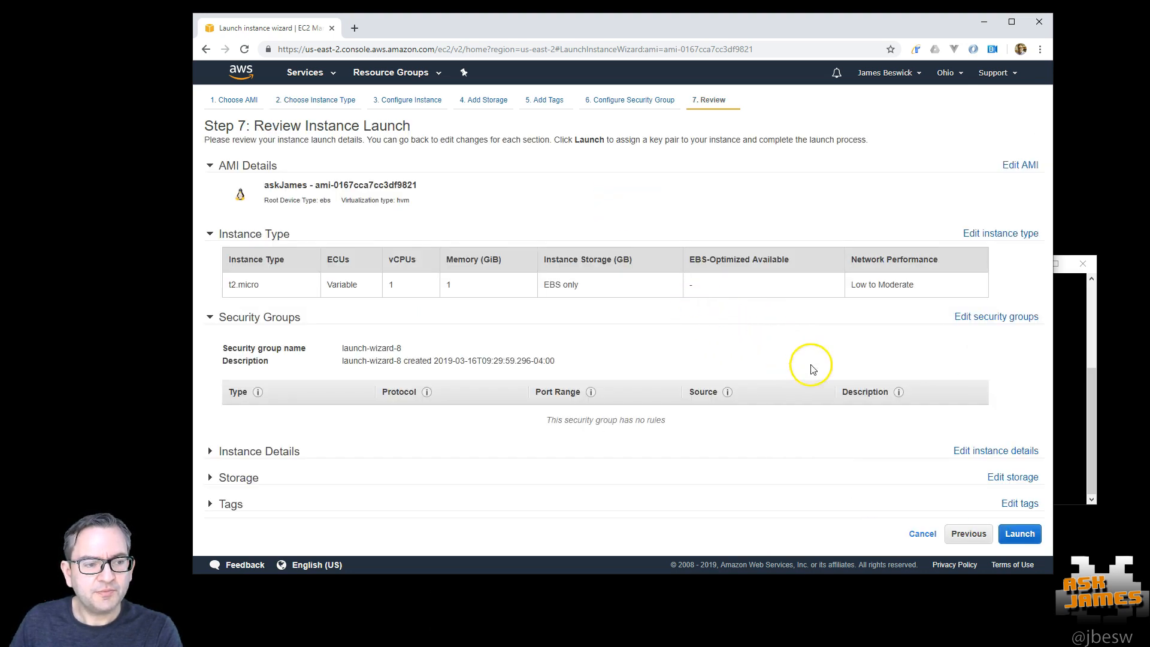
left_click(1019, 533)
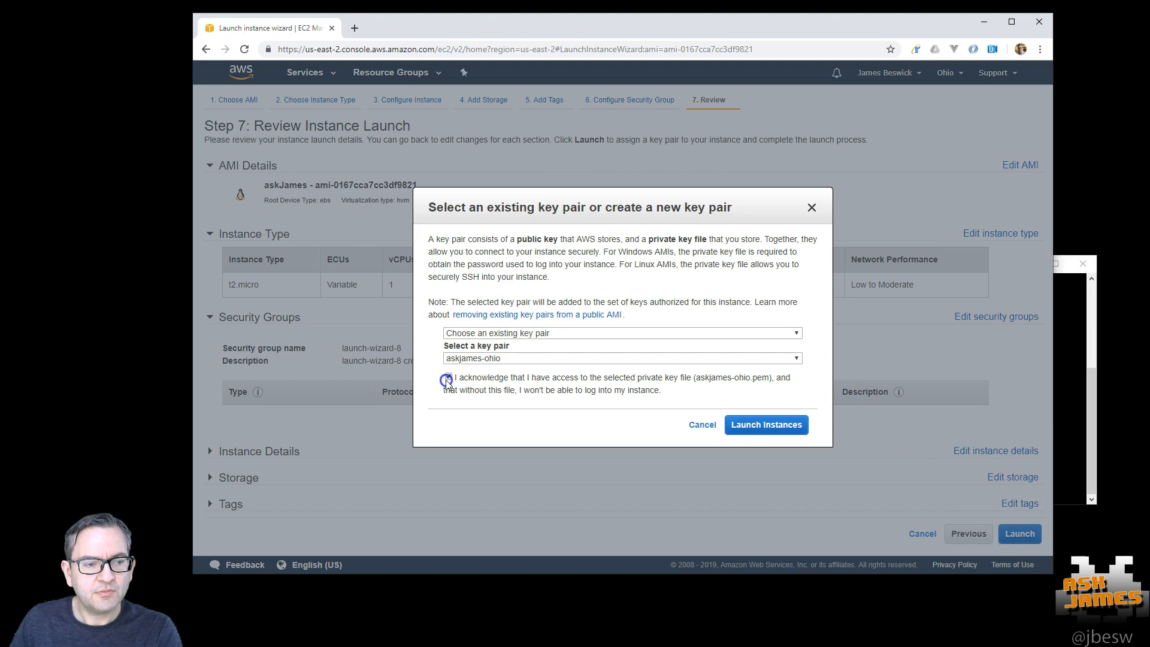
left_click(448, 376)
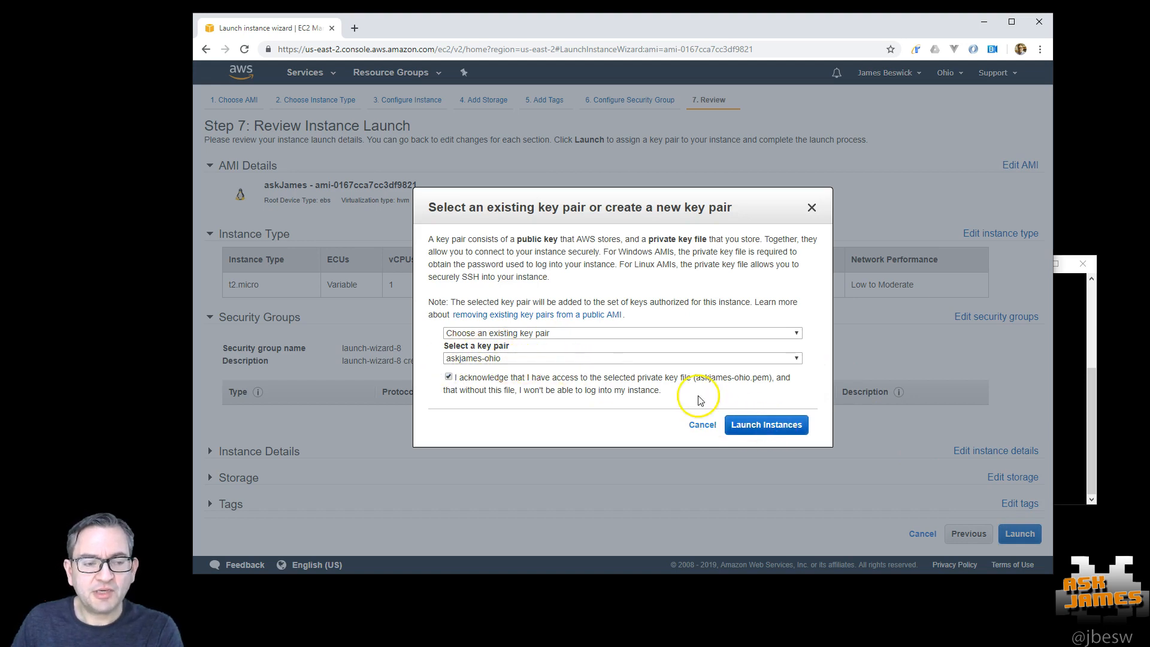
left_click(765, 424)
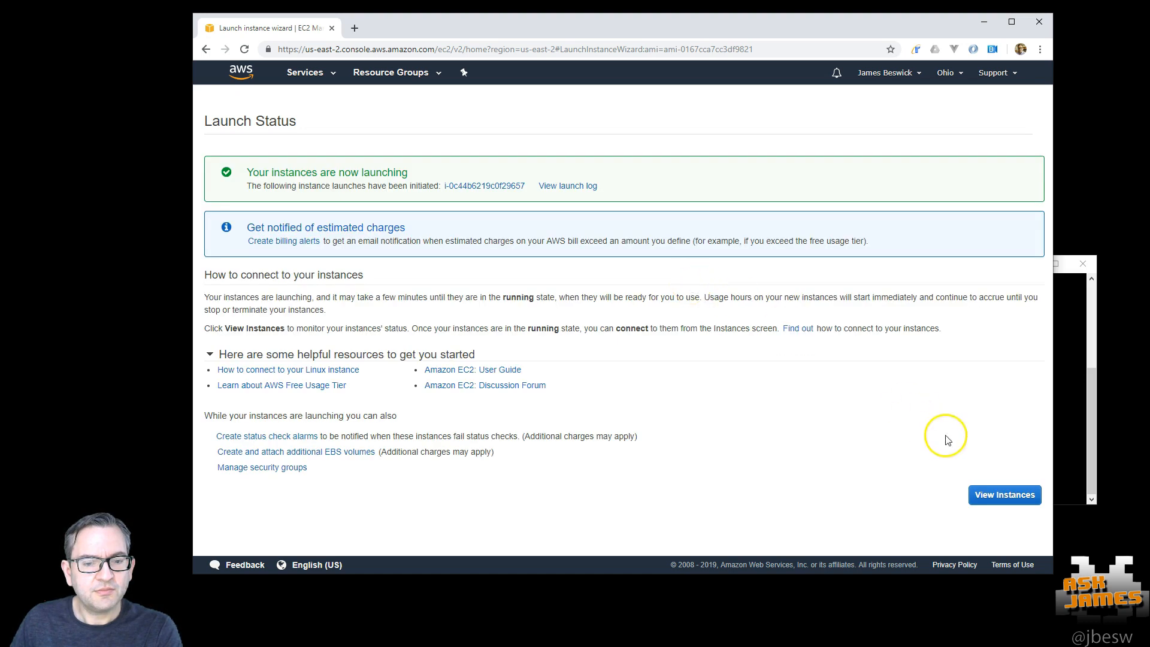
left_click(1004, 494)
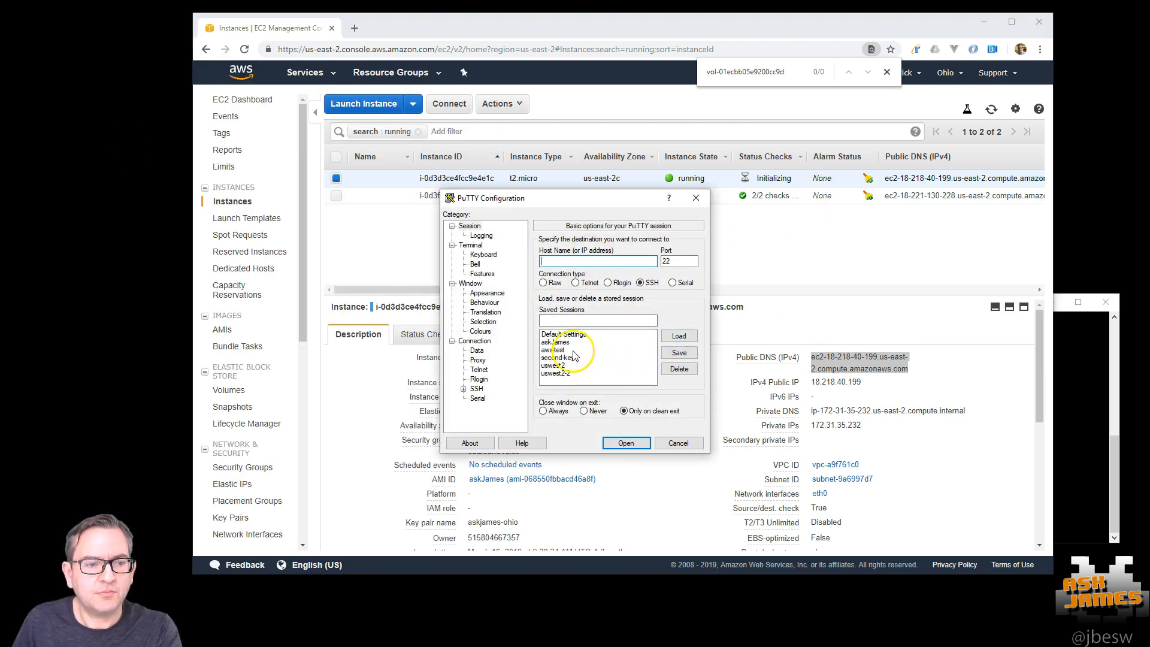
left_click(677, 335)
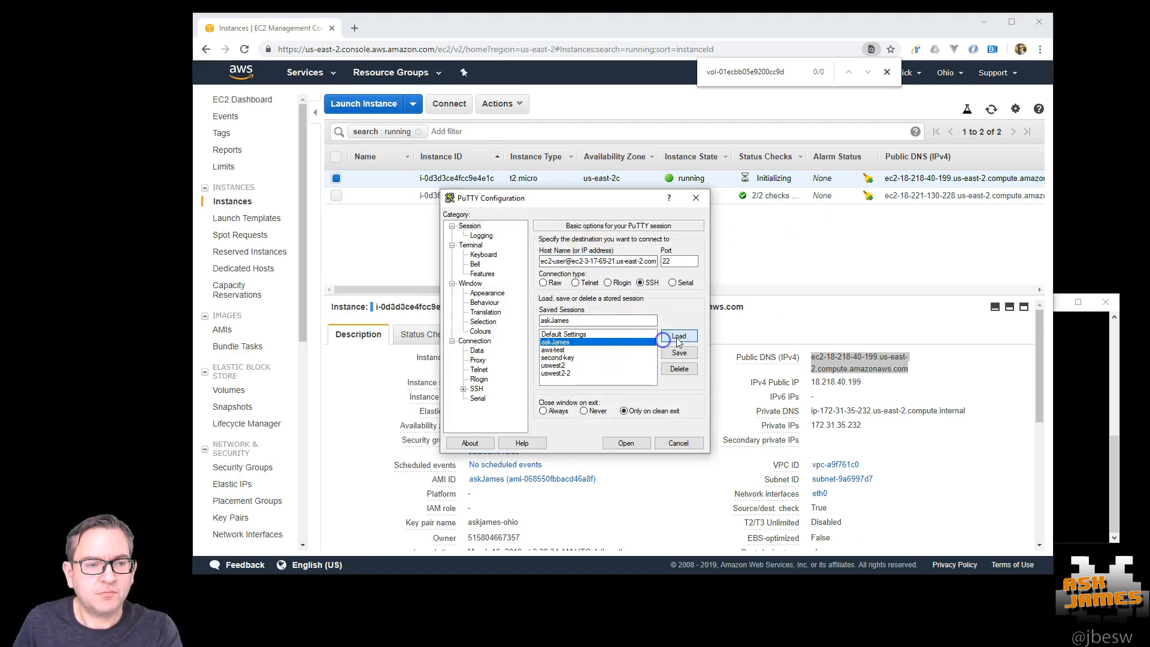
left_click(677, 335)
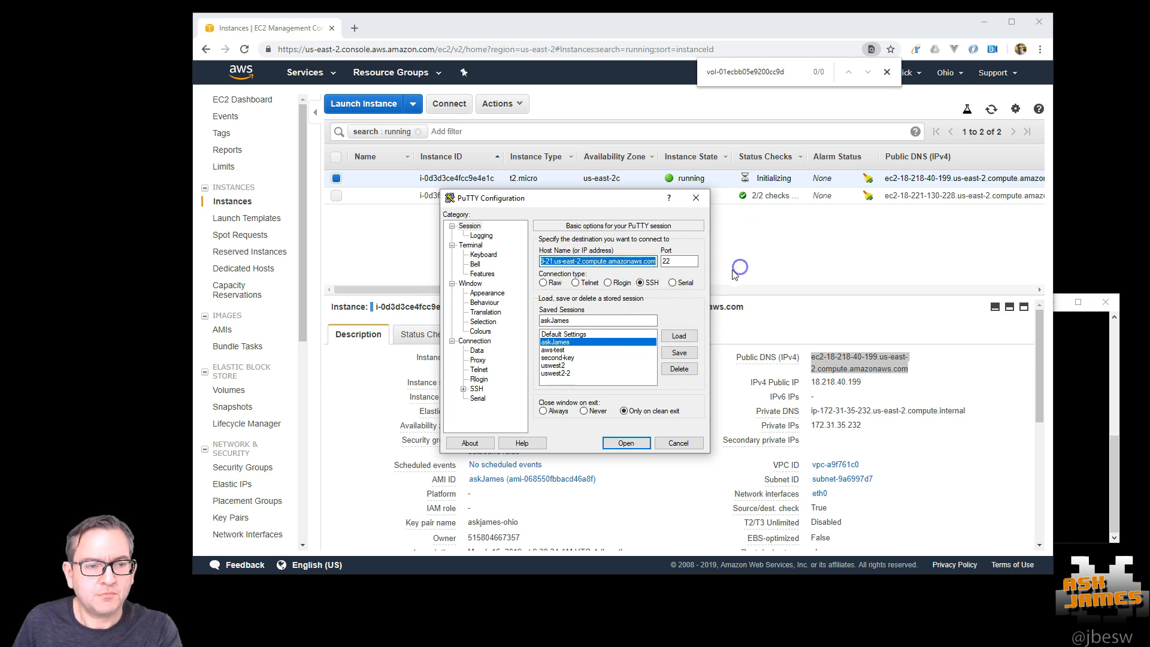
left_click(624, 442)
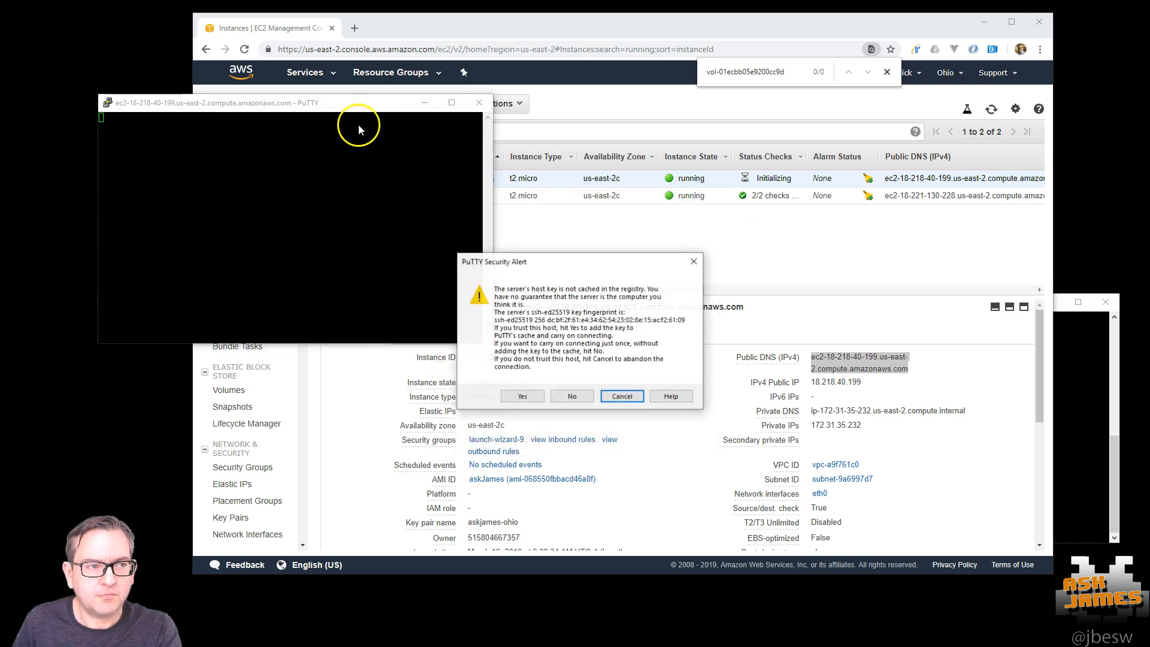
left_click(522, 396)
type("ls -la")
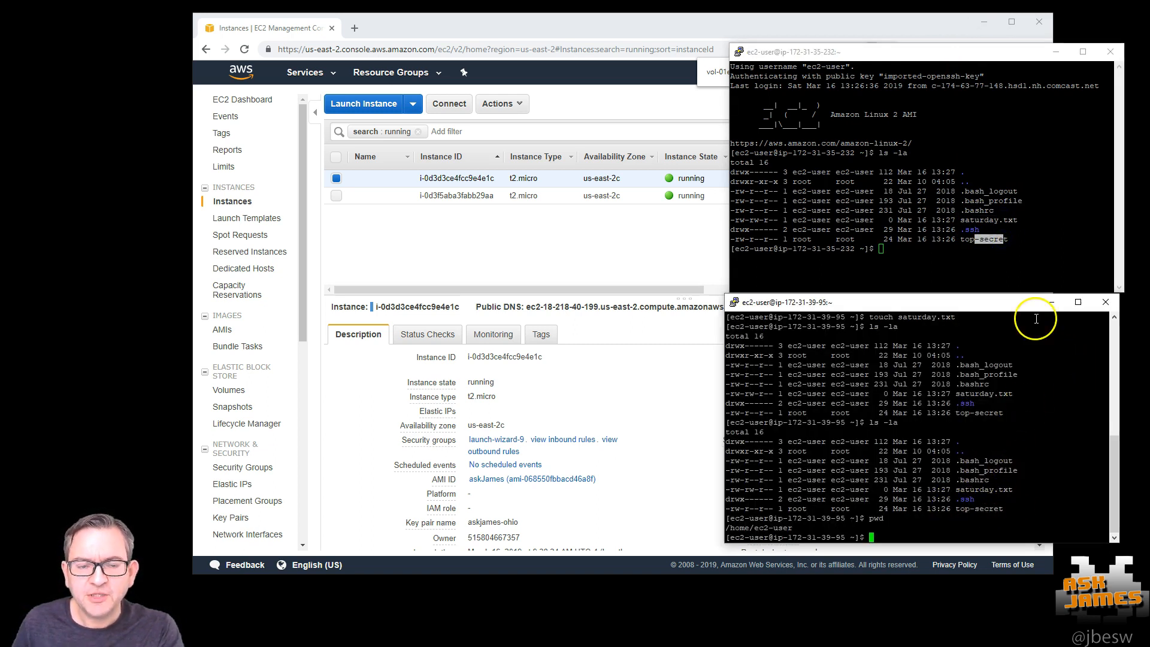
mouse_move(1050, 301)
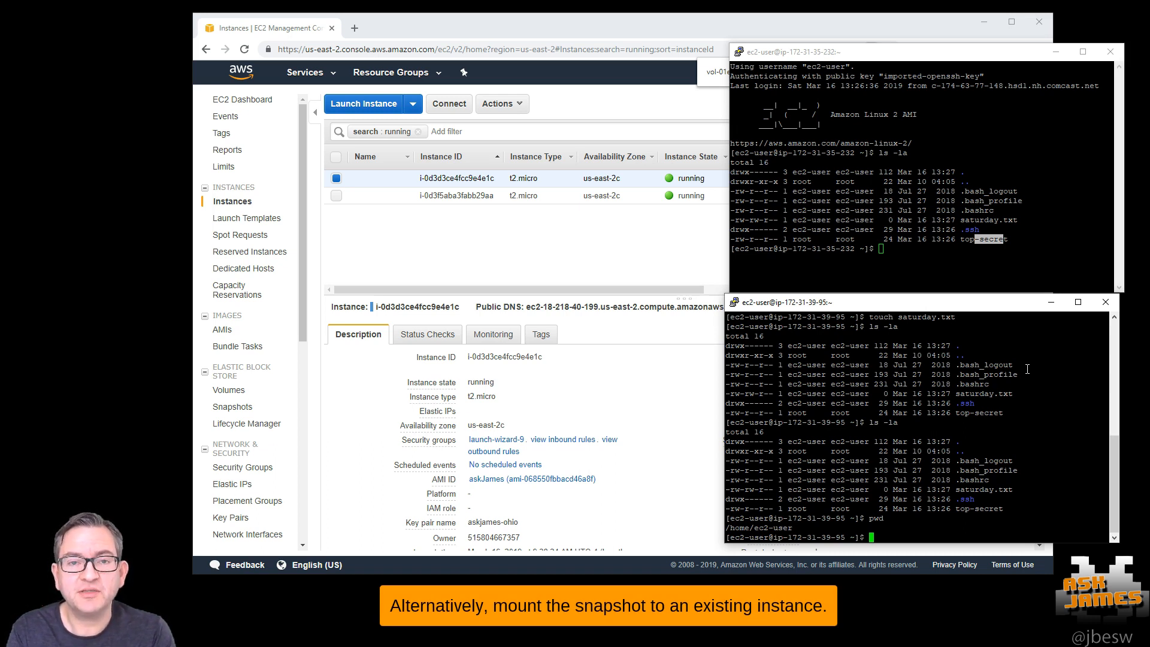
mouse_move(1071, 169)
type("ls -la")
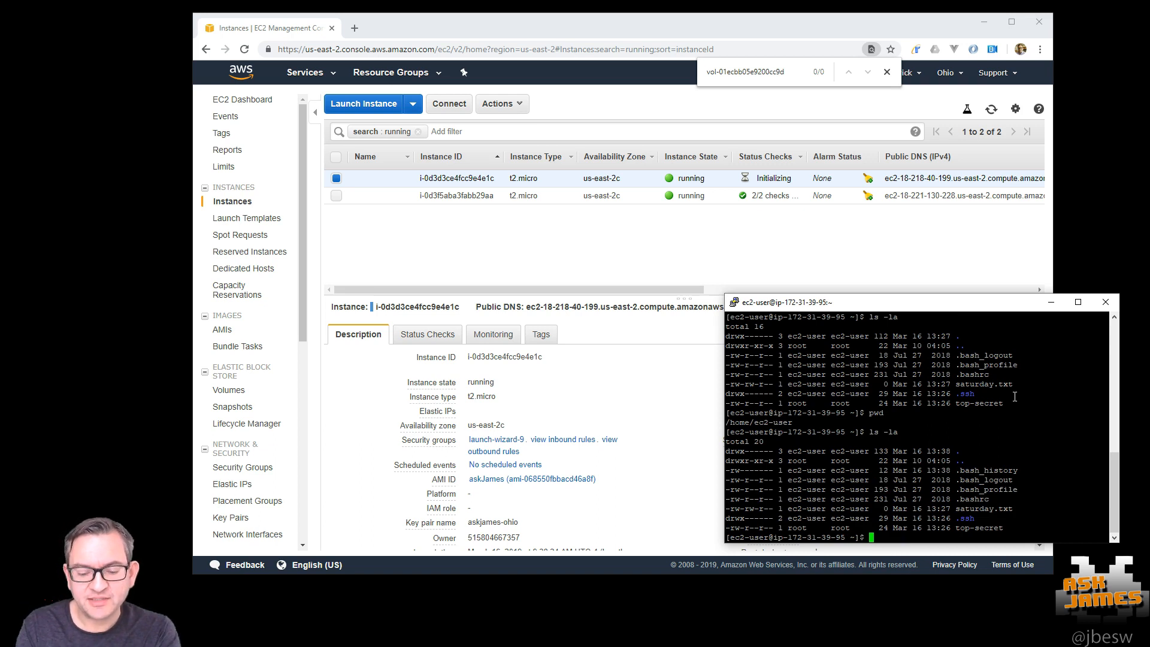
- Delete the write-protected top-secret file with rm, confirming the removal
type("rm")
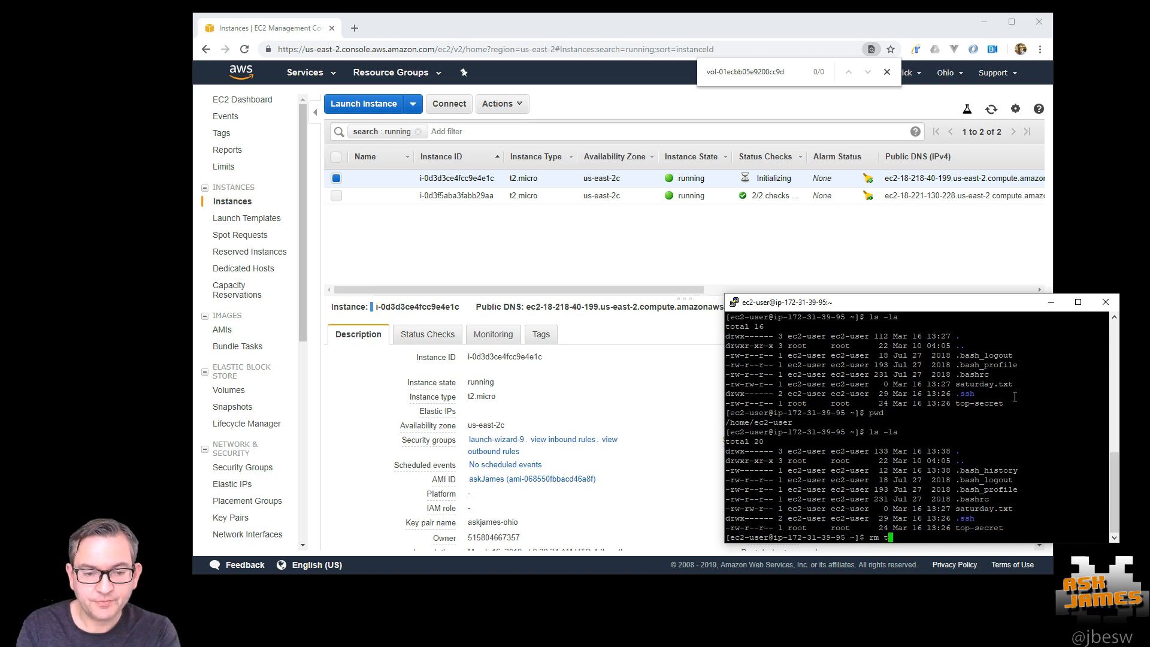
type("top-secret")
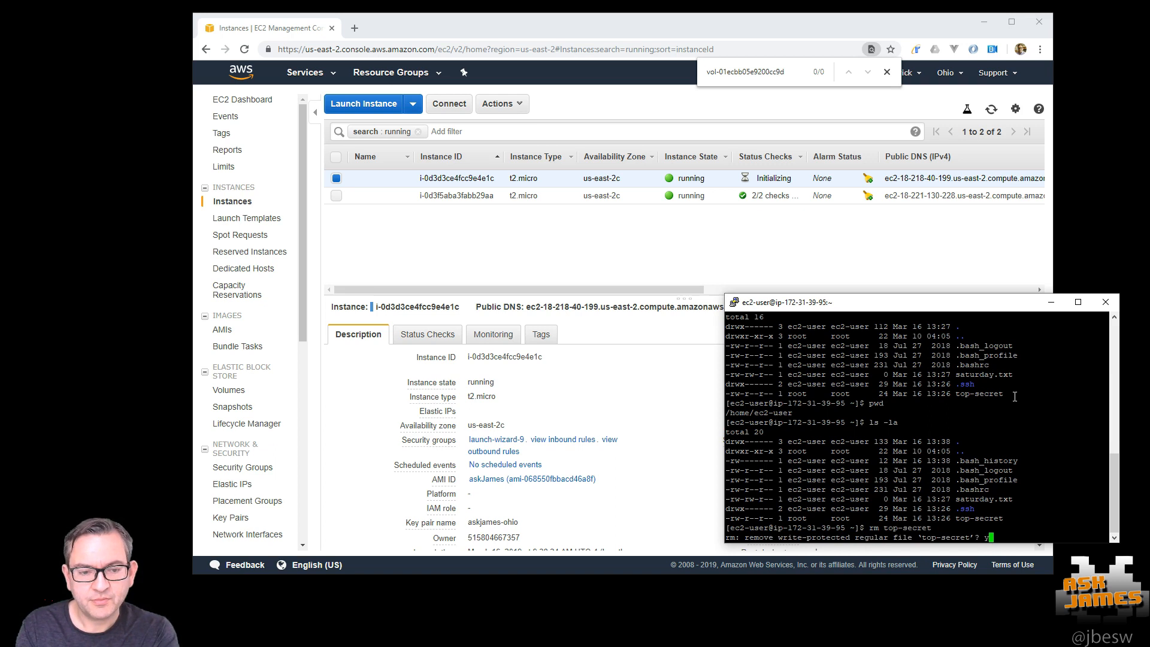
type("yes")
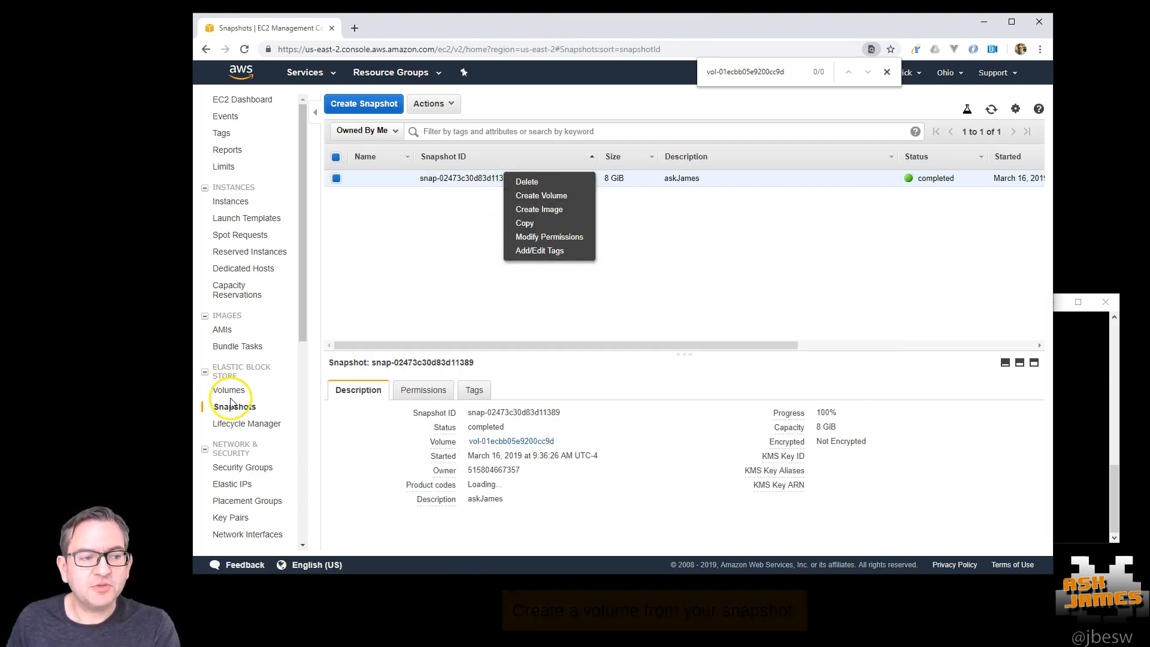
mouse_move(540, 209)
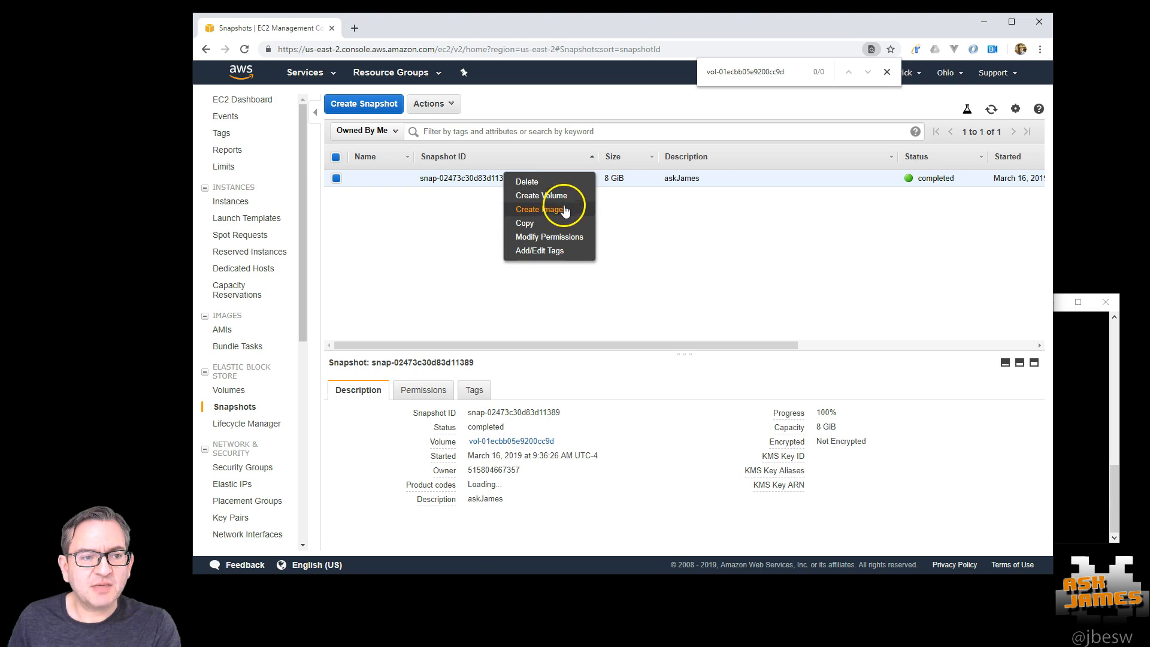
left_click(540, 195)
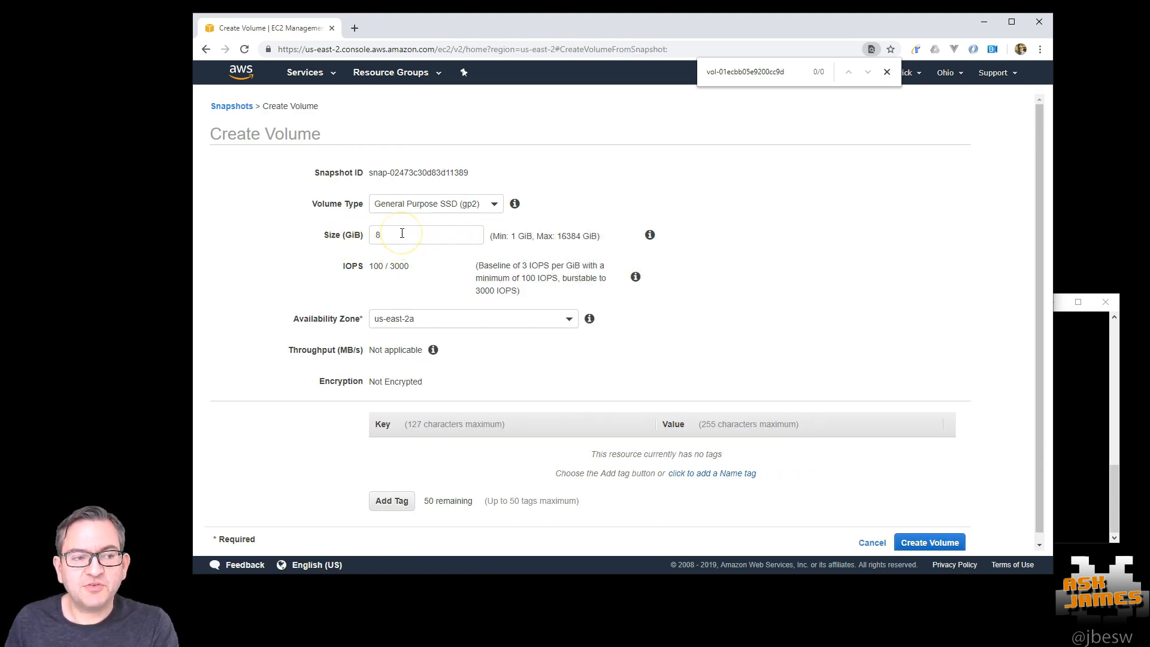
left_click(426, 235)
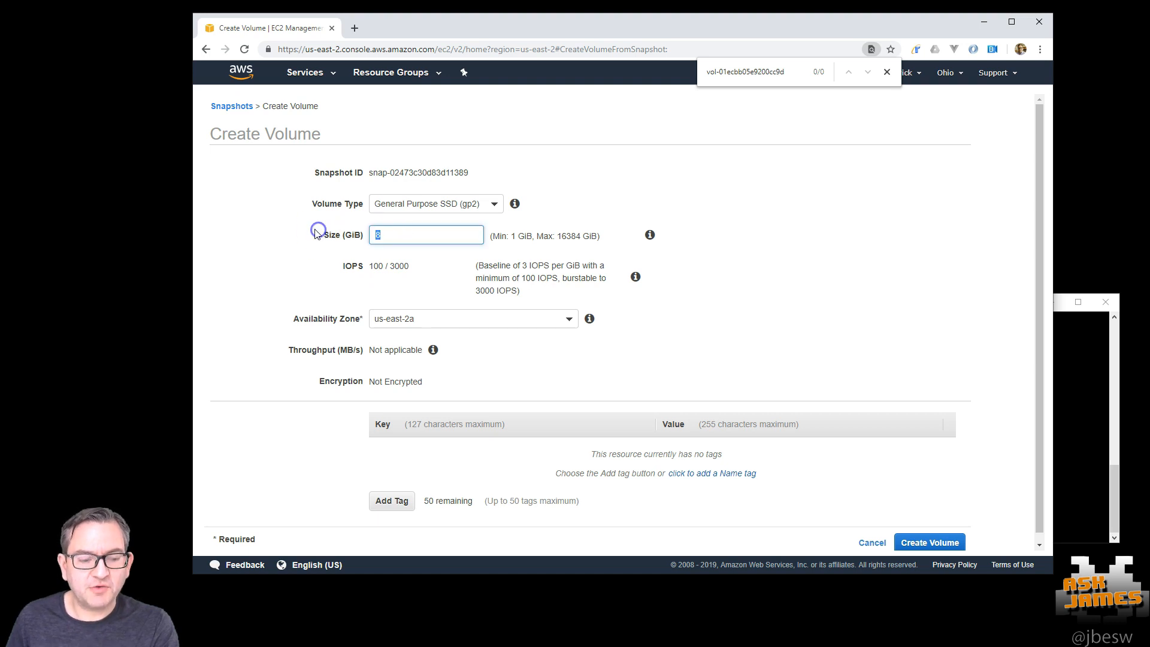
type("10")
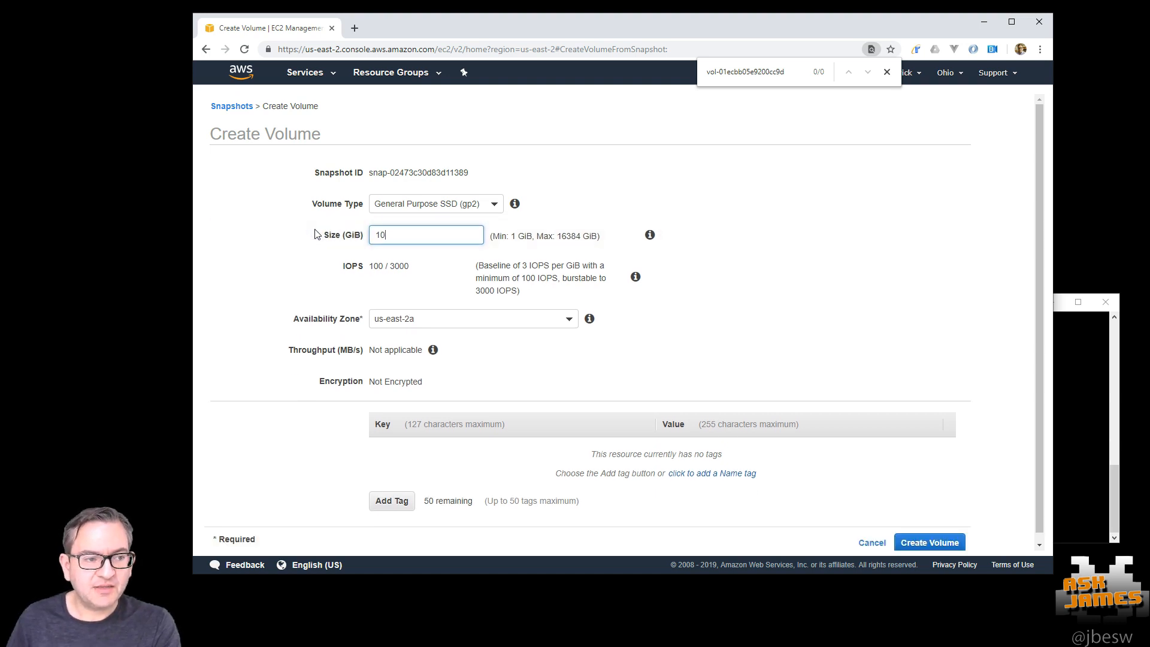
left_click(473, 318)
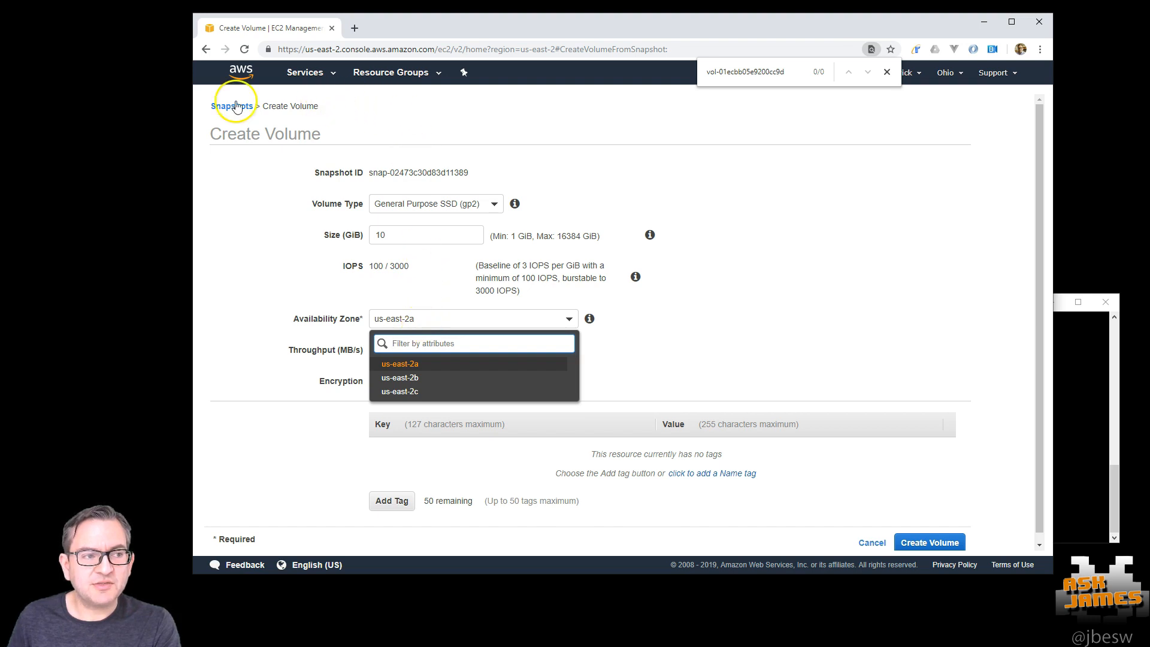
left_click(231, 106)
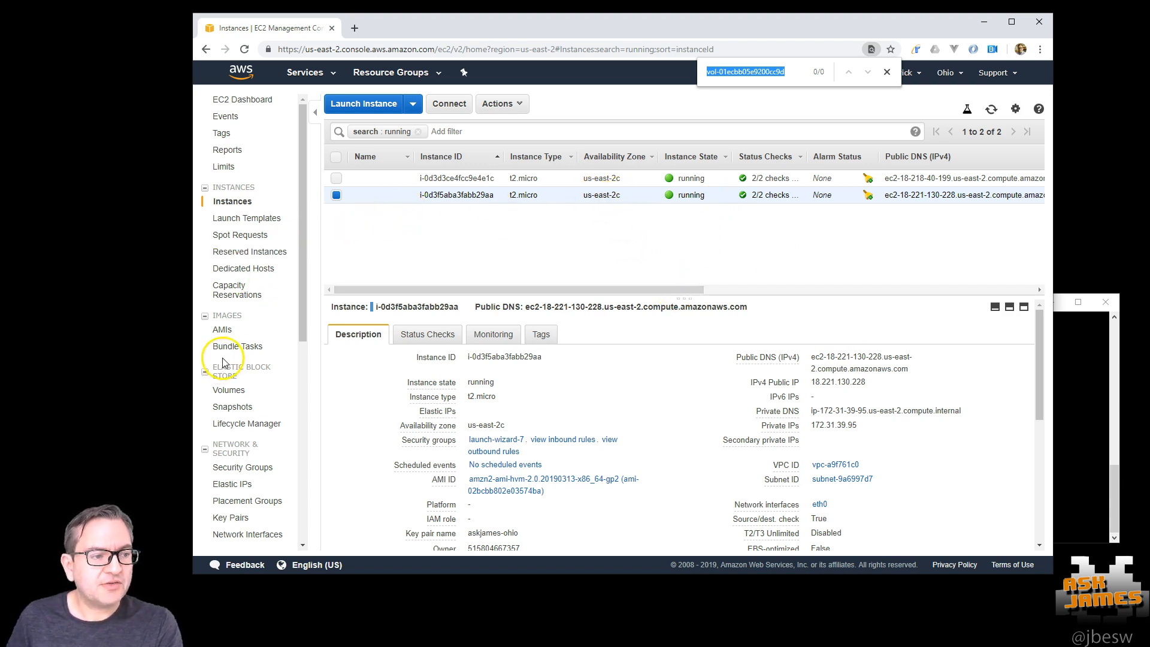
left_click(234, 406)
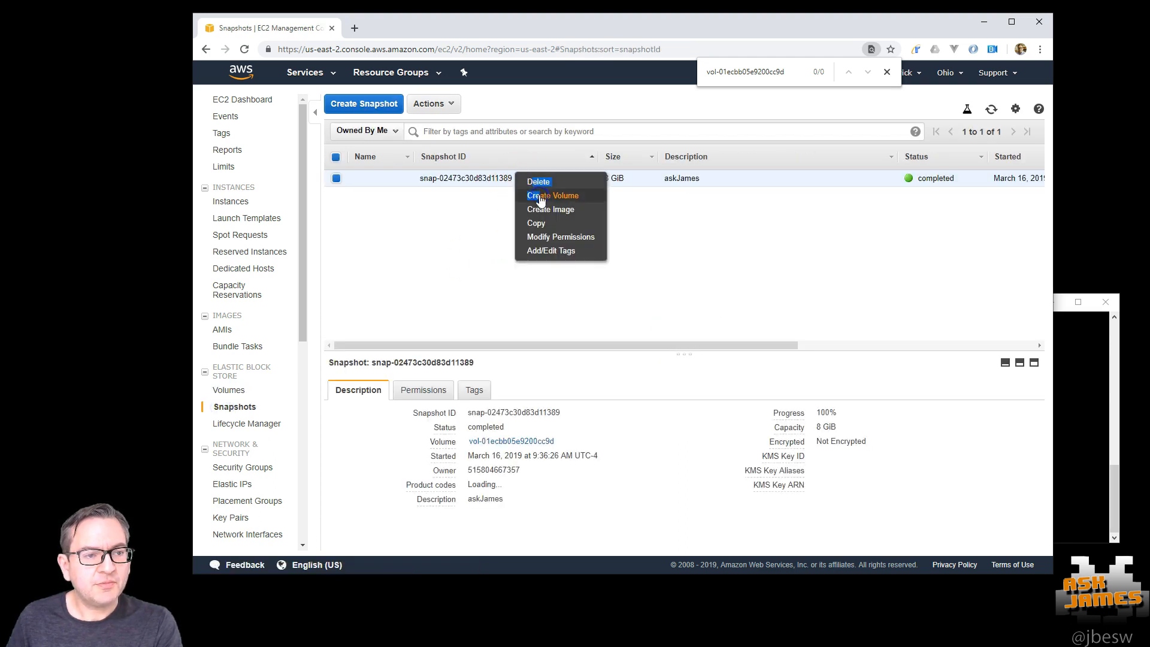
- Create a 10 GiB volume from the askJames snapshot in us-east-2c
left_click(552, 195)
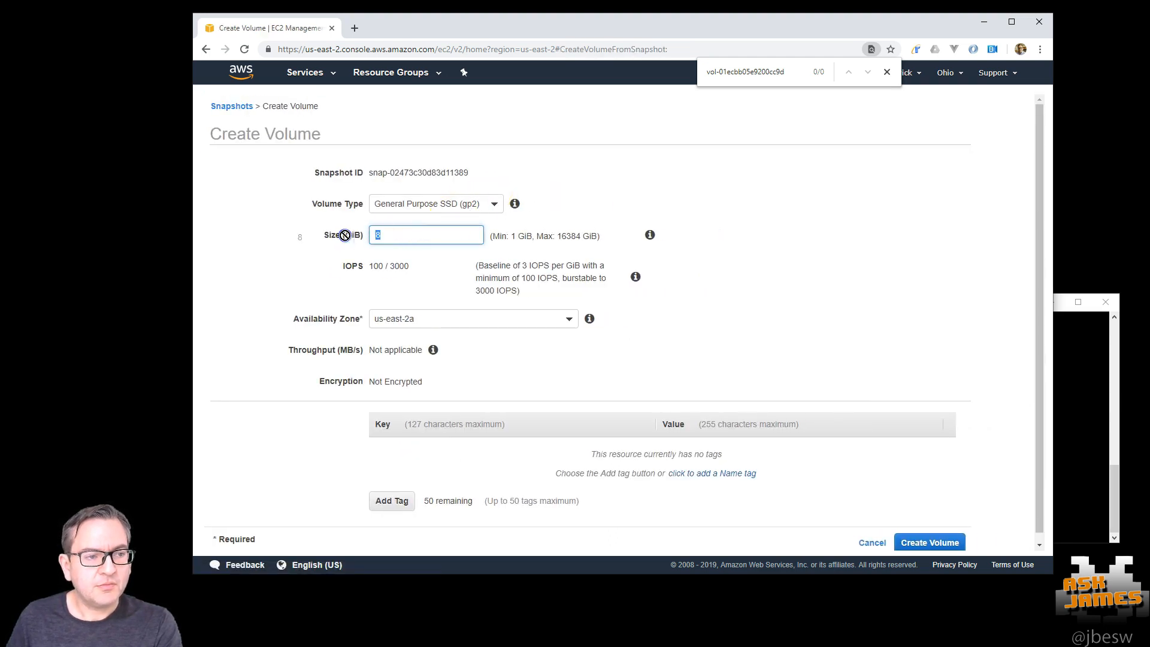
left_click(473, 318)
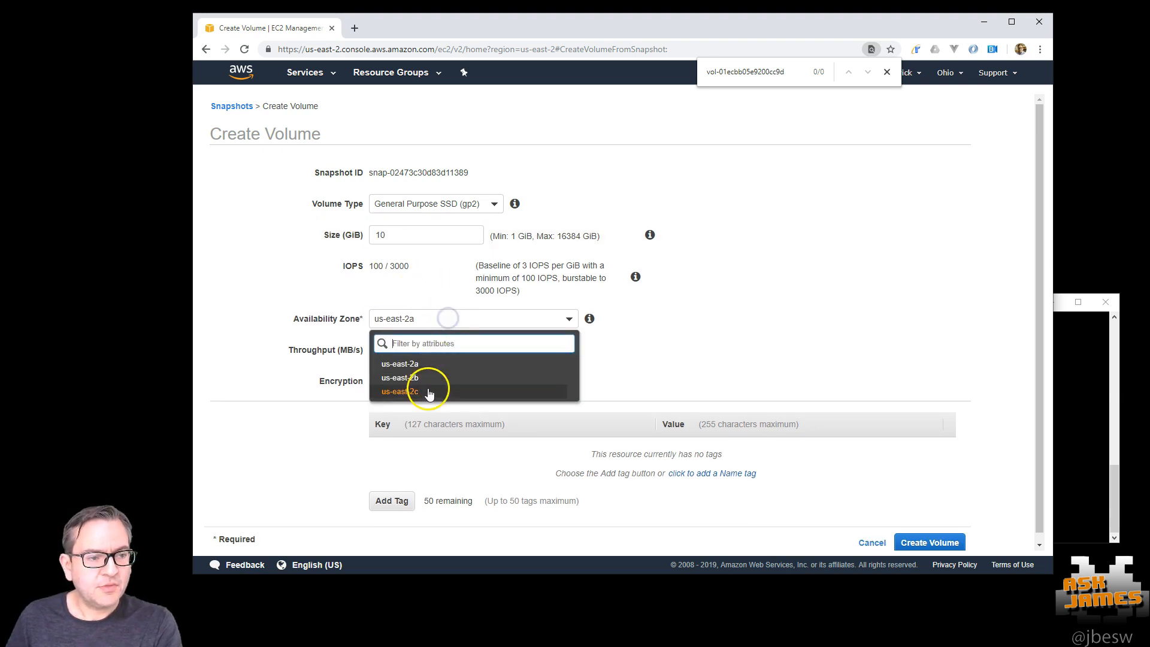
left_click(402, 391)
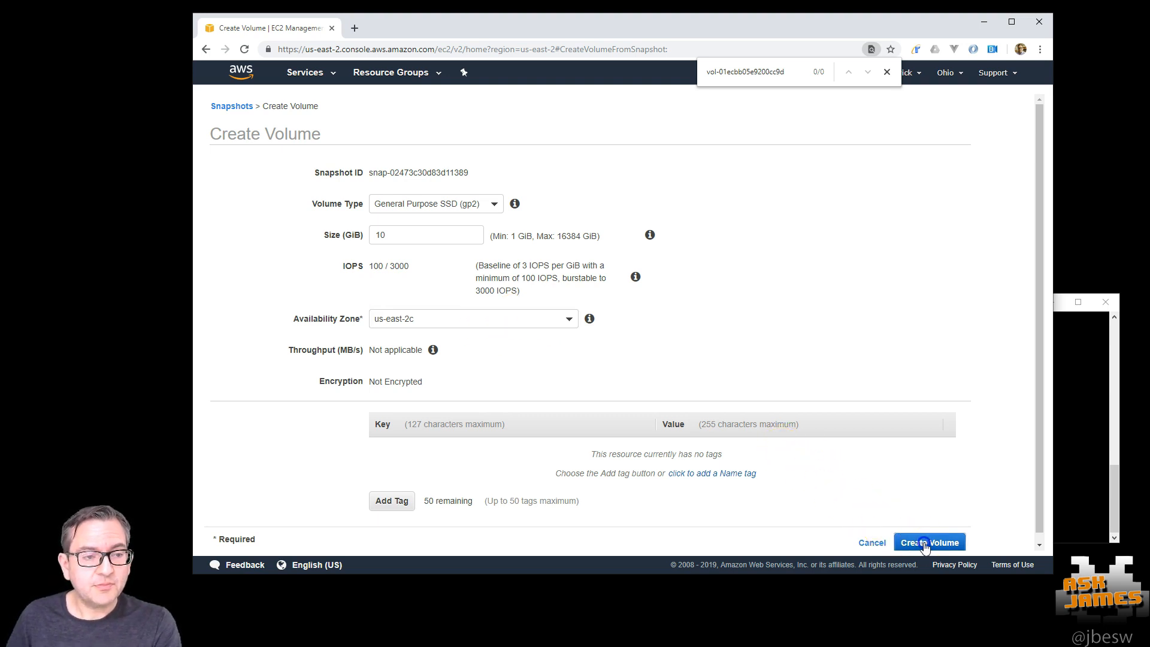
left_click(928, 542)
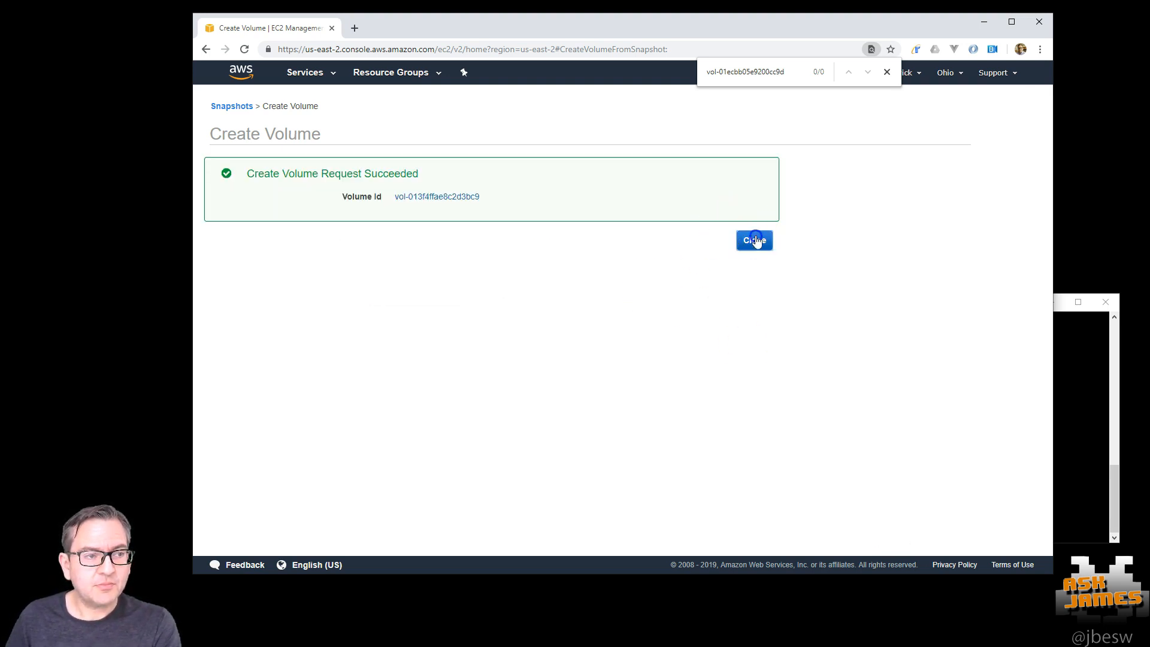
left_click(753, 241)
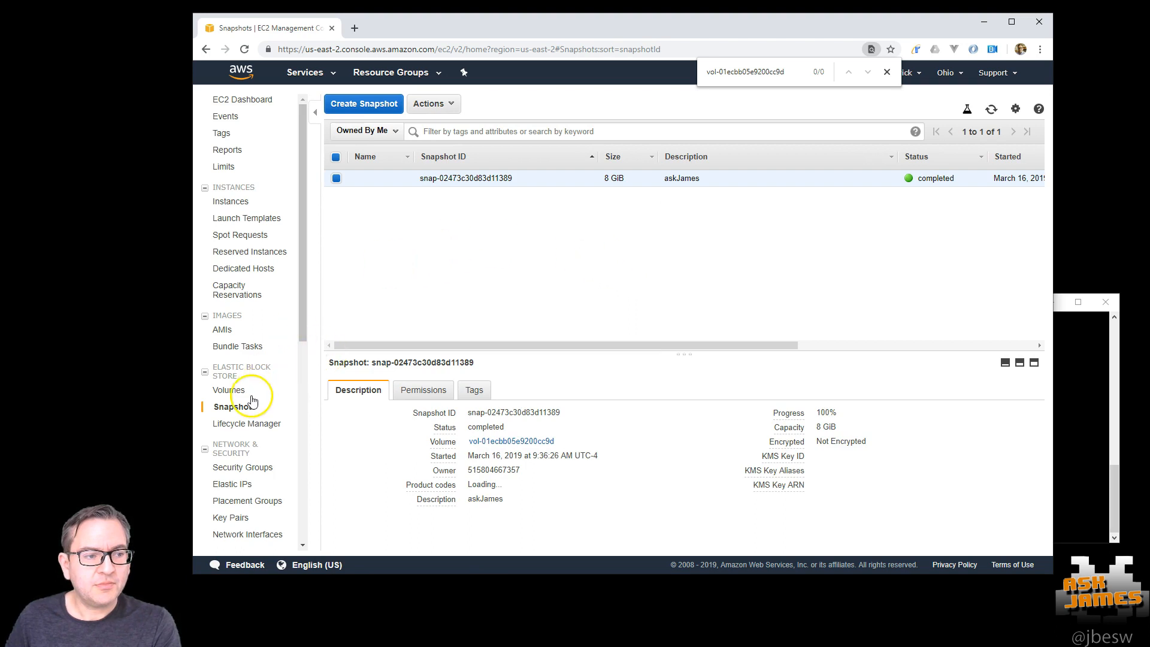
- Reload the Volumes list until the new 10 GiB volume appears as available
left_click(229, 389)
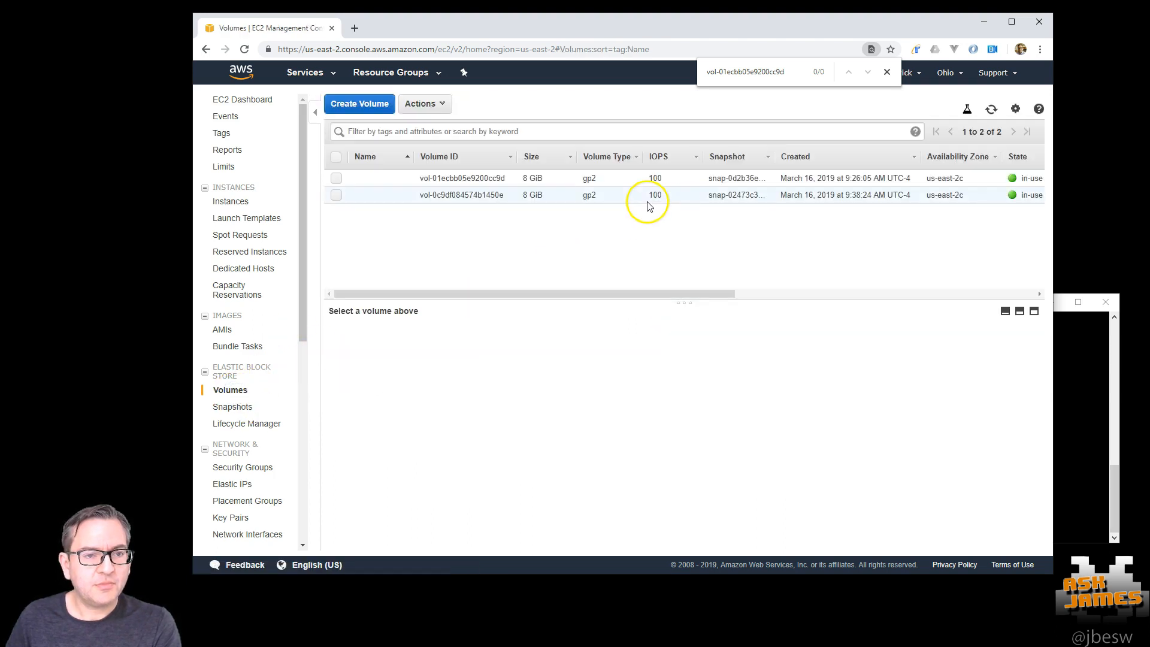
mouse_move(486, 206)
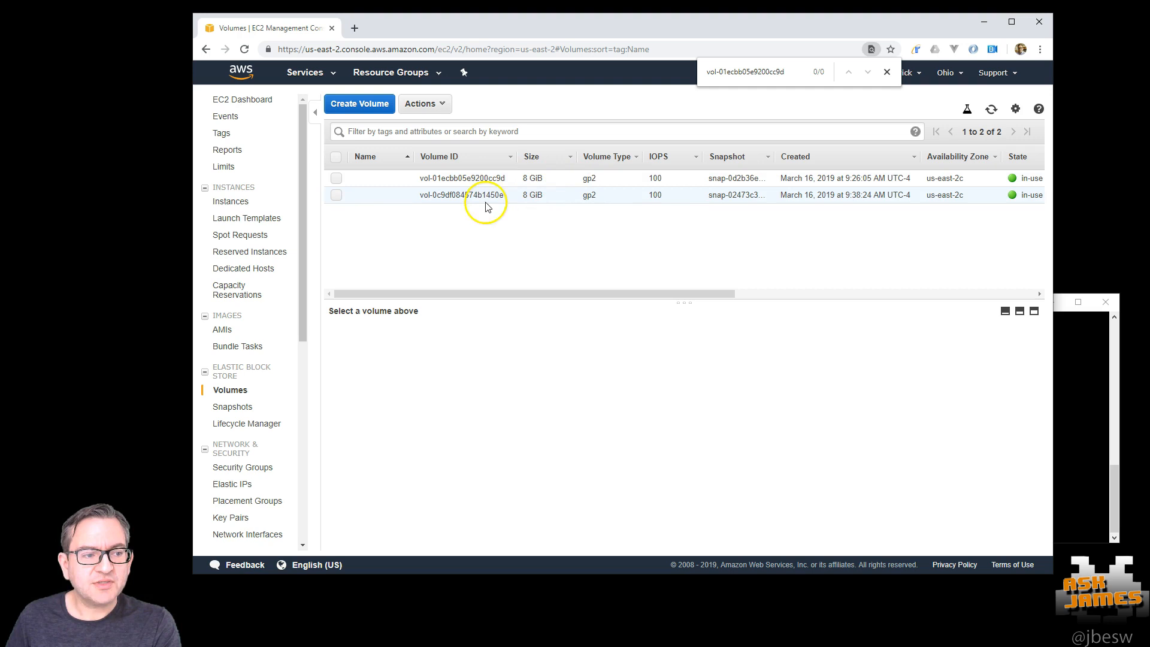
left_click(232, 406)
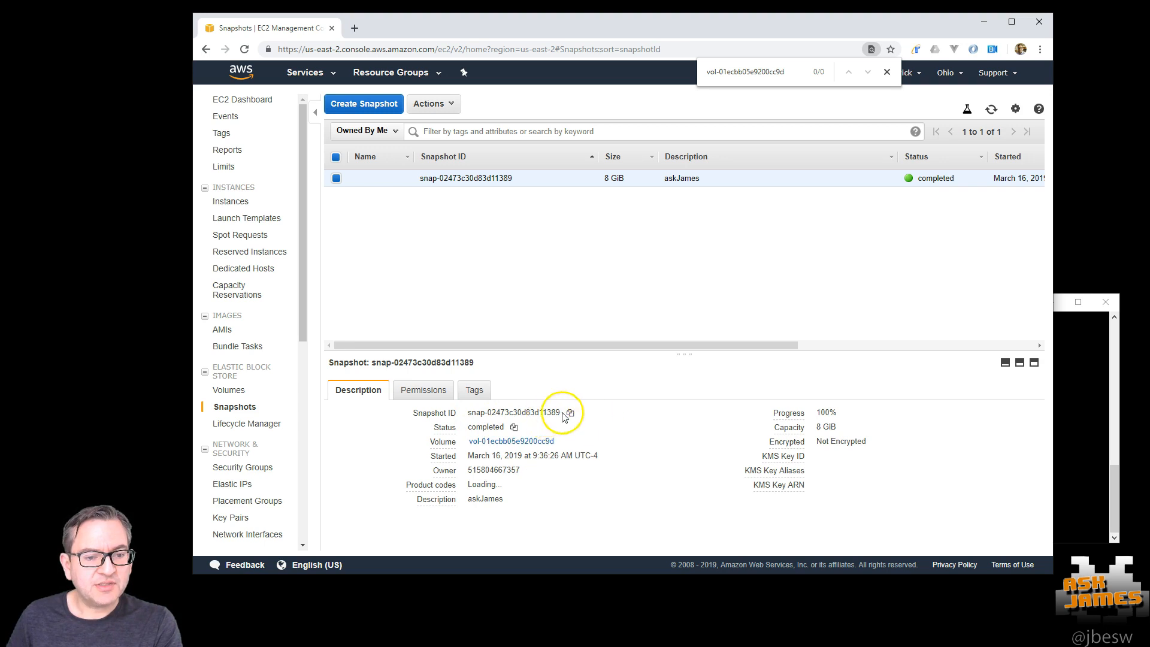
left_click(229, 389)
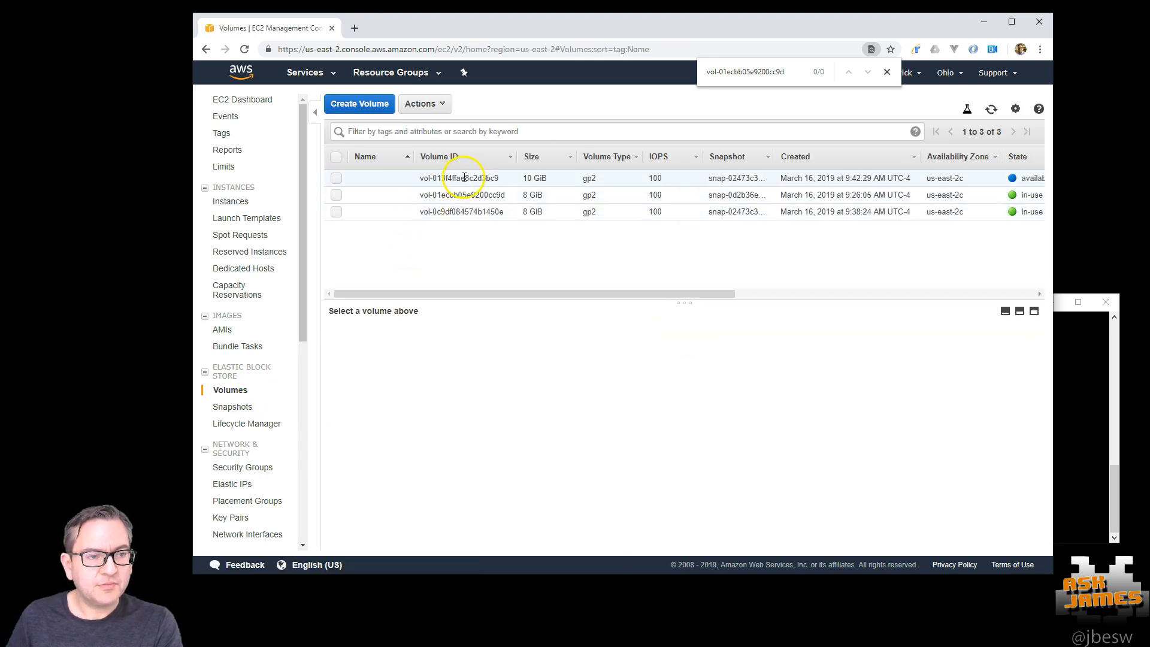
- Name the new 10 GiB volume askJames and return to the Instances list
left_click(461, 177)
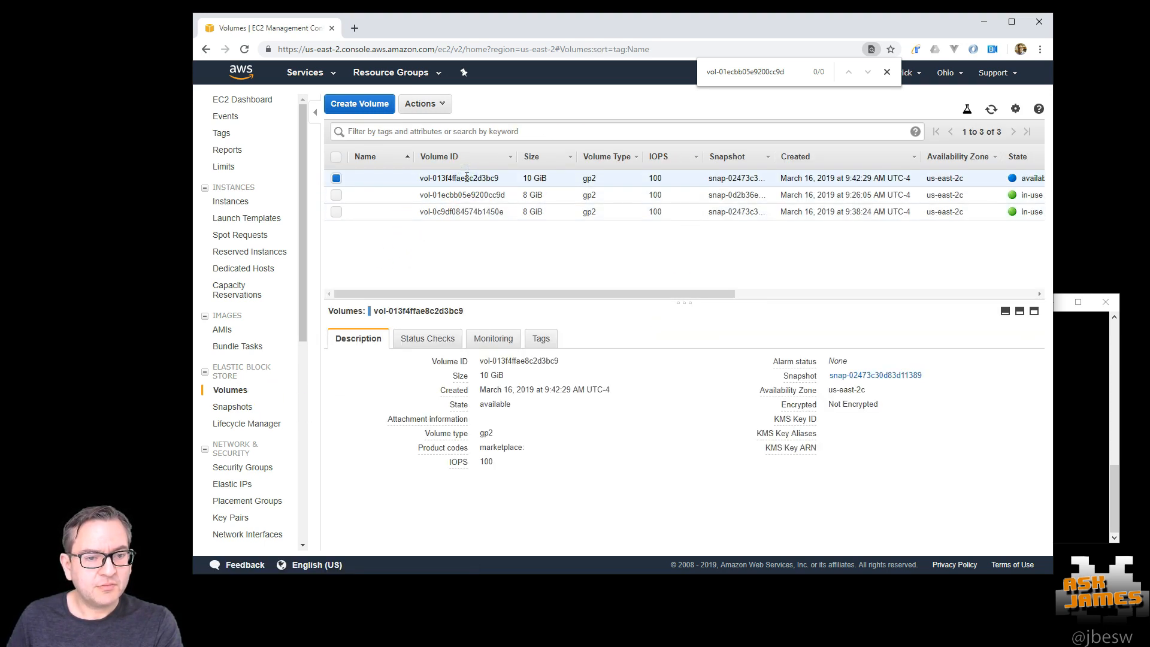
mouse_move(863, 314)
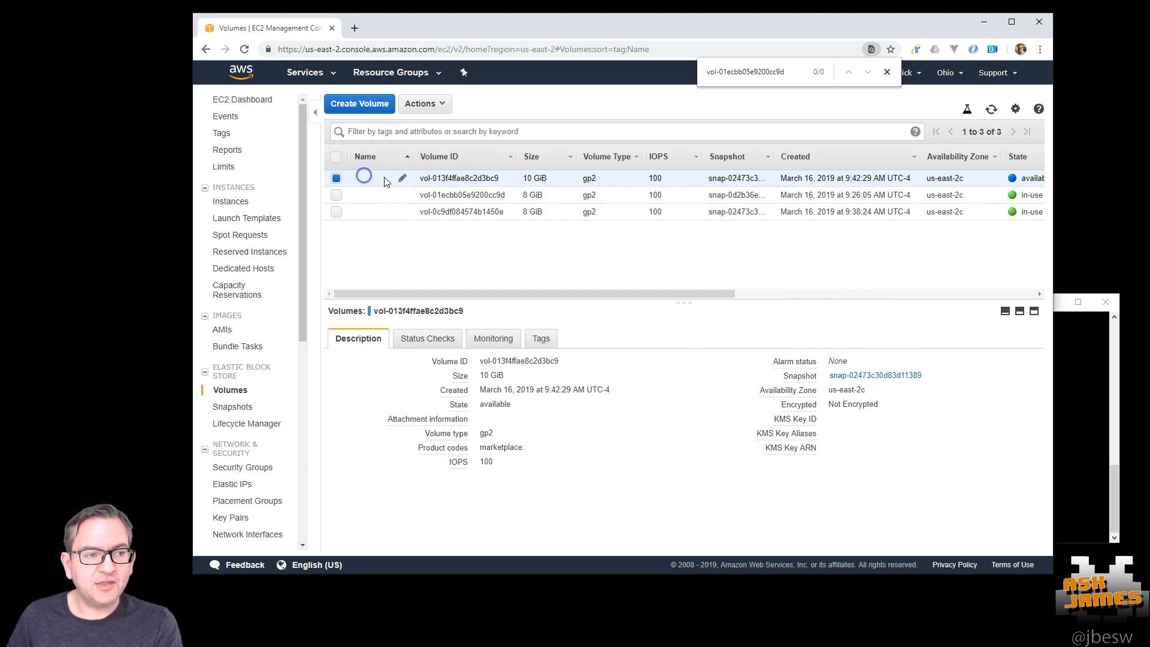
type("askJames")
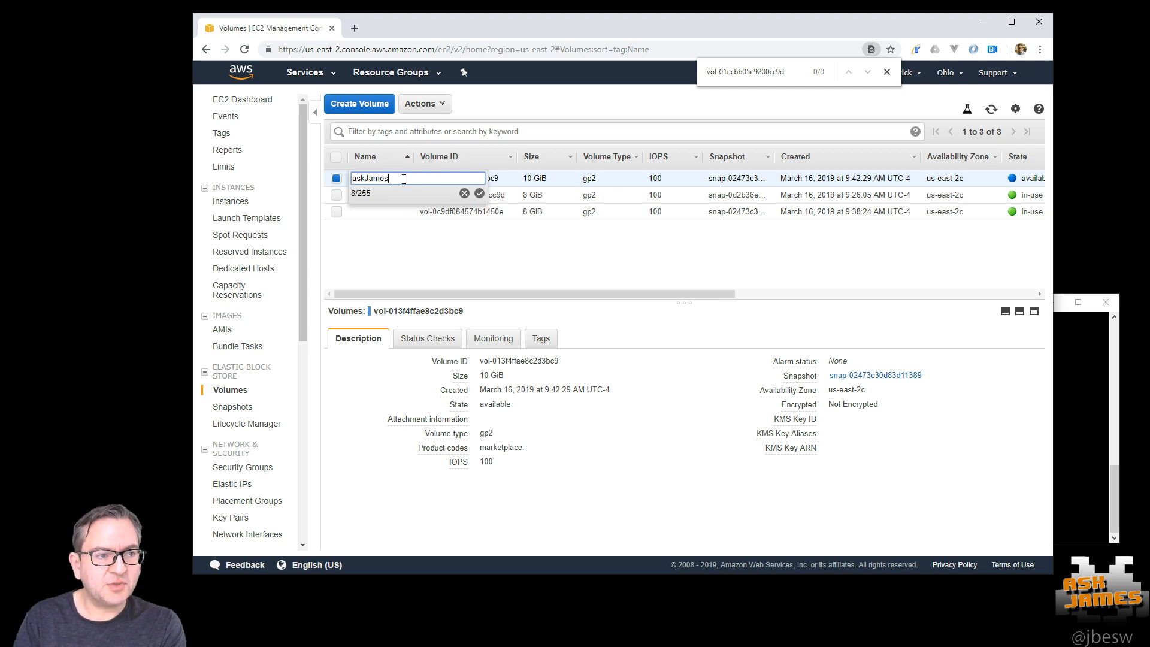
left_click(479, 192)
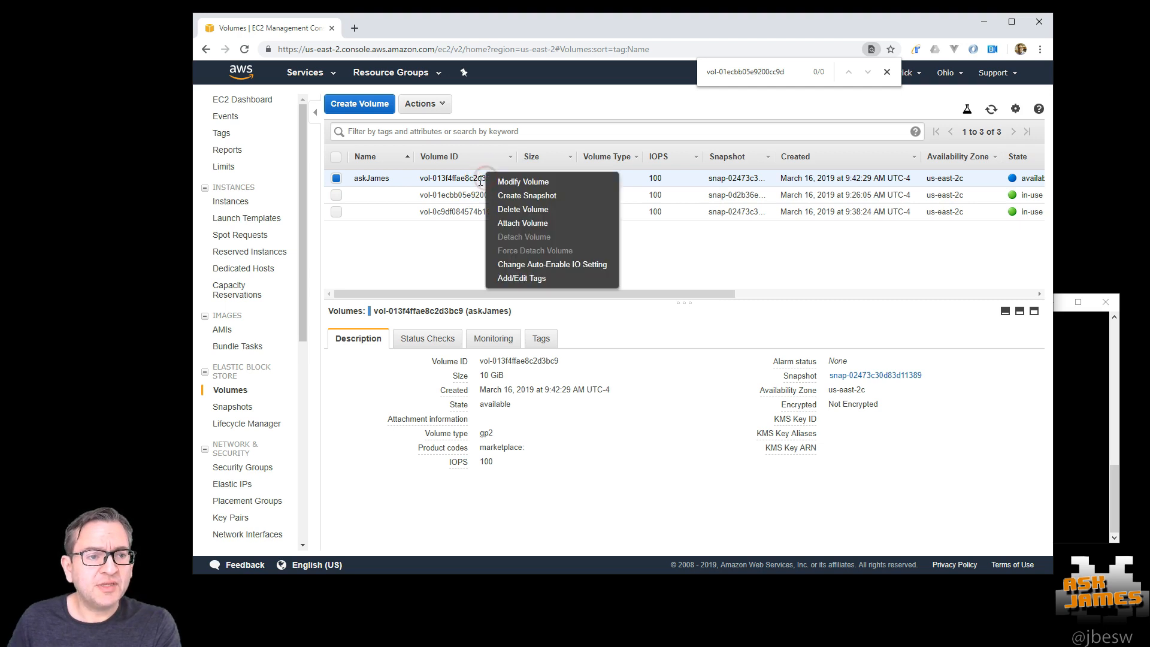
left_click(733, 225)
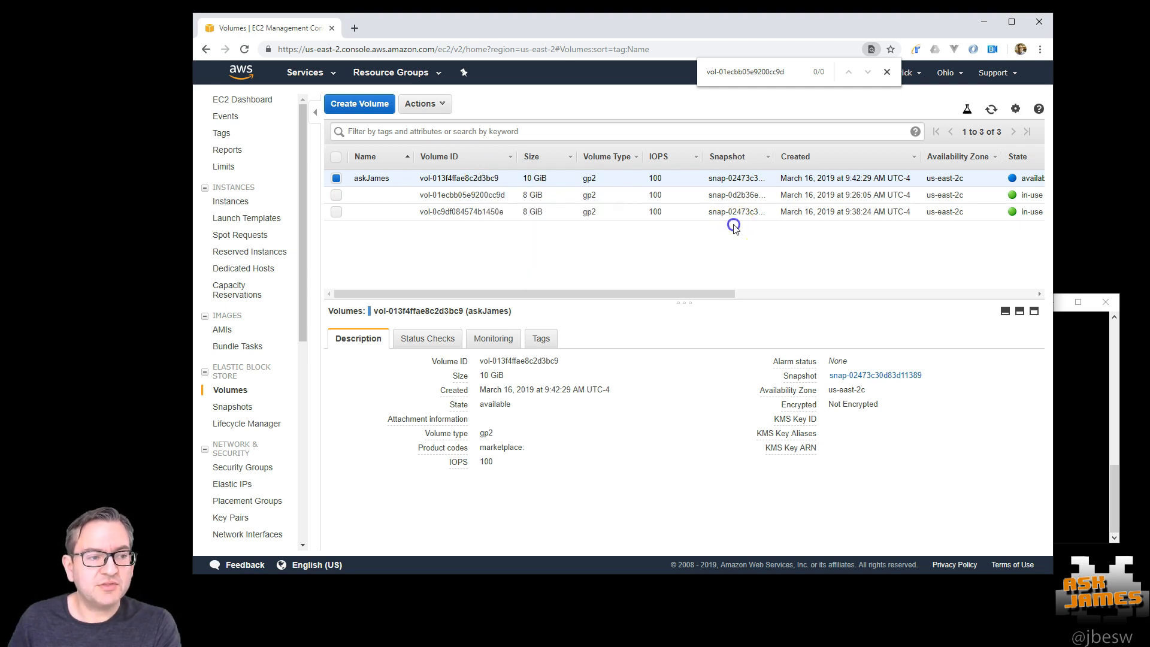
left_click(230, 201)
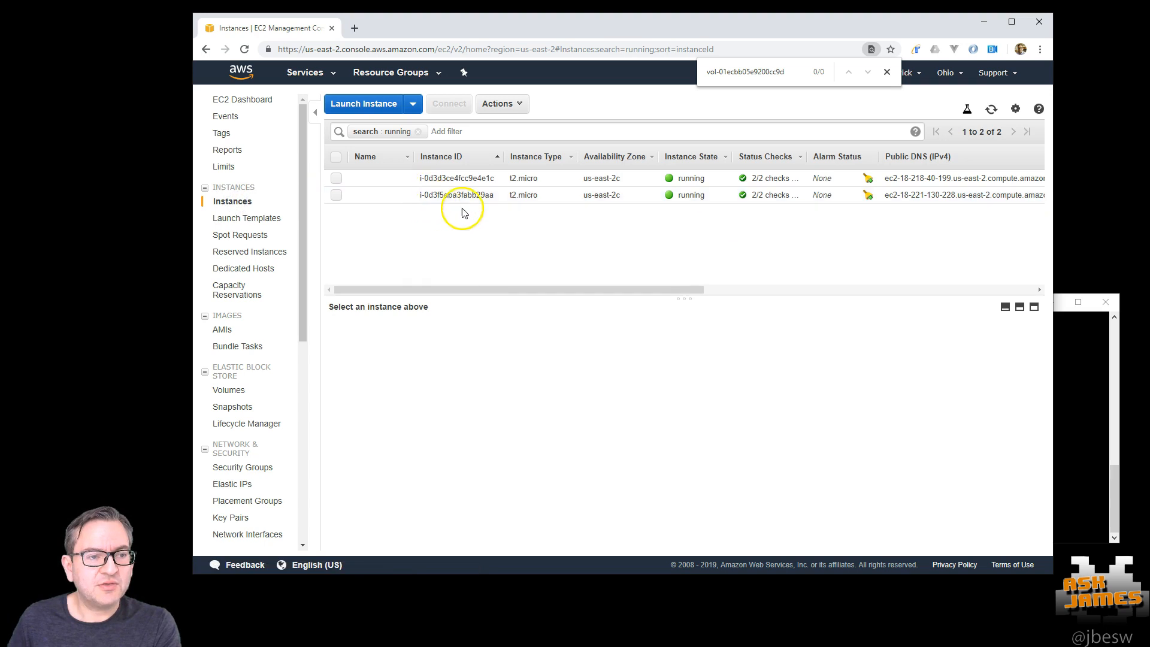
- Terminate the askJames-based instance i-0d3d3ce4fcc9e4e1c and bring up the Volumes list
left_click(454, 194)
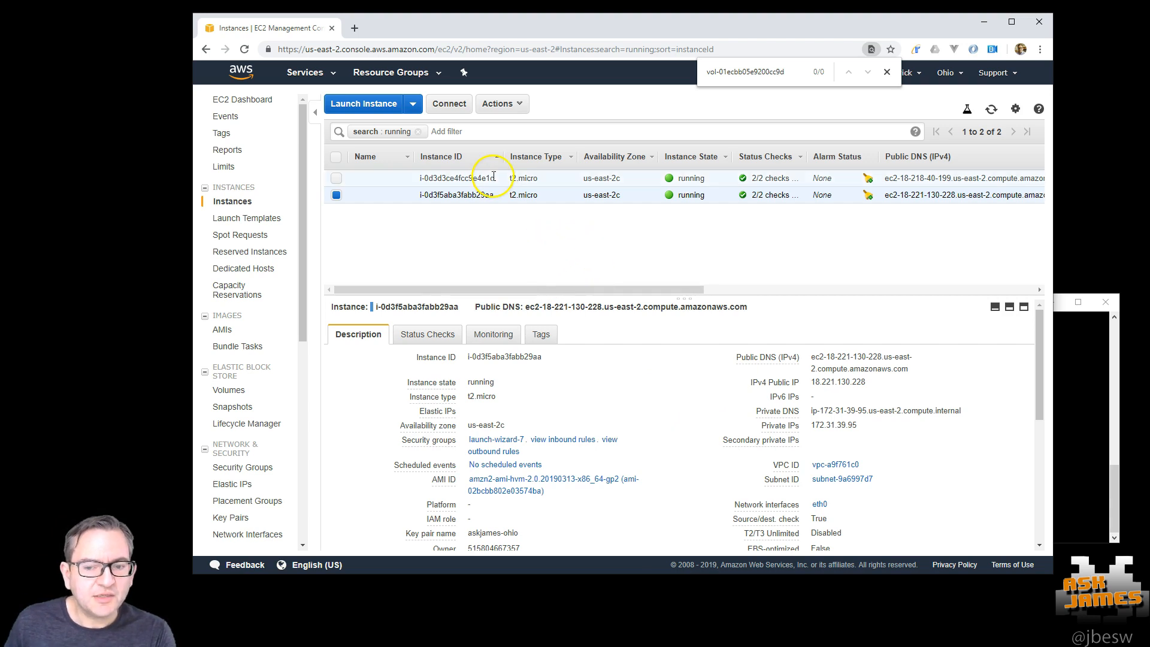
right_click(491, 177)
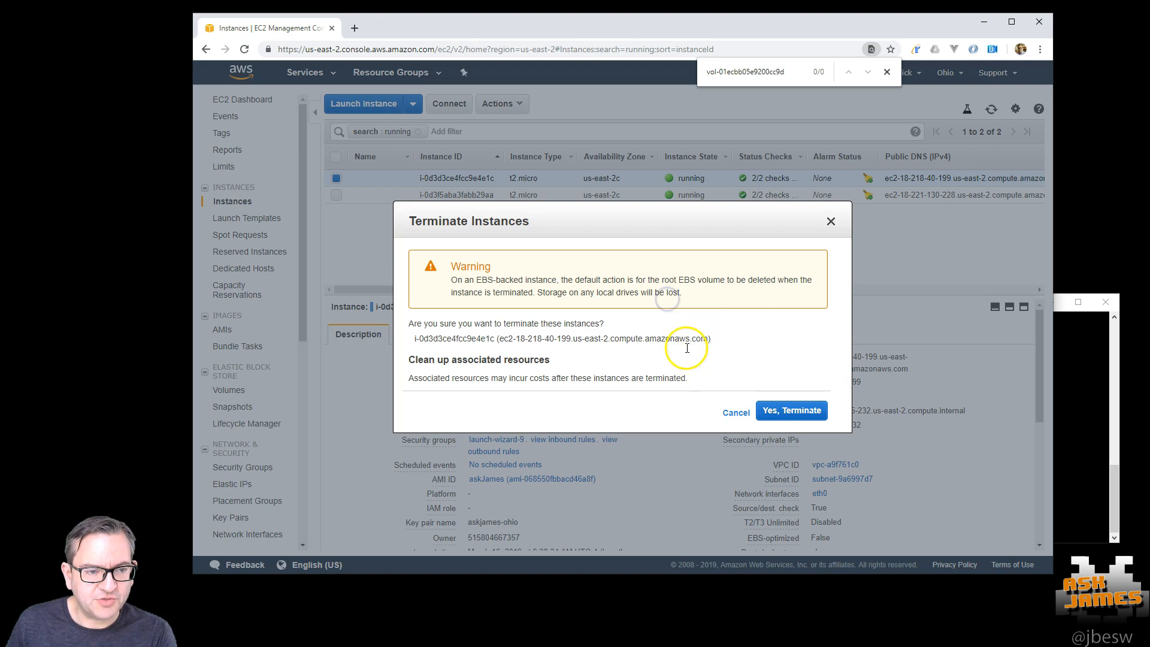
left_click(791, 410)
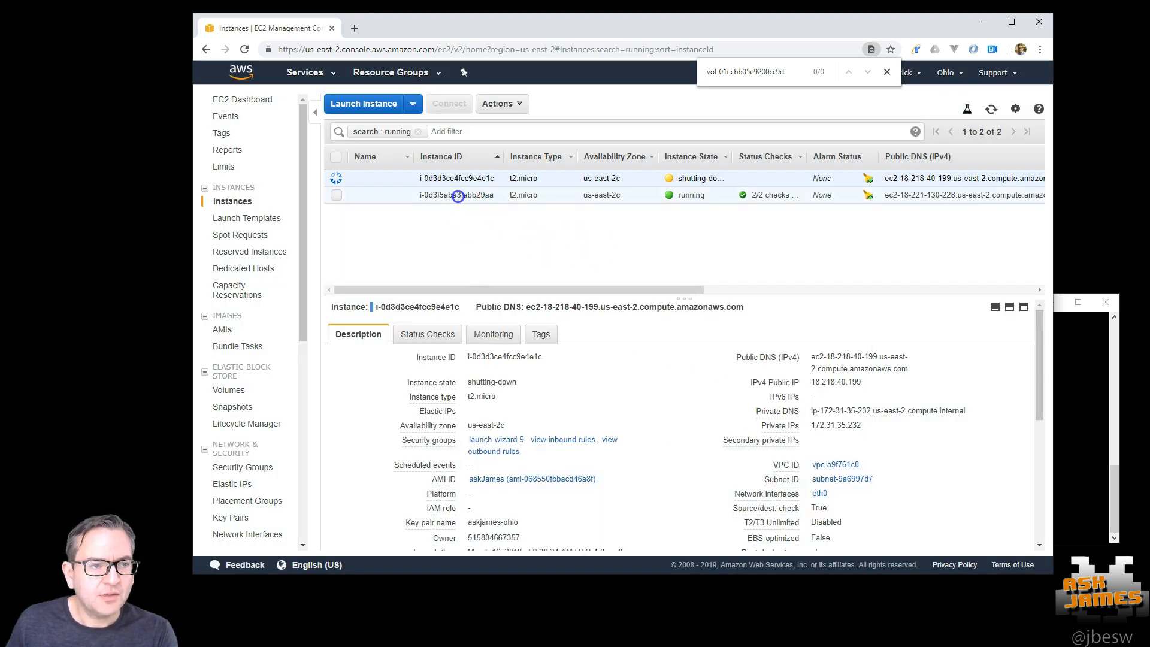
left_click(456, 194)
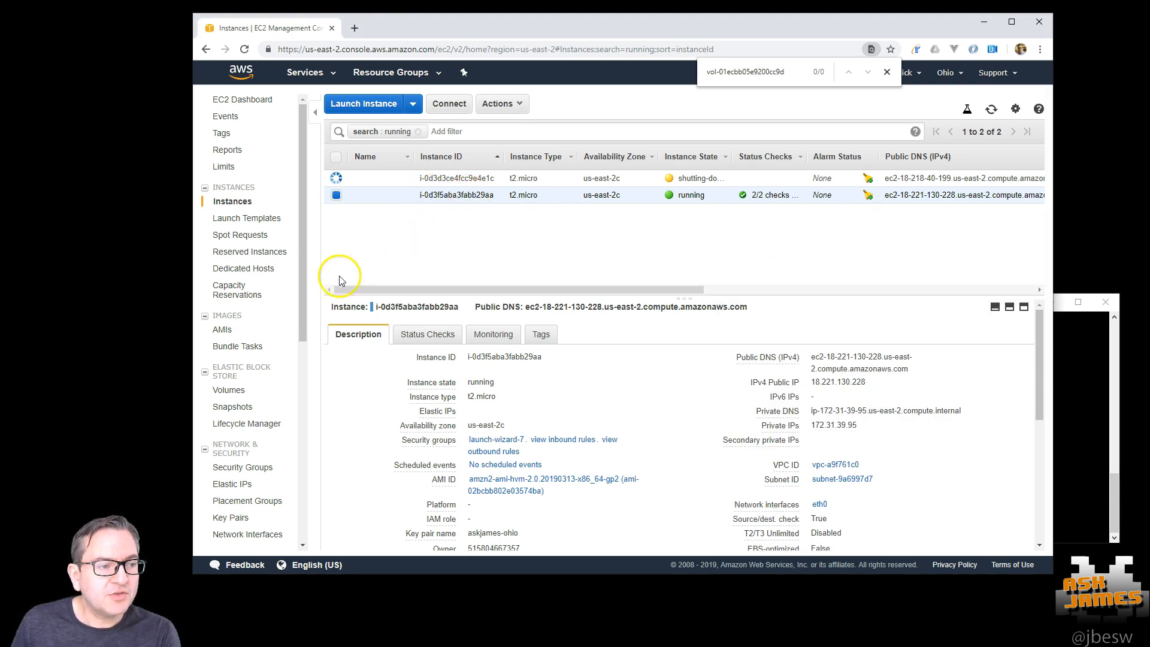
left_click(229, 389)
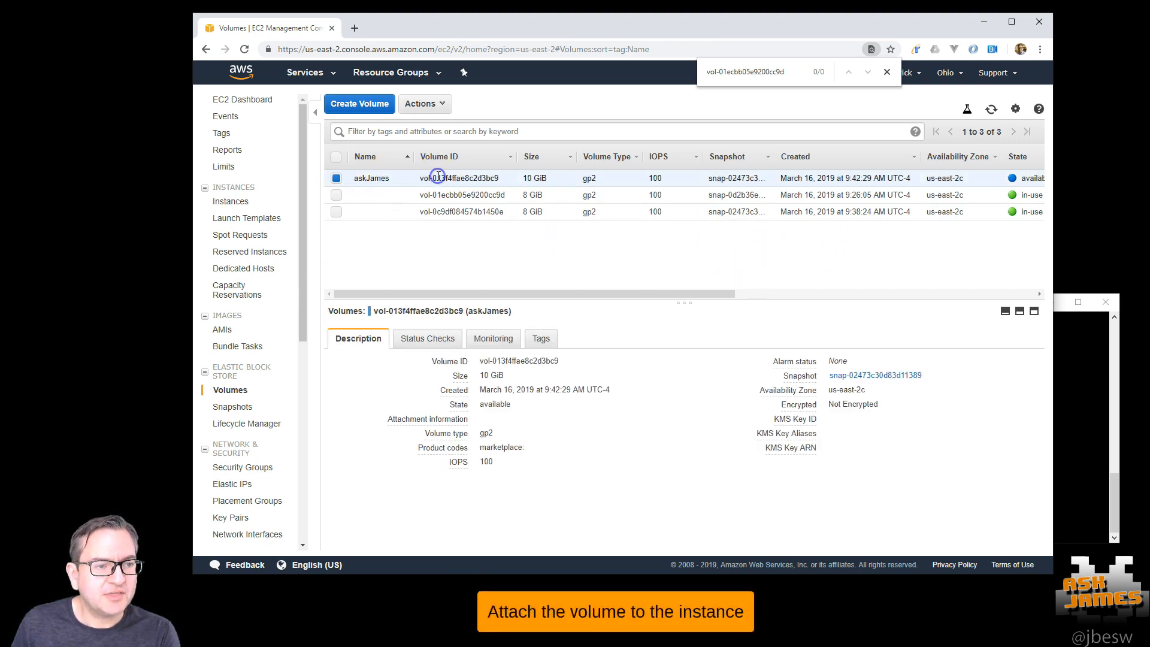
- Attach the 10 GiB askJames volume to instance i-0d3f5aba3fabb29aa as /dev/sdf
left_click(424, 104)
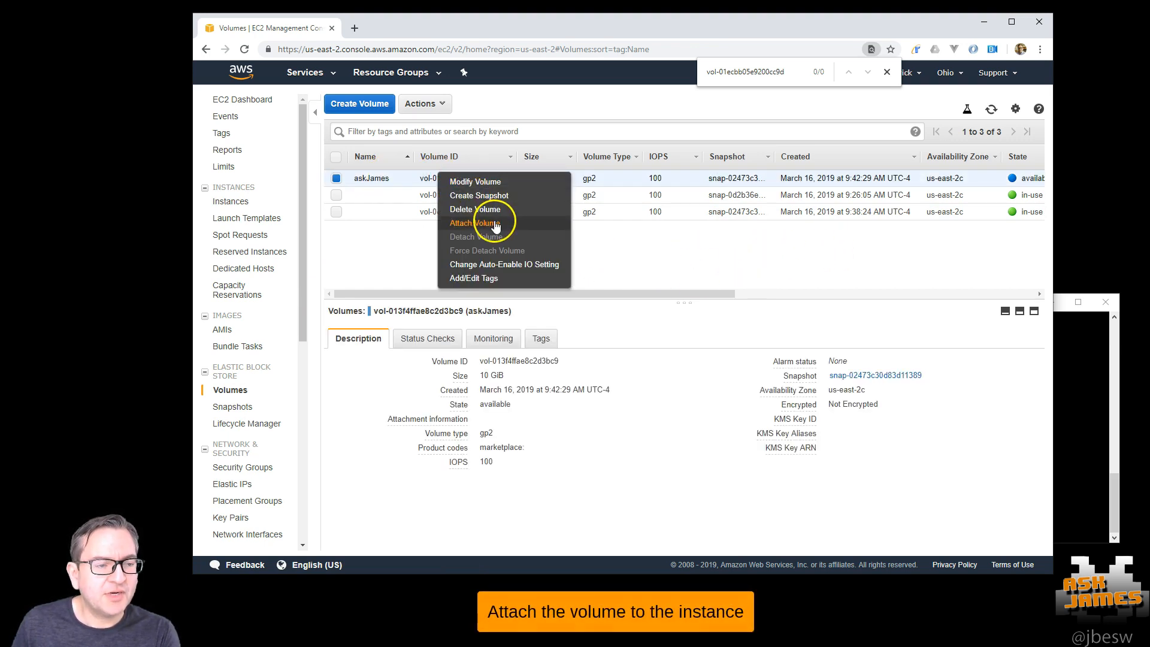
left_click(474, 223)
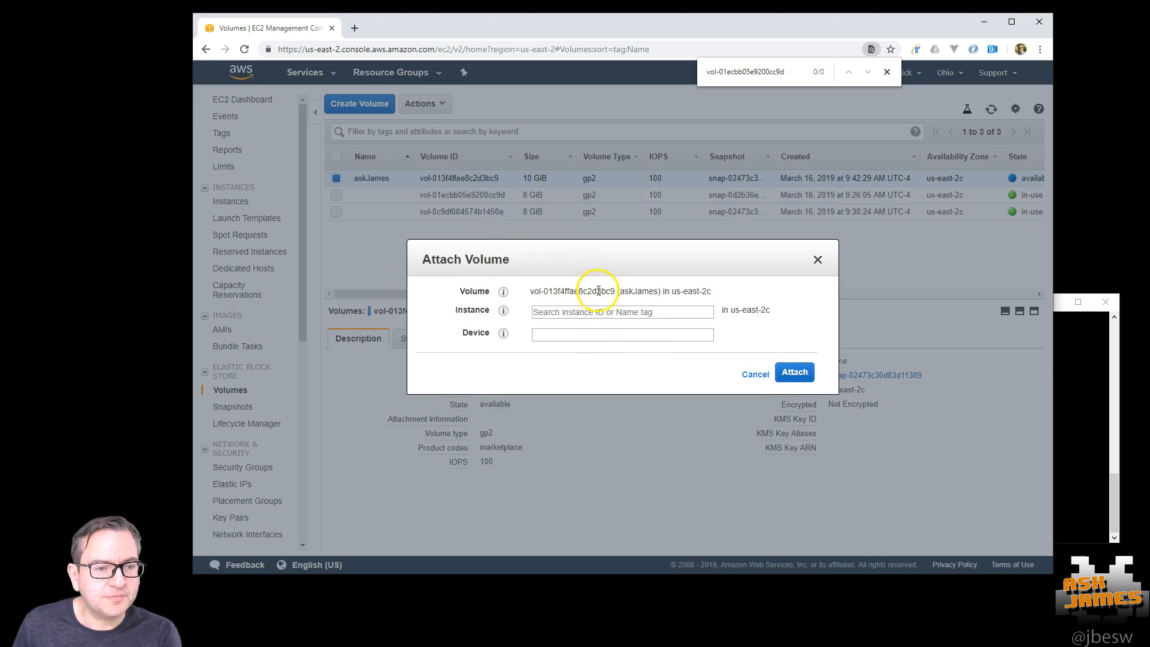
left_click(621, 310)
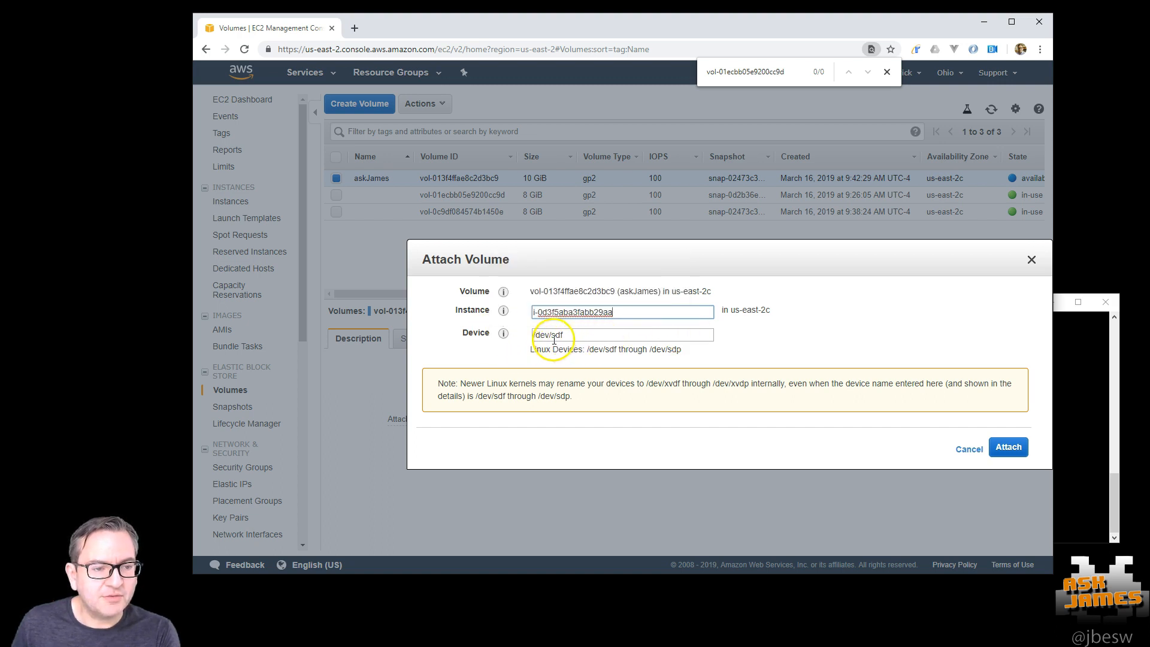
mouse_move(594, 359)
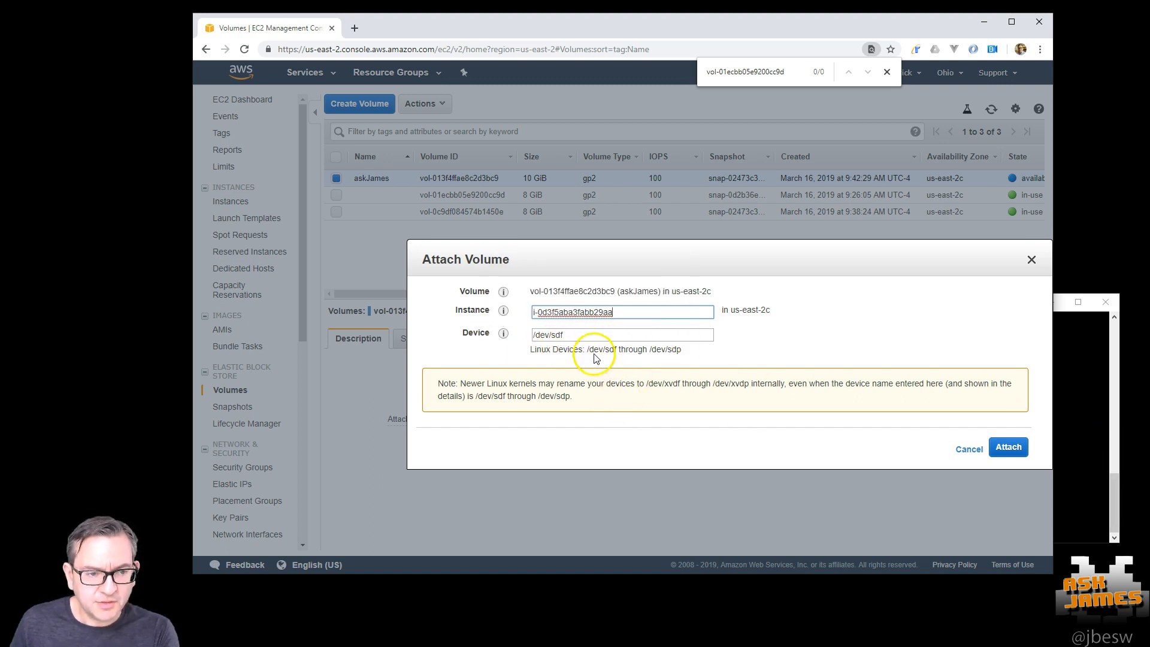
left_click(1007, 447)
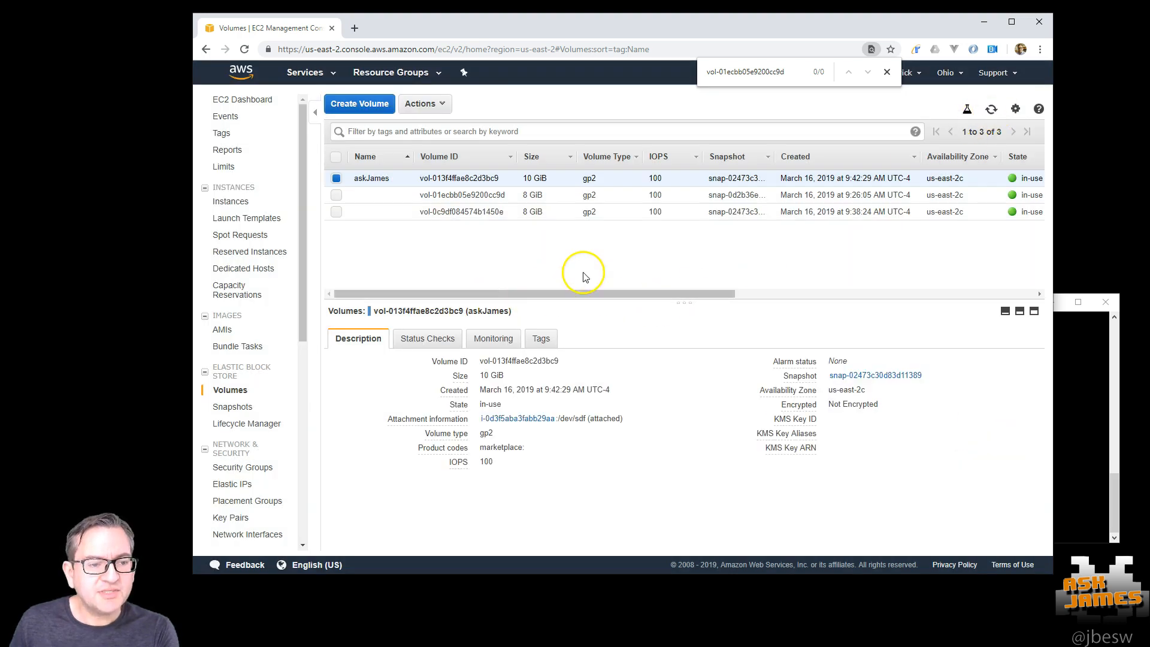
mouse_move(235, 346)
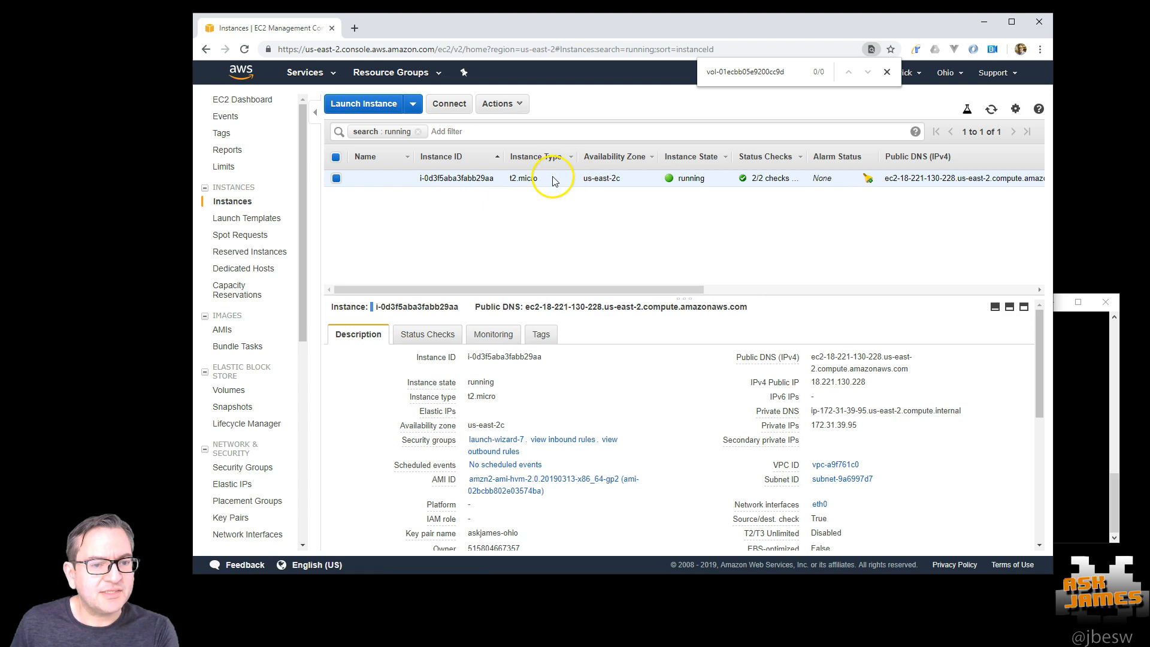
mouse_move(893, 409)
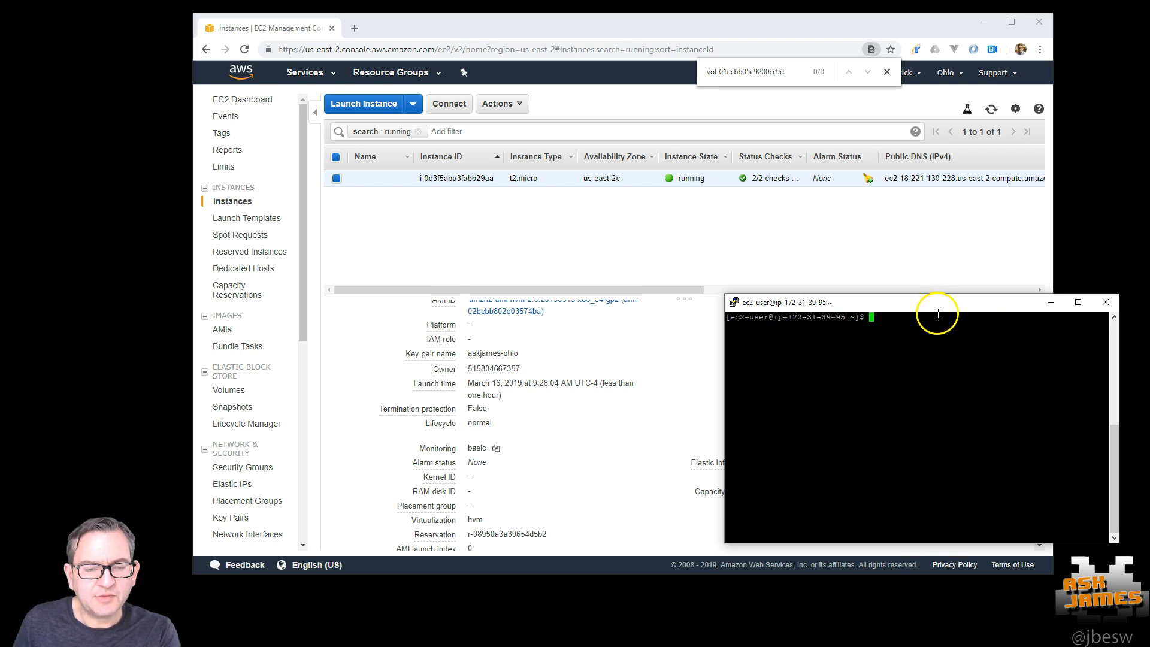
- Run lsblk to show the new 10G xvdf disk and its xvdf1 partition
type("lsbc")
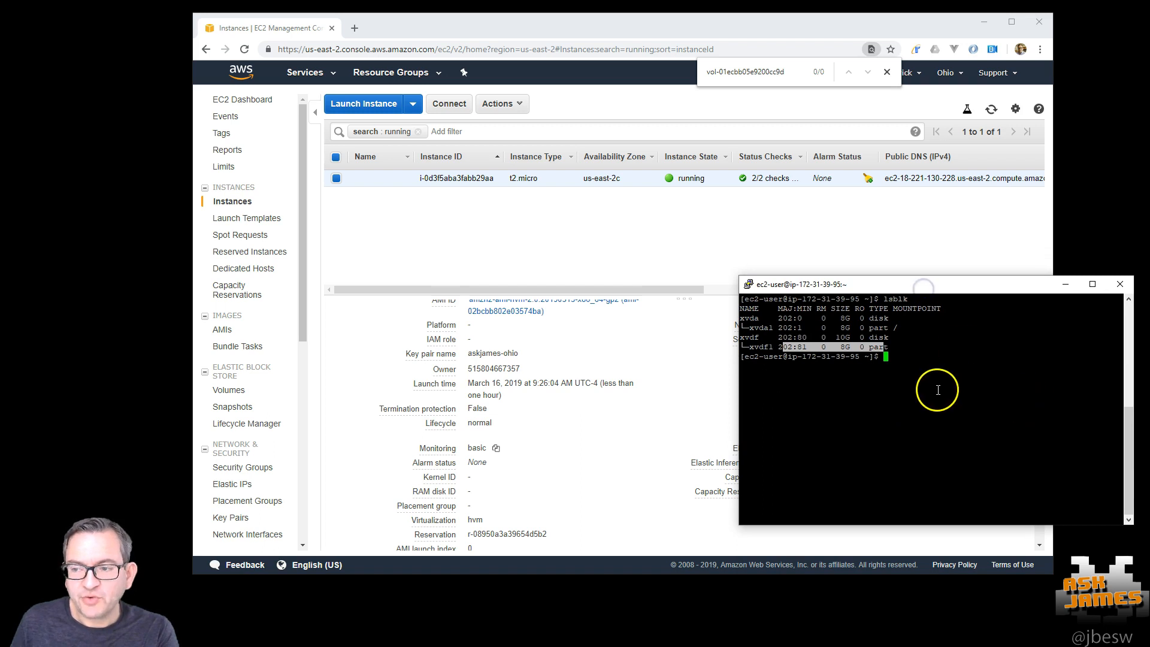
- Try mounting xvdf1 at /mnt, then list block devices with their filesystem types and labels
type("sudo mount /dev/")
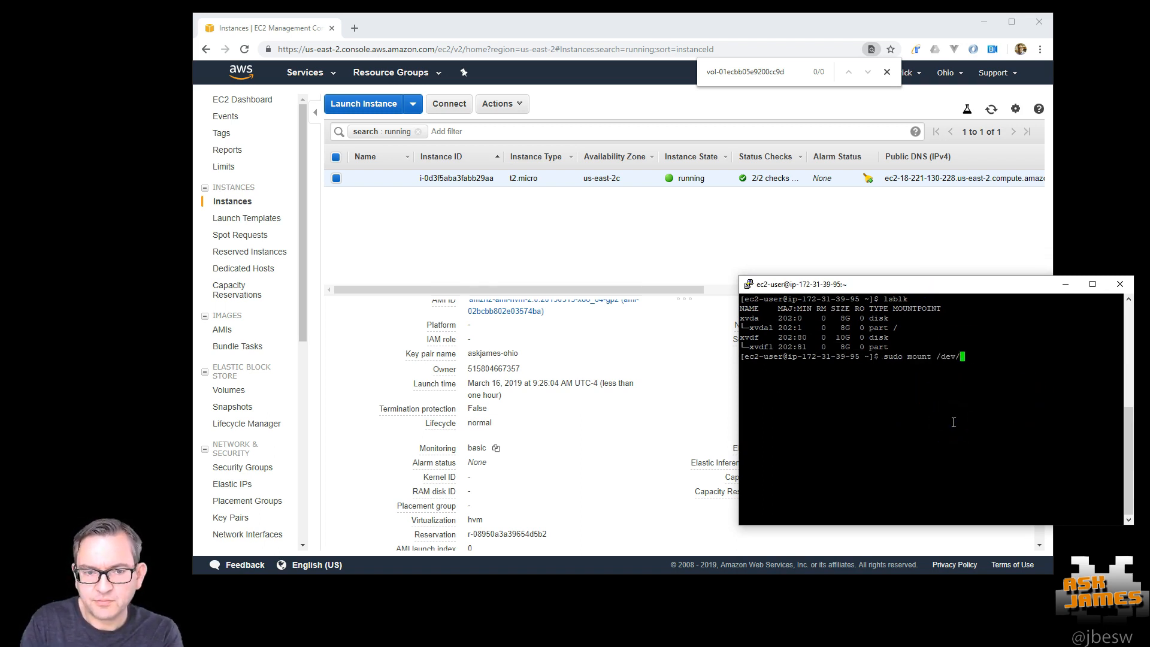
type("xfdf")
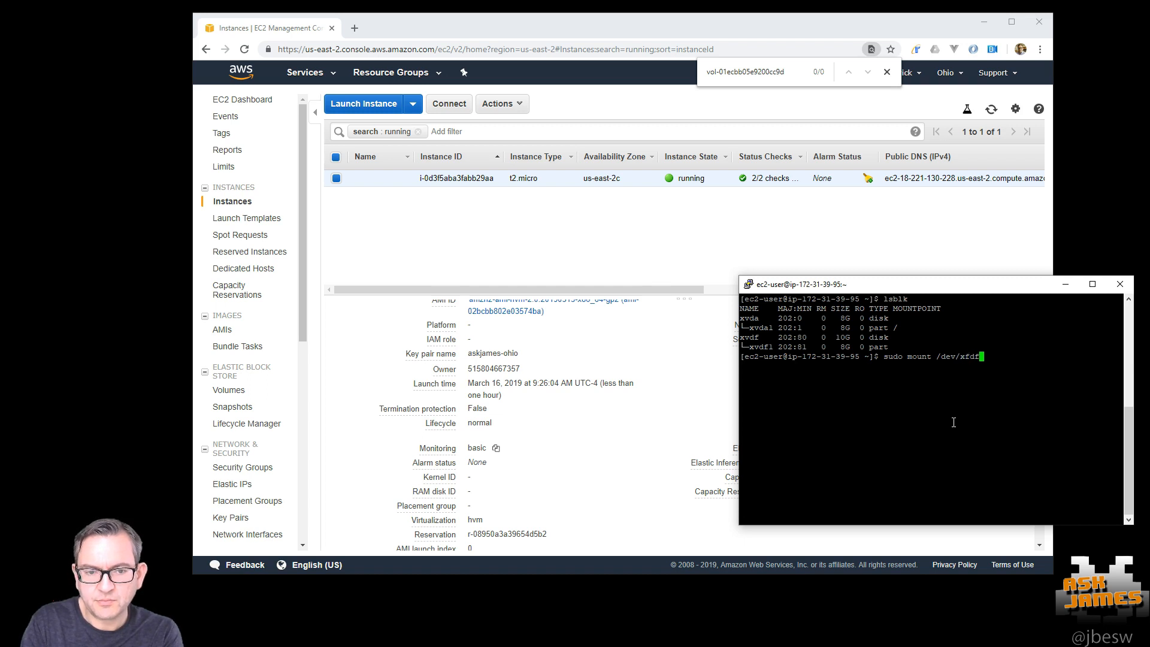
type("1")
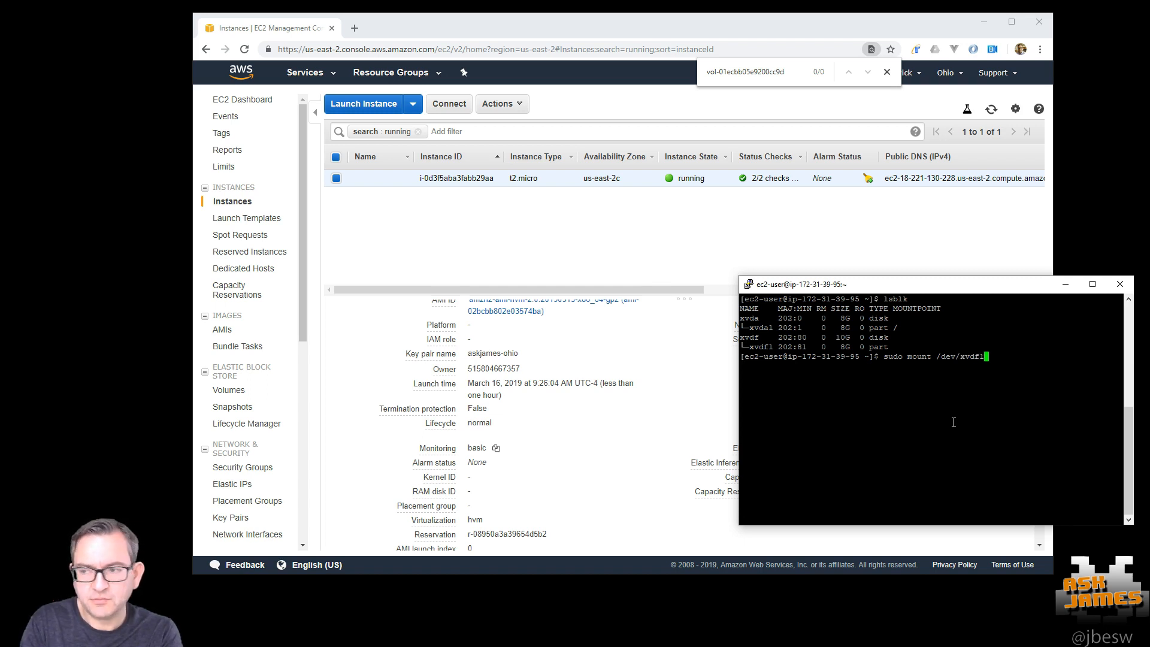
type("/mnt/")
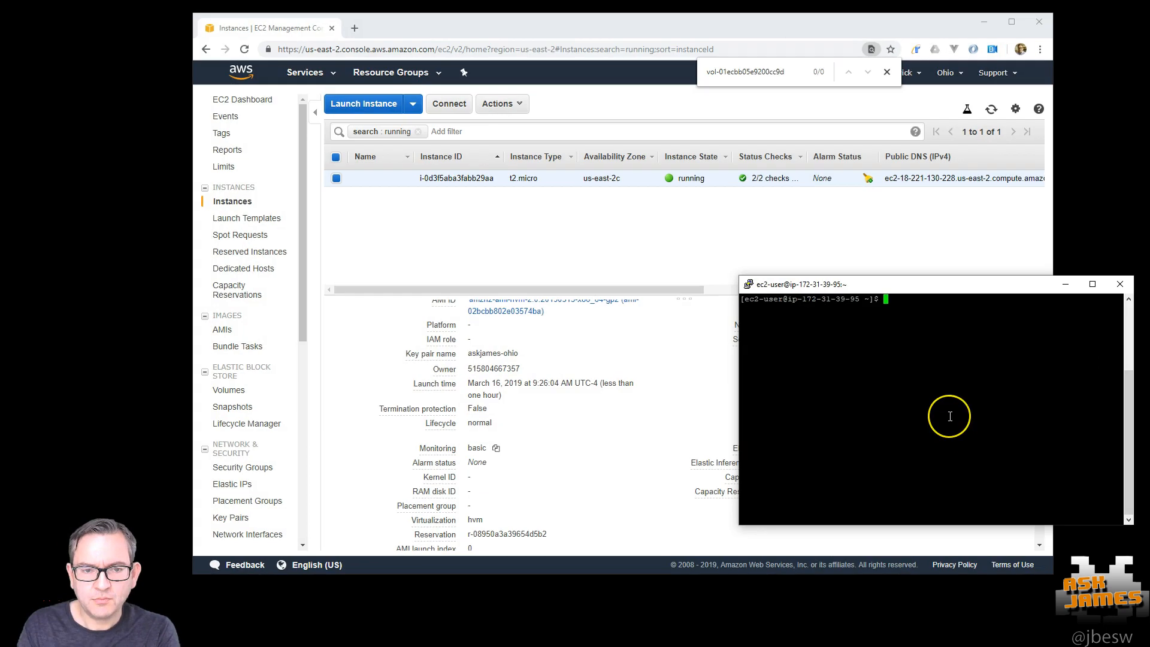
type("sudo lsblk --output NAME,TYPE,SIZE,FSTYPE,MOUNTPOINT,LABEL")
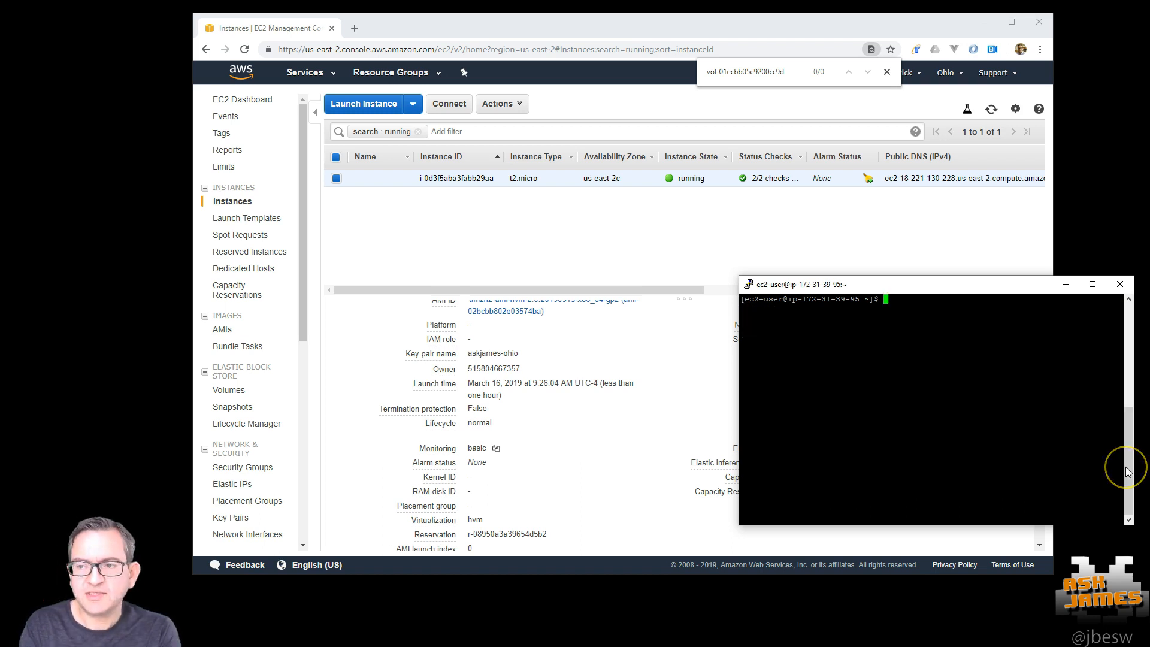
- Mount /dev/xvdf at /mnt as xfs, then check dmesg after the bad superblock error
type("sudo mount")
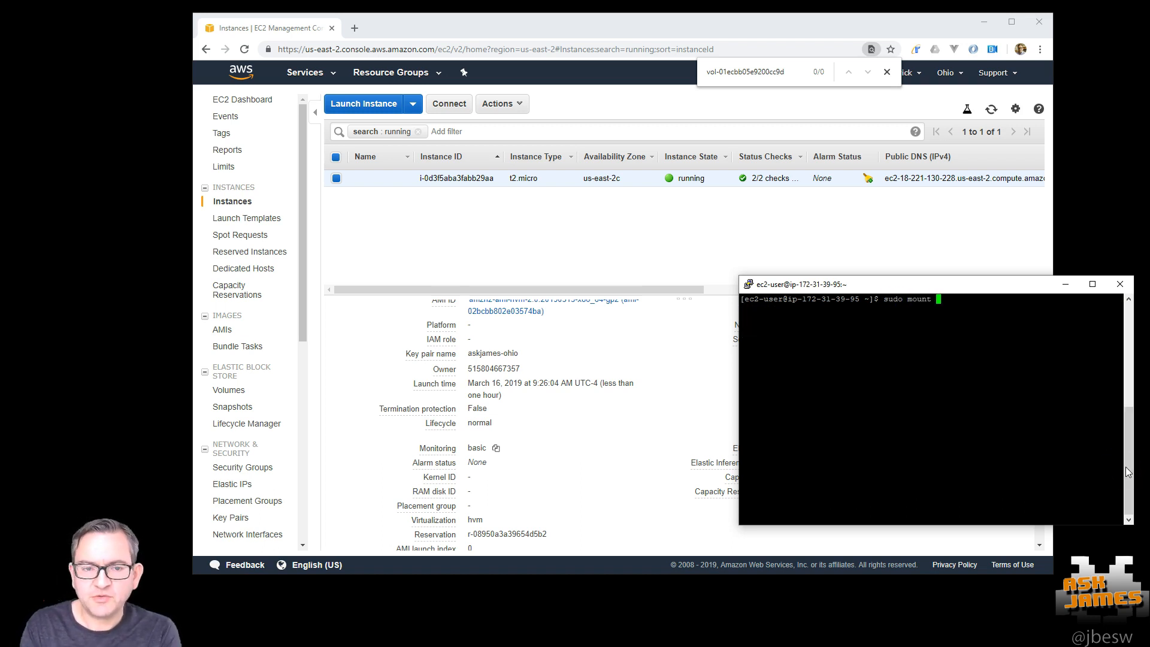
type("/dev/x")
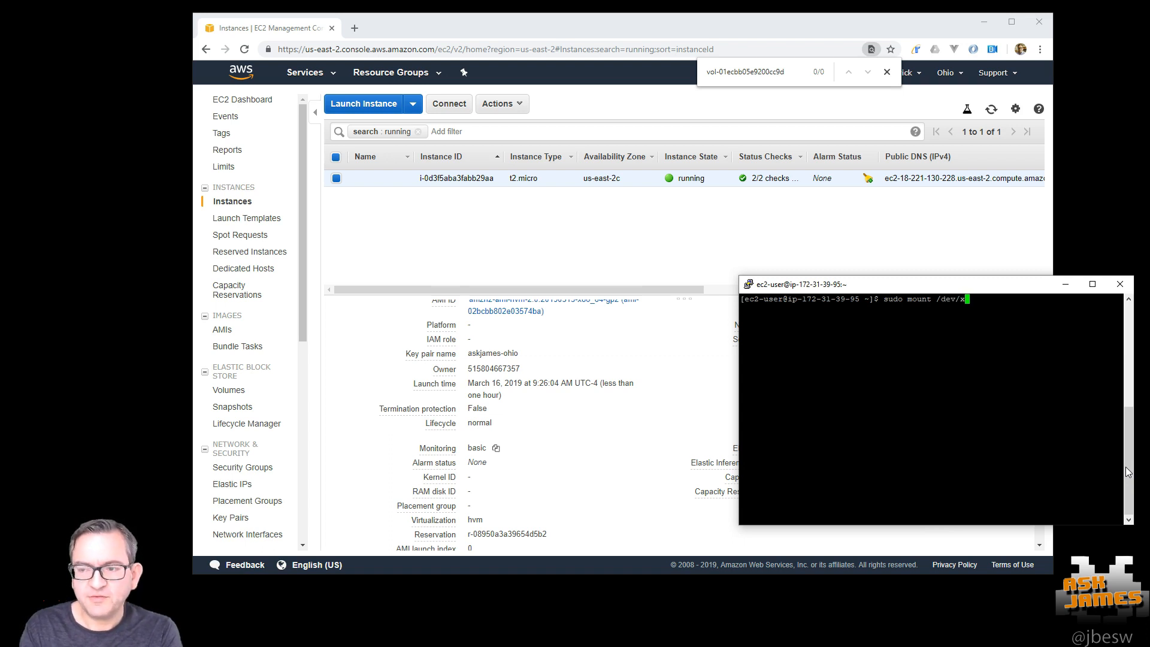
type("vdf /")
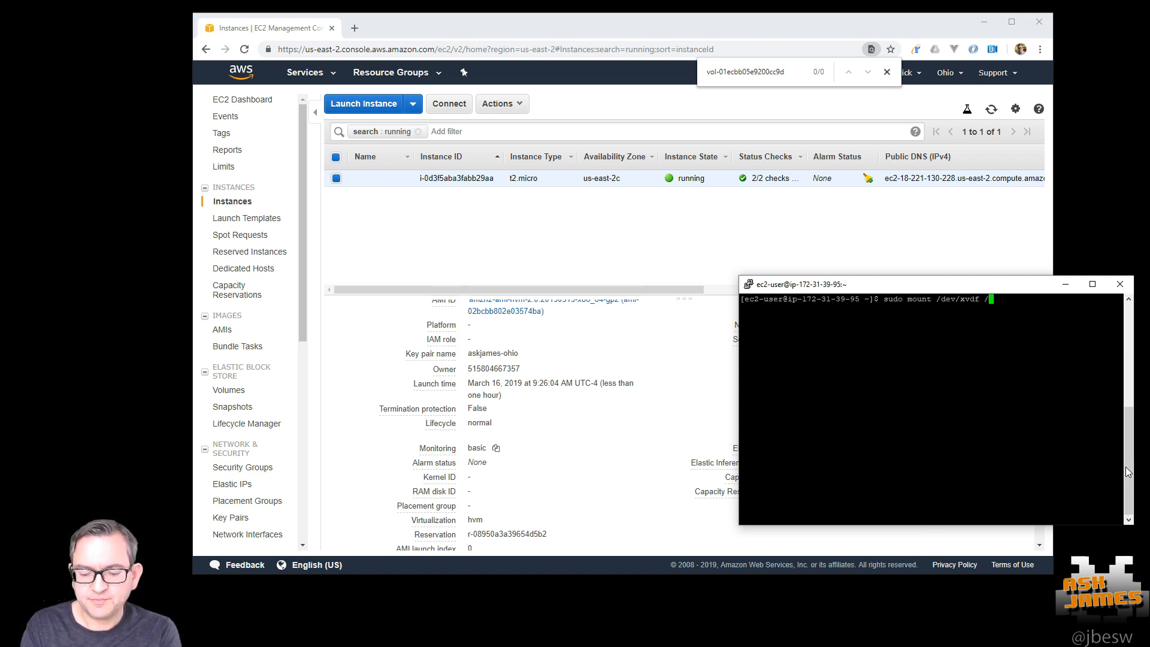
type("mnt/")
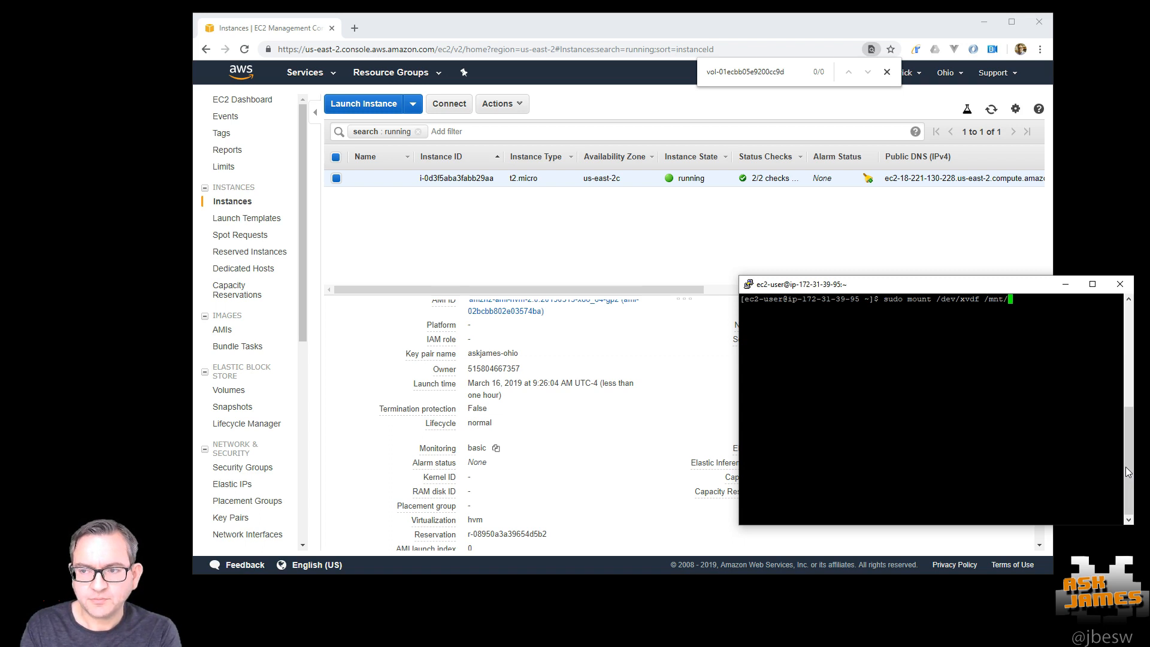
type("-t xfs")
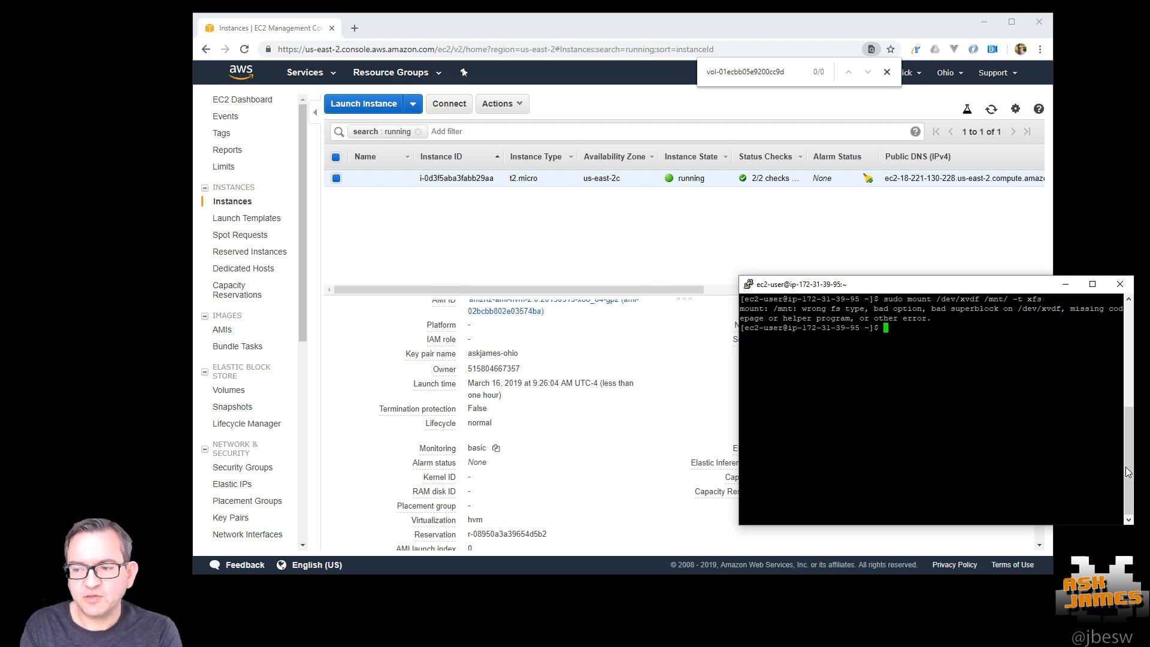
mouse_move(975, 401)
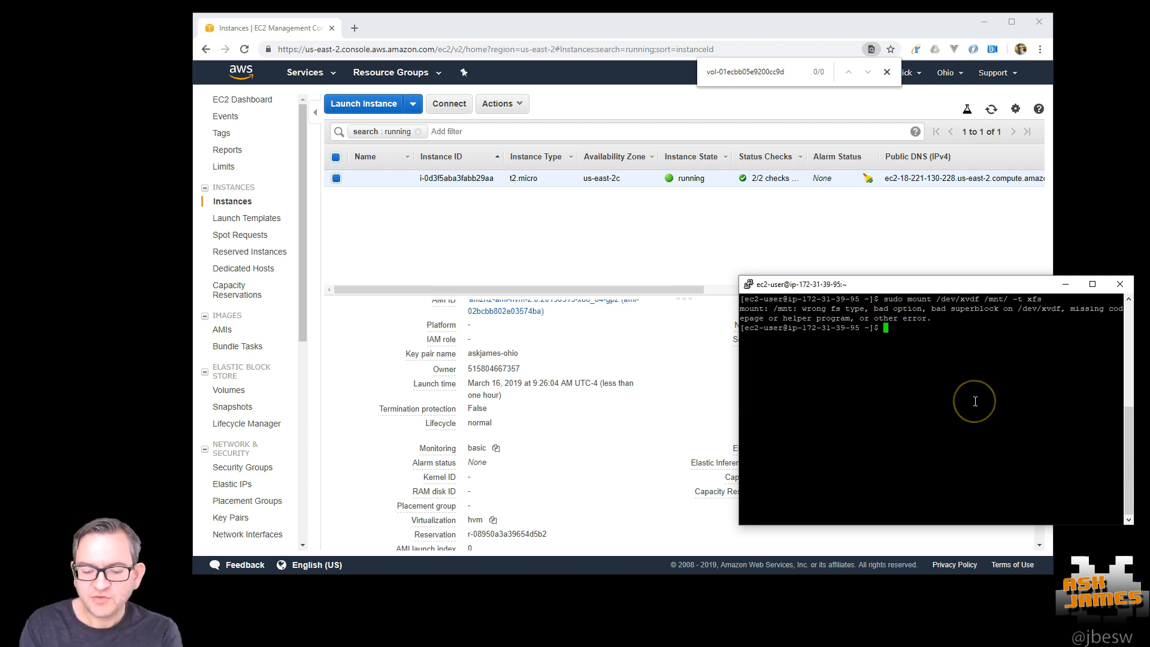
type("dmesg | tail")
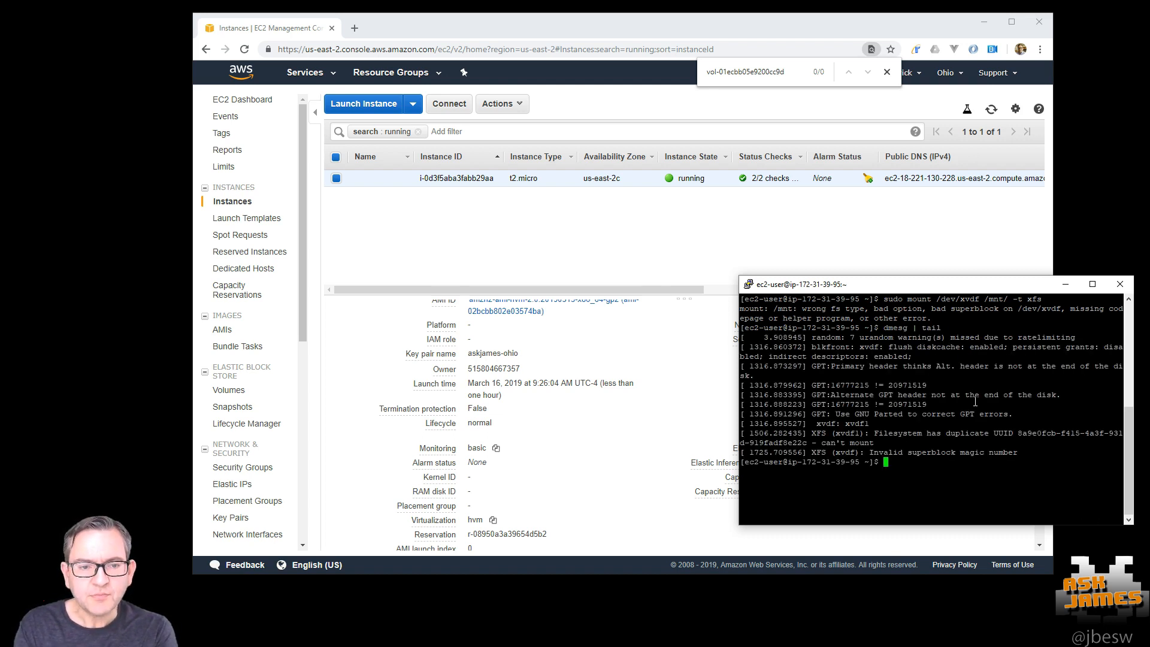
mouse_move(1033, 437)
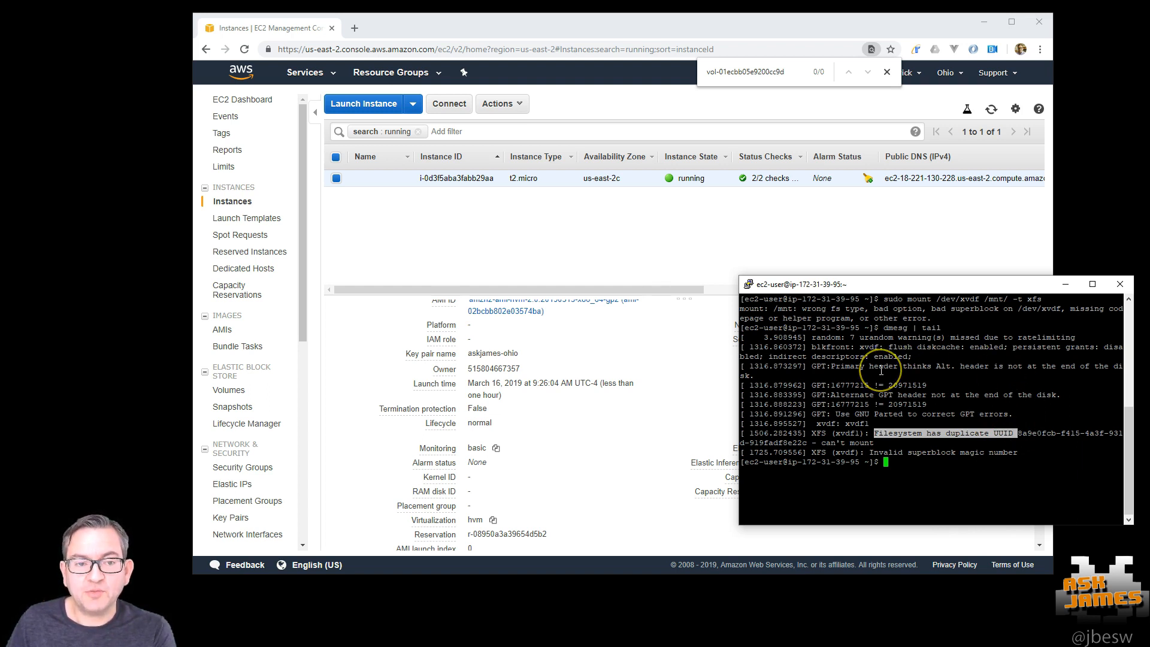
mouse_move(925, 372)
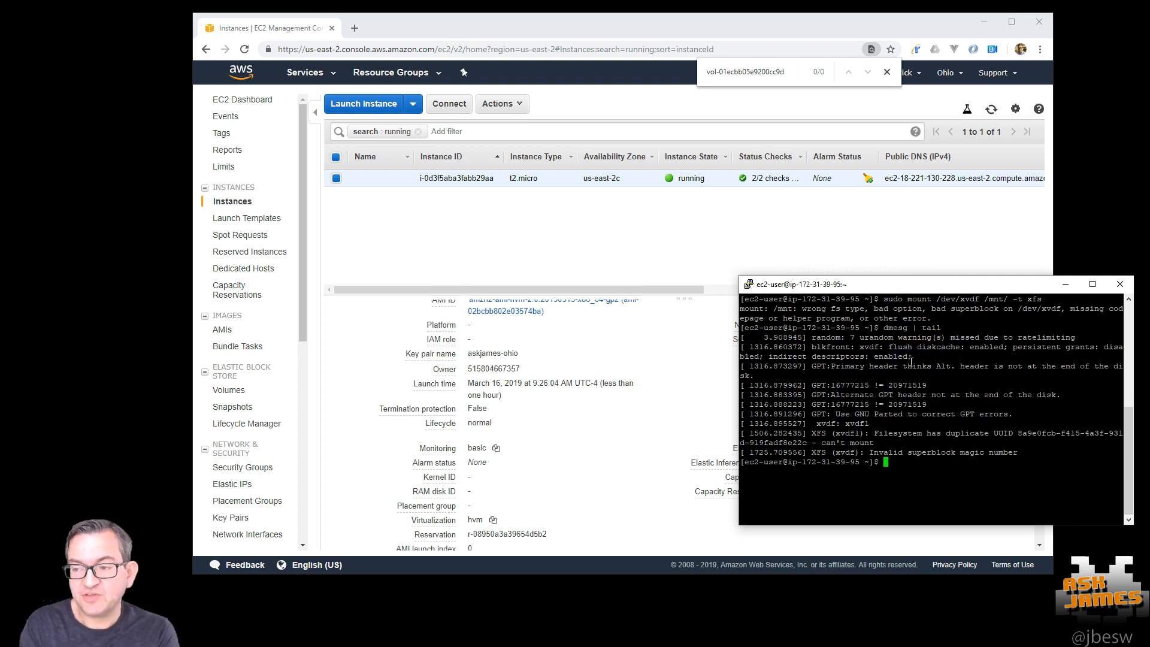
- Begin a new sudo mount command after dmesg reports a duplicate XFS UUID on xvdf1
type("sudo mouint")
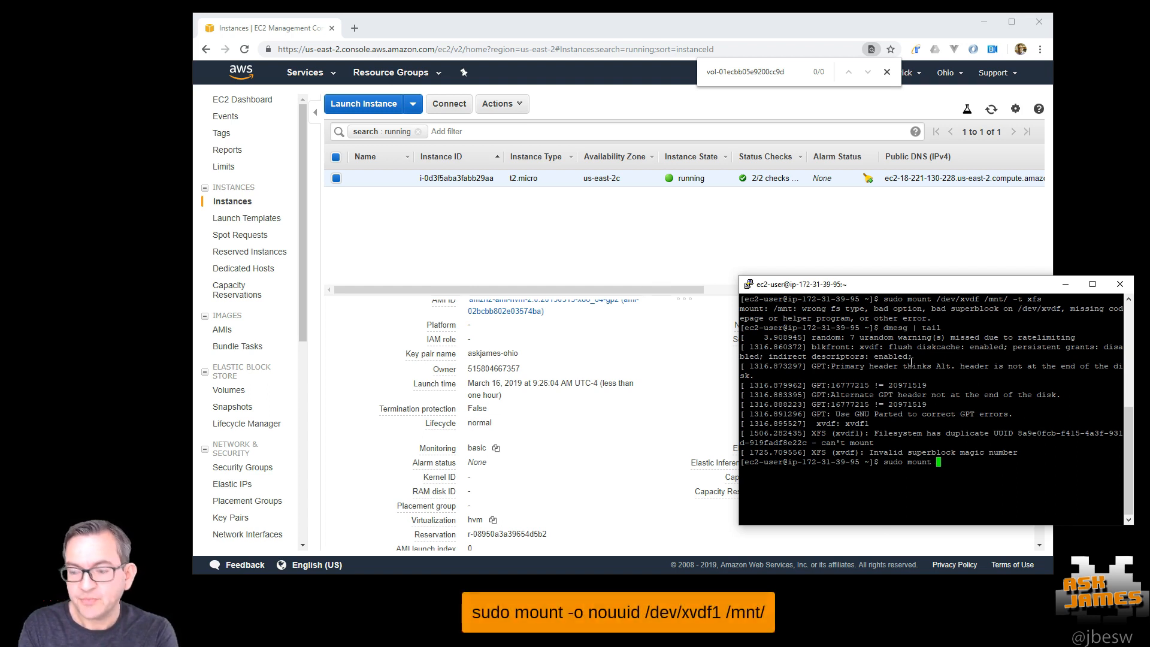
- Mount /dev/xvdf1 at /mnt with -o nouuid and list its contents with ls -la
type("-o n")
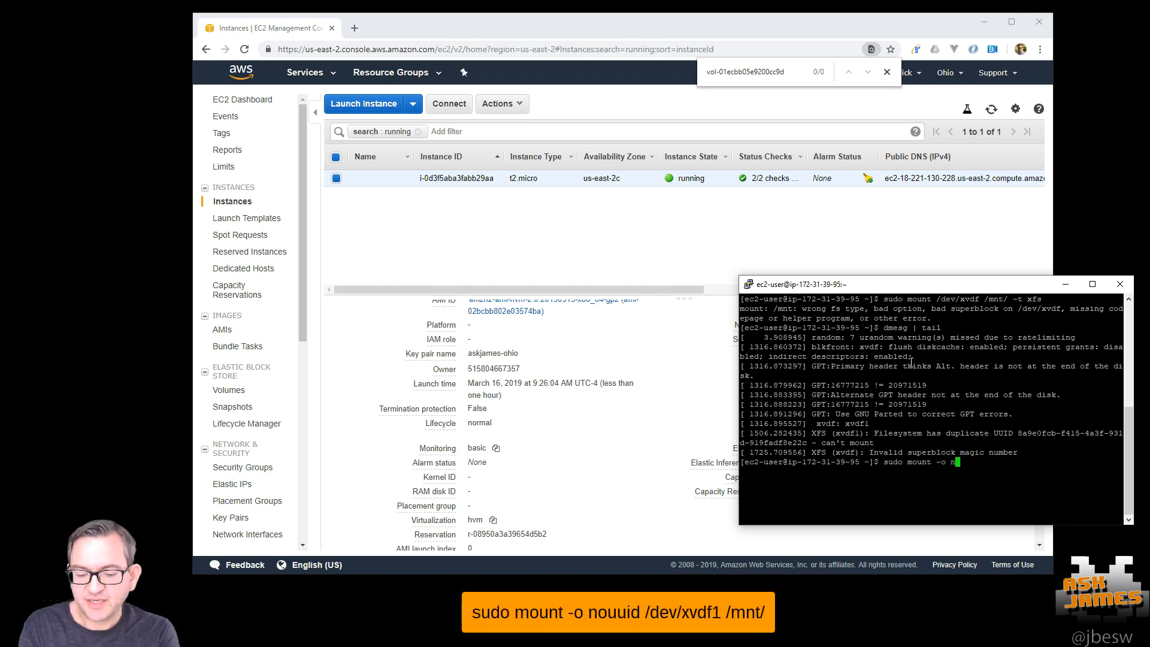
type("ouuid")
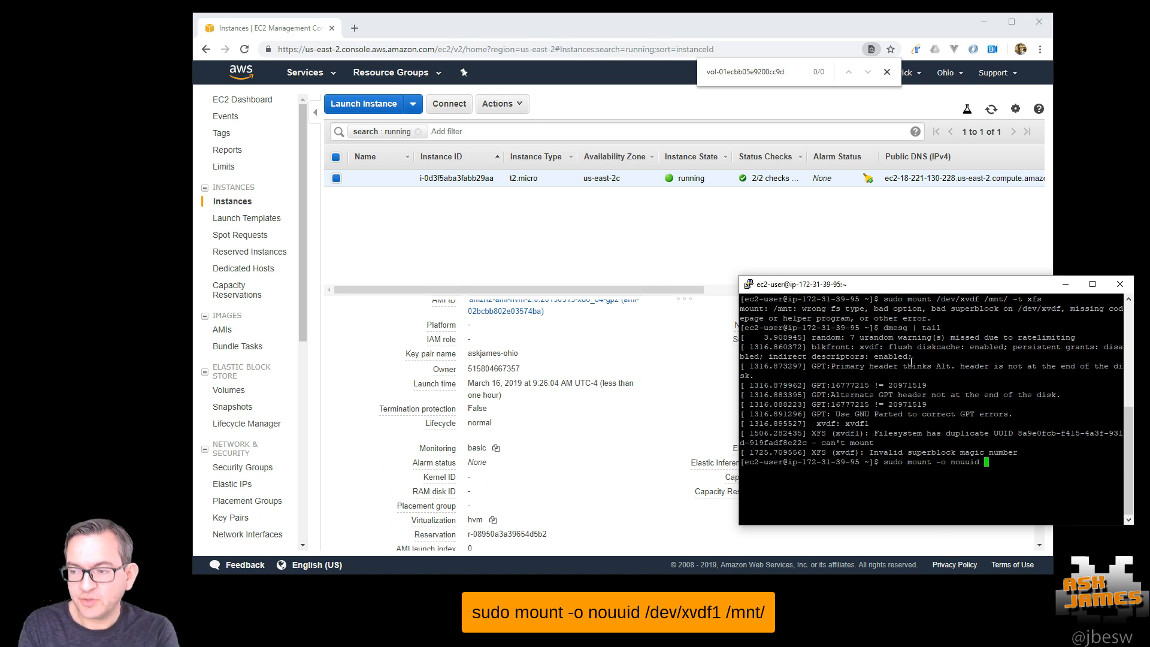
type("/dev/xvdf1 /mnt/")
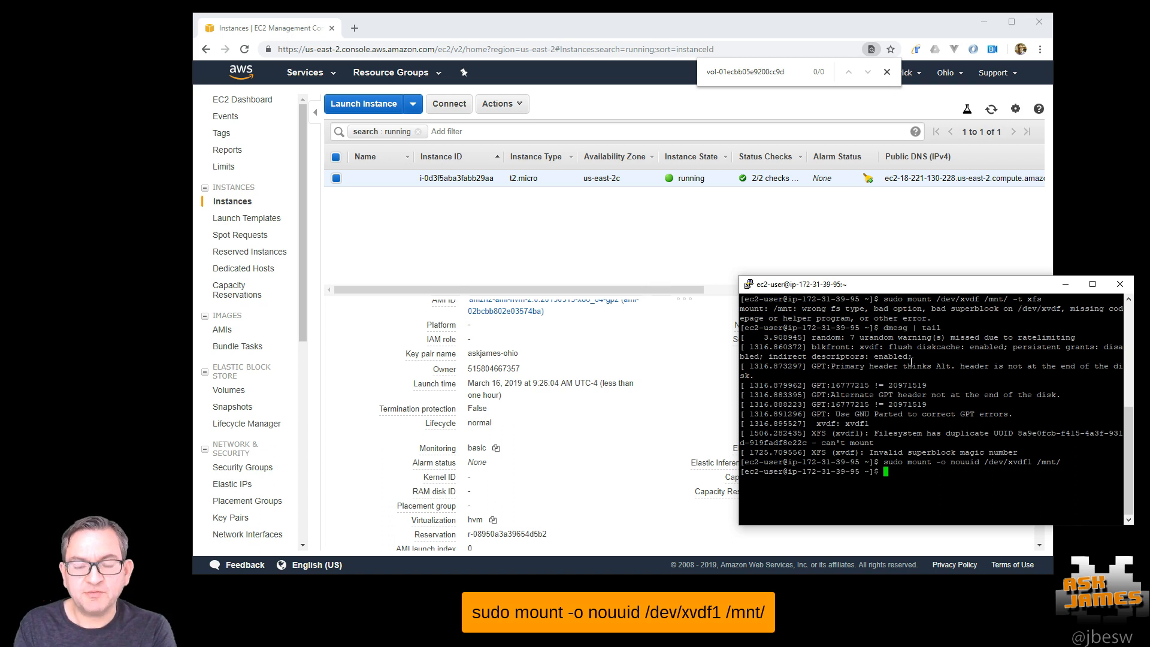
type("ls -la")
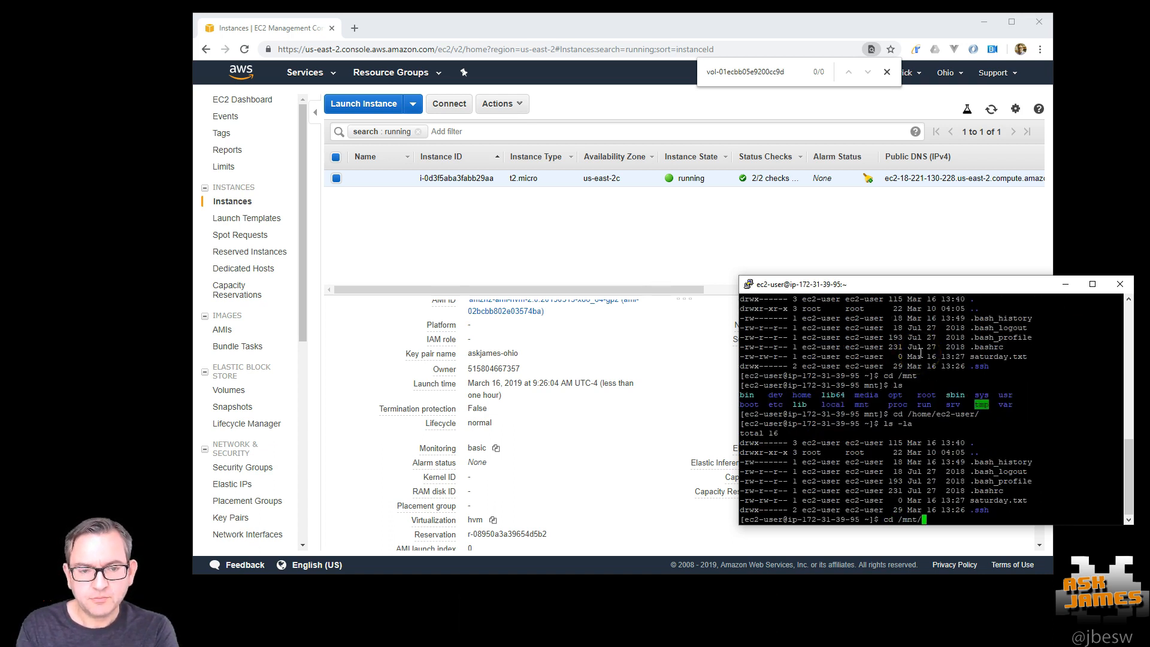
- Go to /mnt/home/ec2-user and copy the top-secret file to the home directory
type("home/ec")
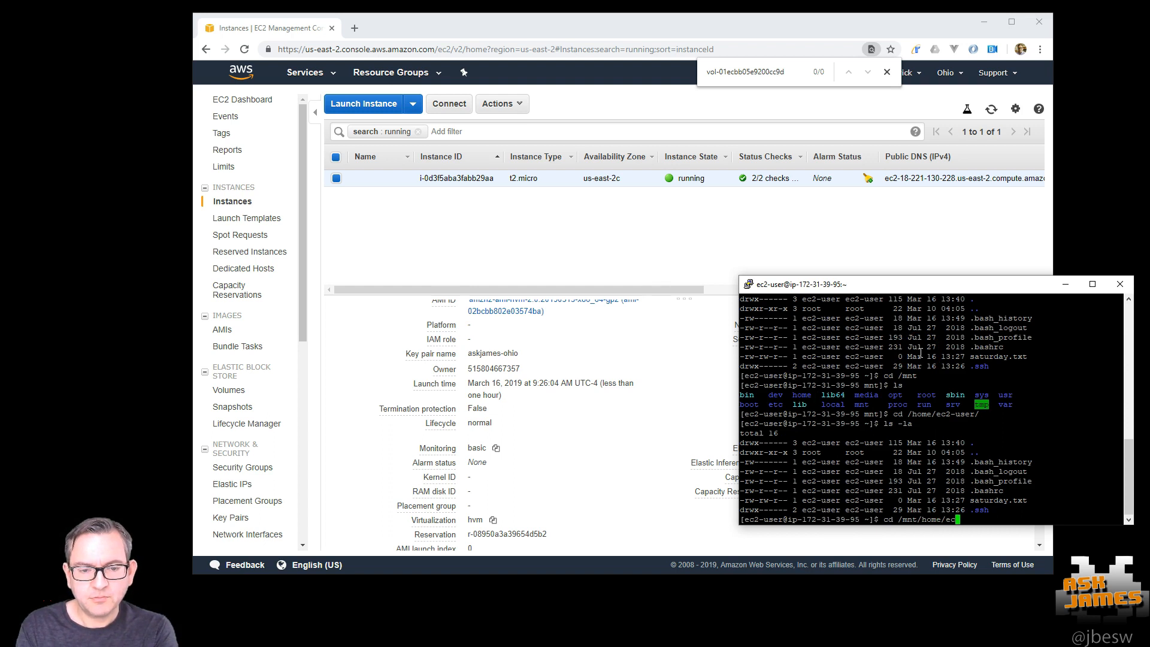
key("enter")
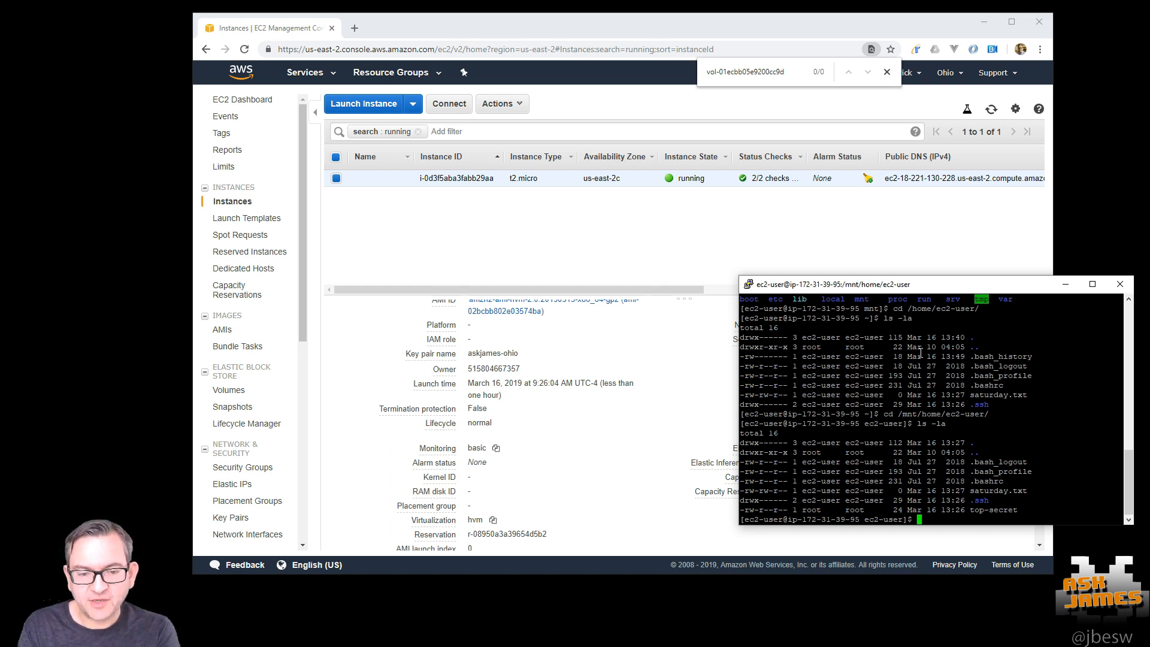
type("cp top-secret ~")
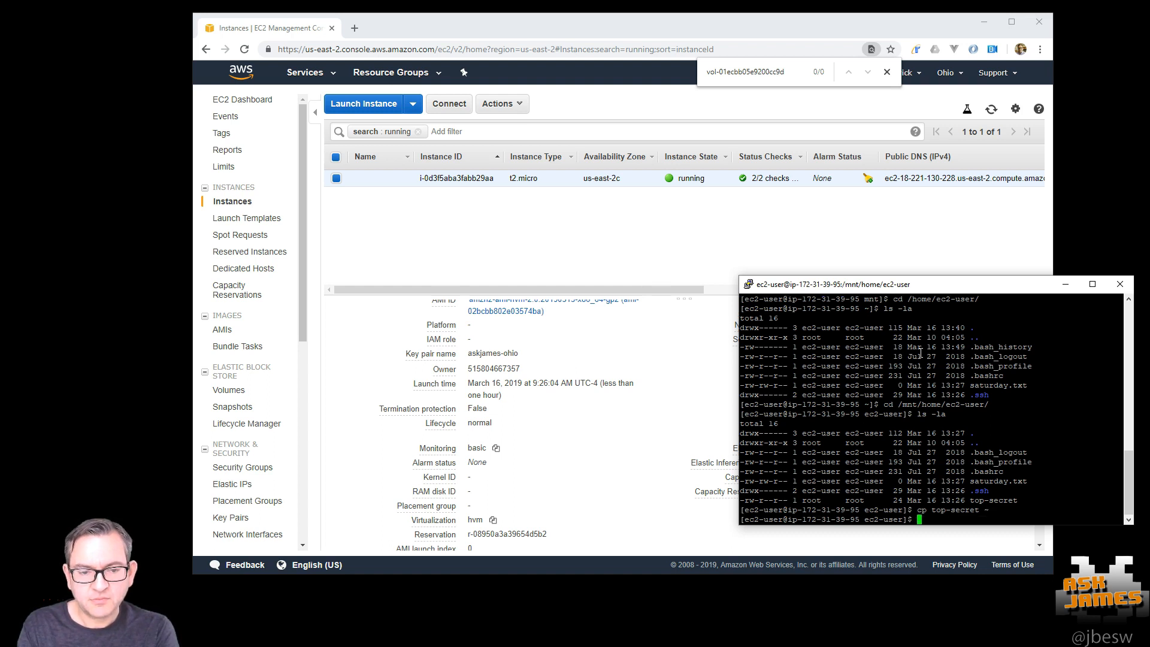
type("c")
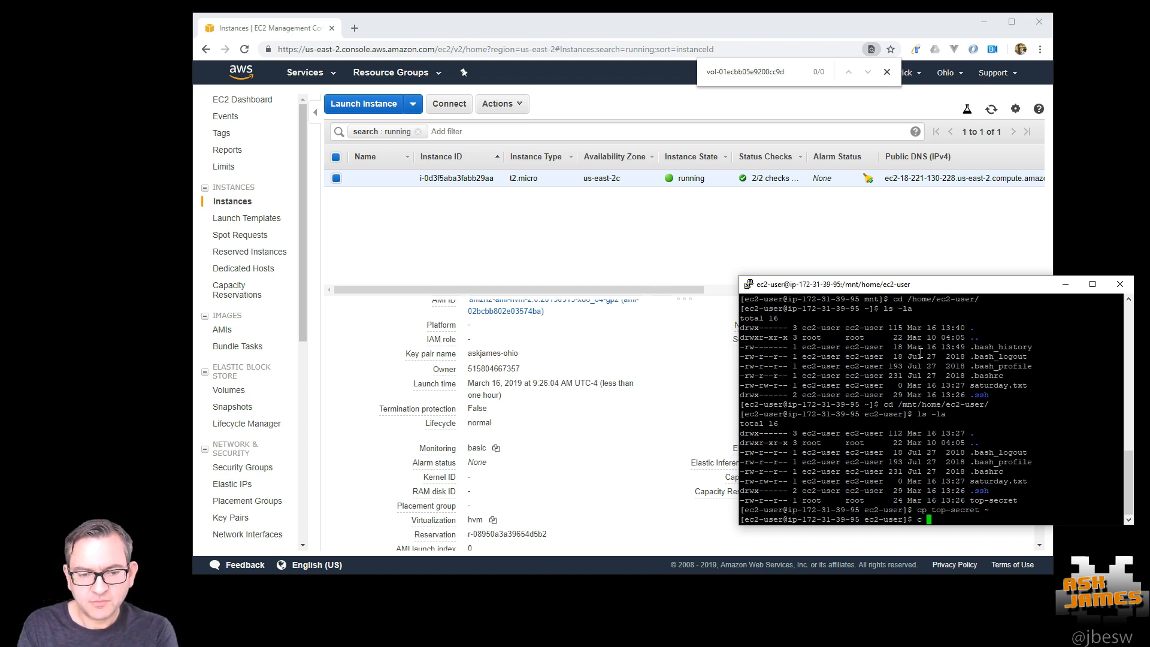